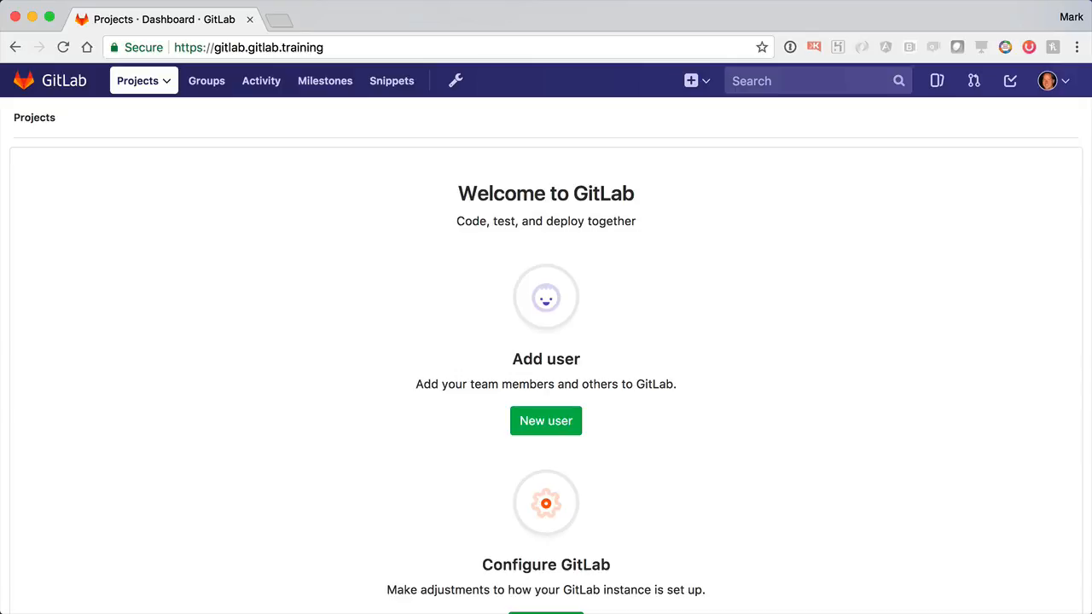
Create a new public project named minimal-ruby-app with an empty repository.
click(691, 81)
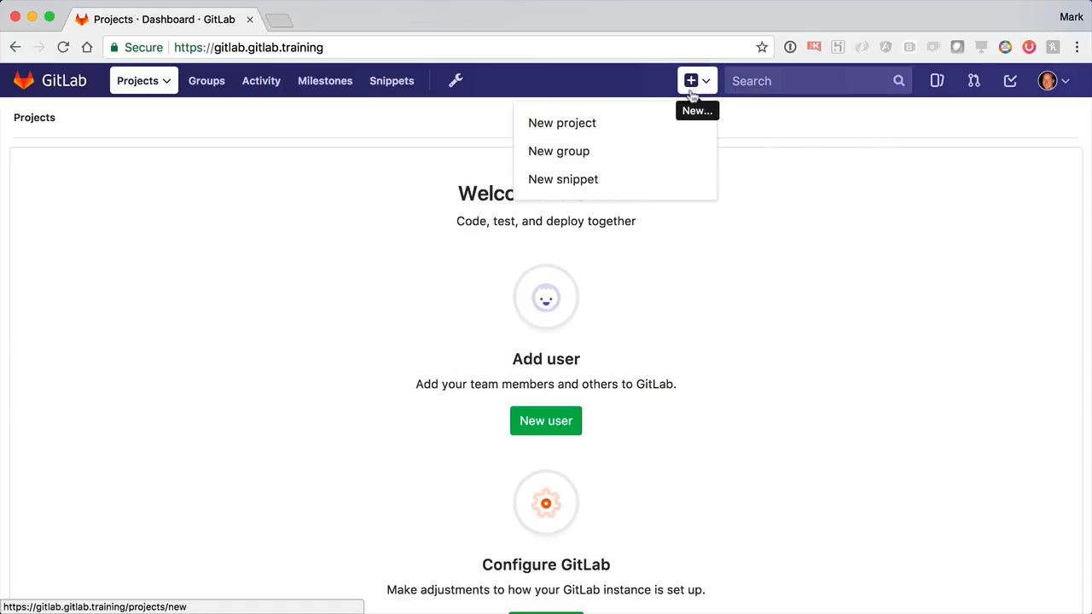
click(562, 122)
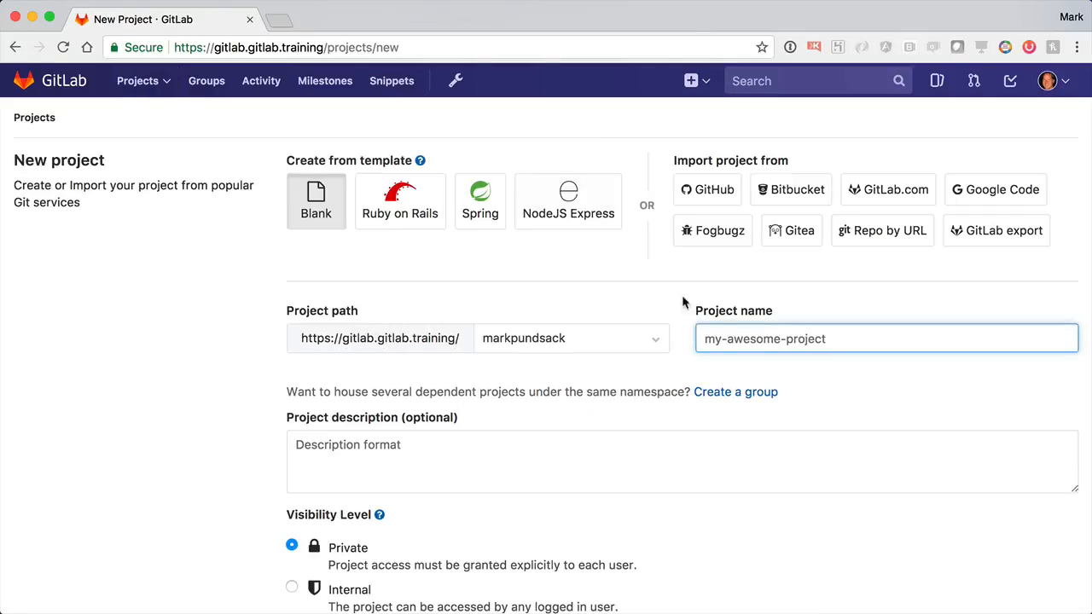
text(minimal-ruby-app)
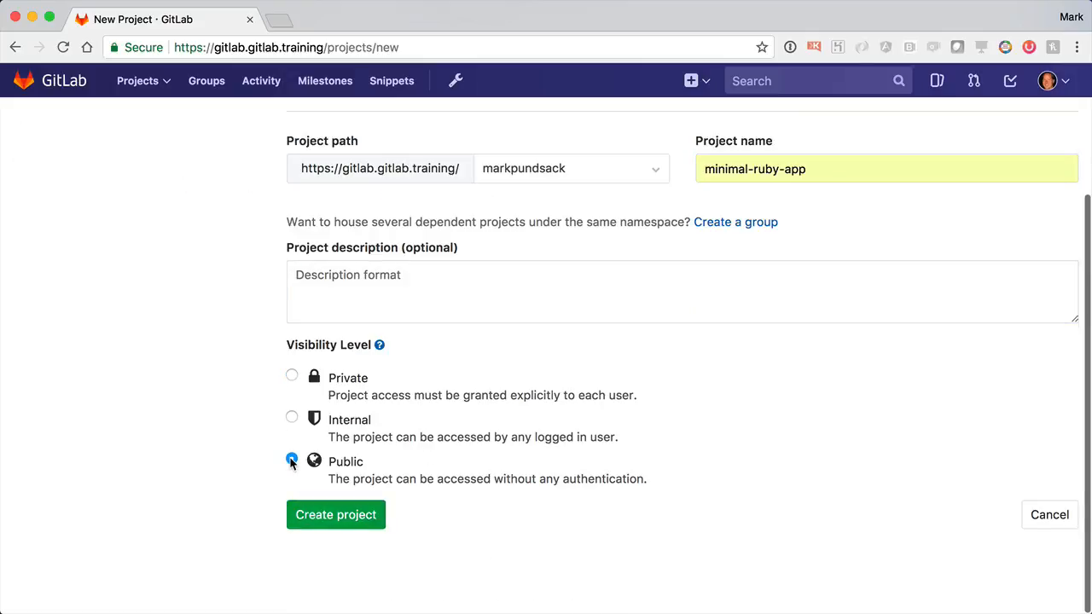
click(335, 515)
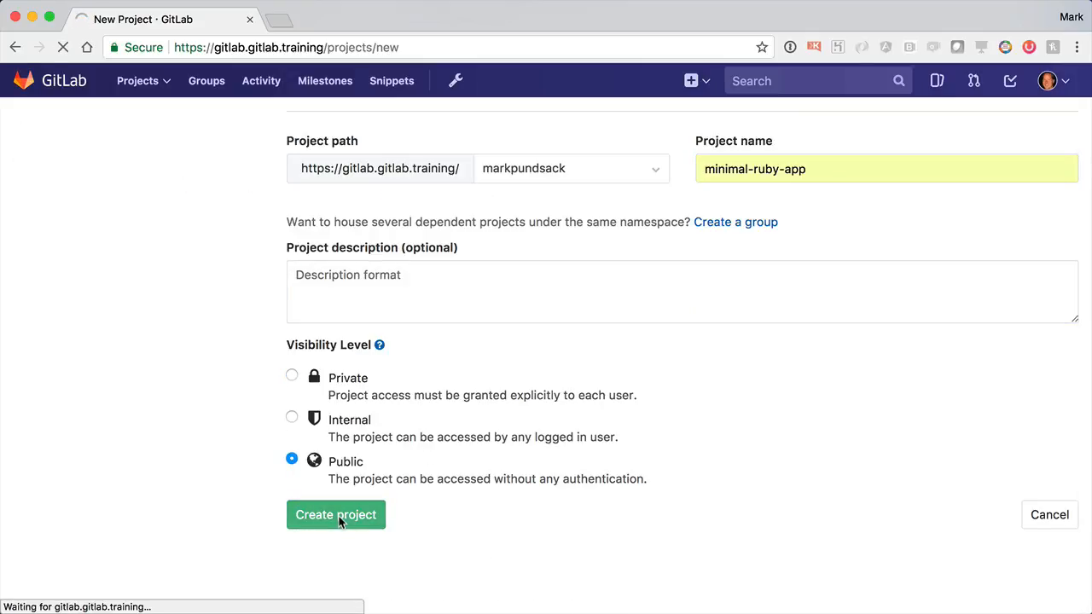
click(336, 515)
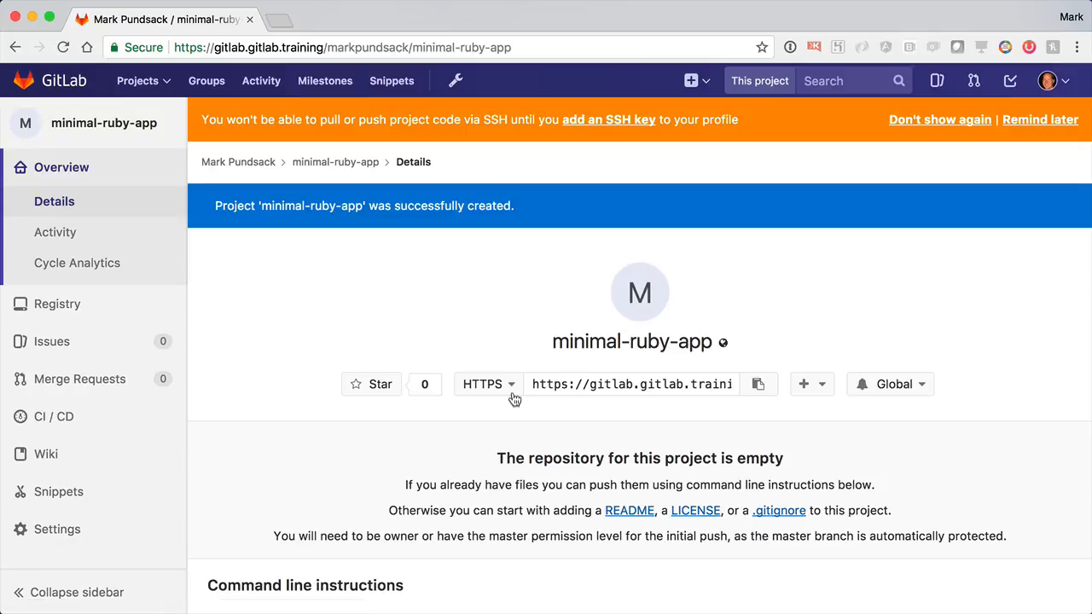
scroll(down, 3)
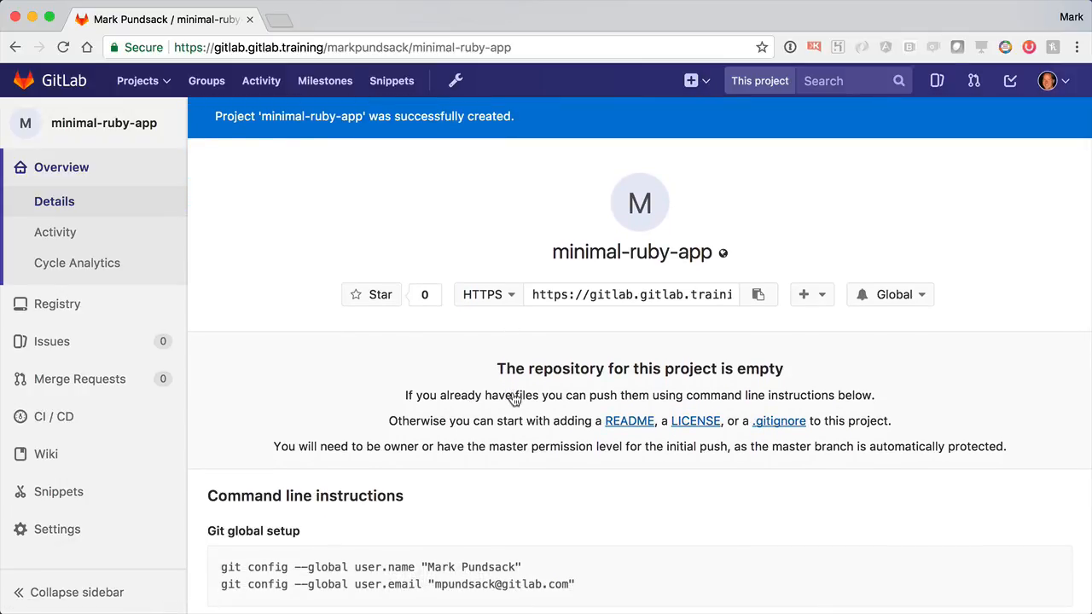
Enable Auto DevOps with deploy domain gitlab.training in the CI/CD general pipelines settings, and save.
click(55, 530)
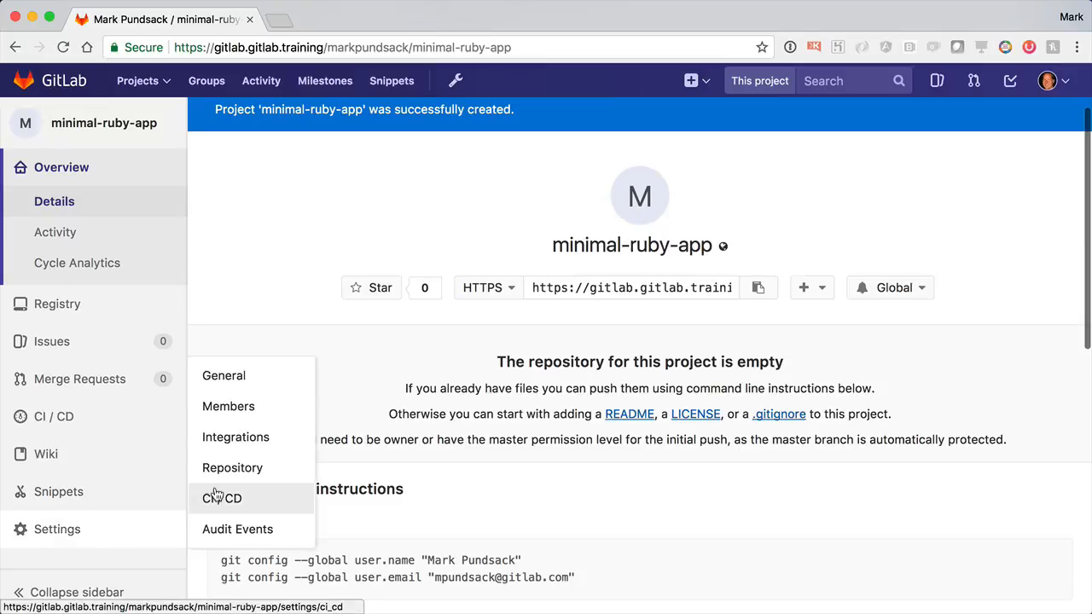
click(221, 498)
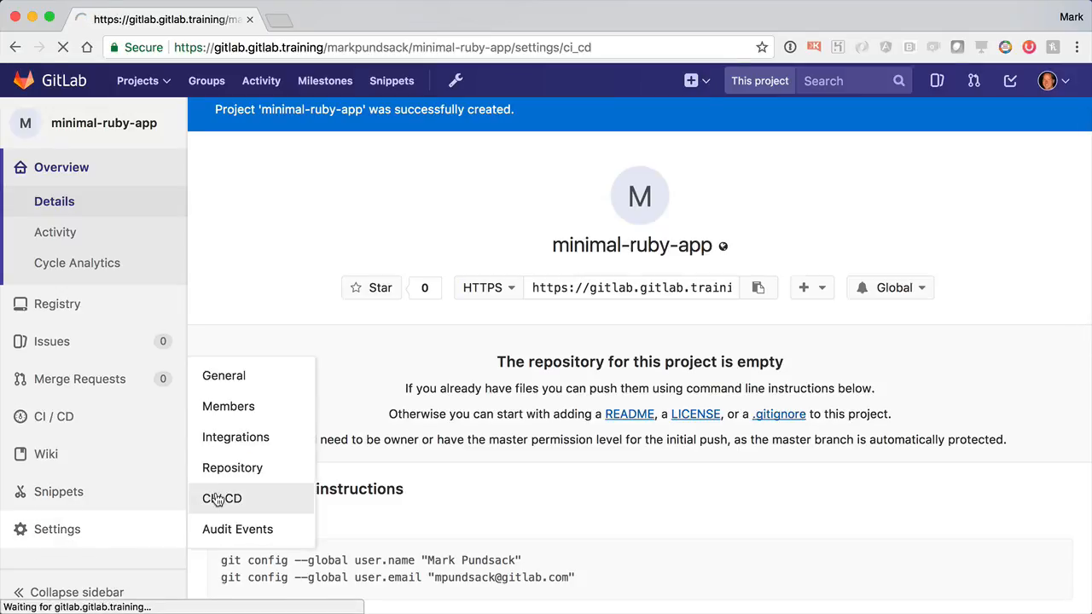
click(221, 499)
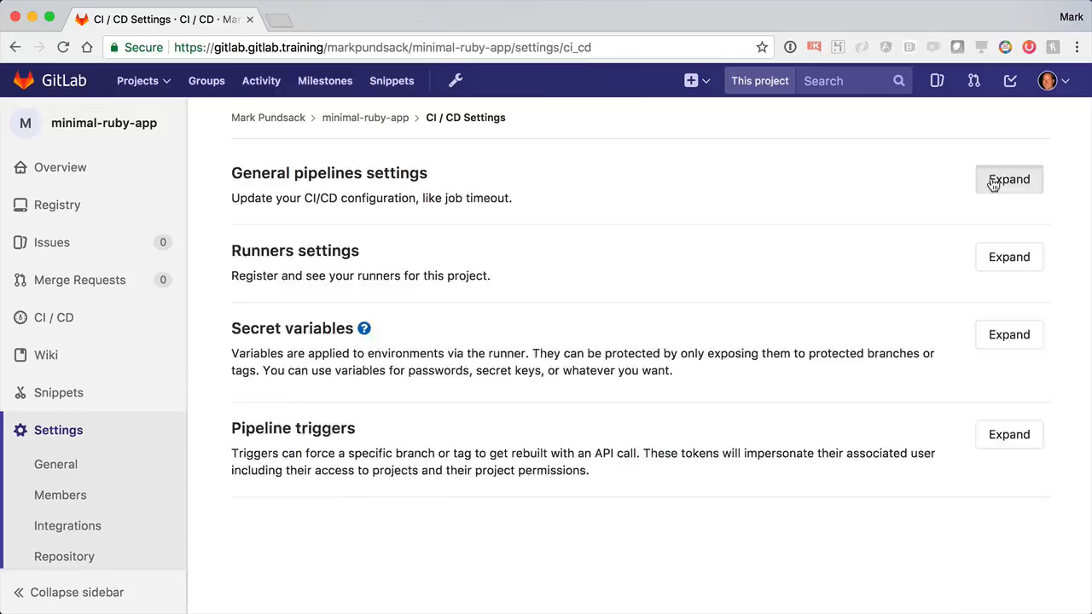
click(1008, 179)
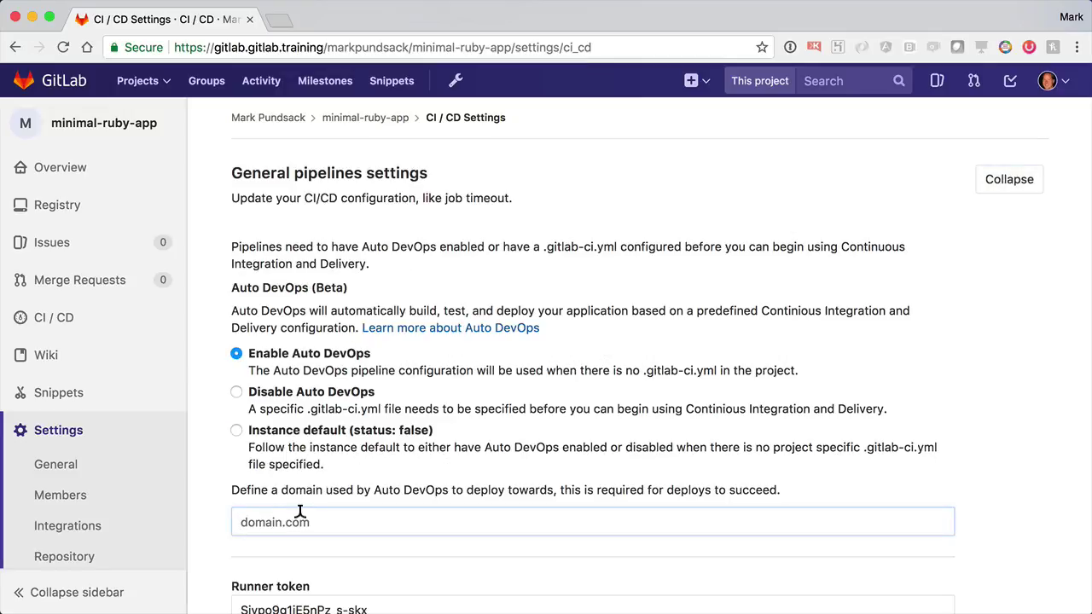
text(gitlab.training)
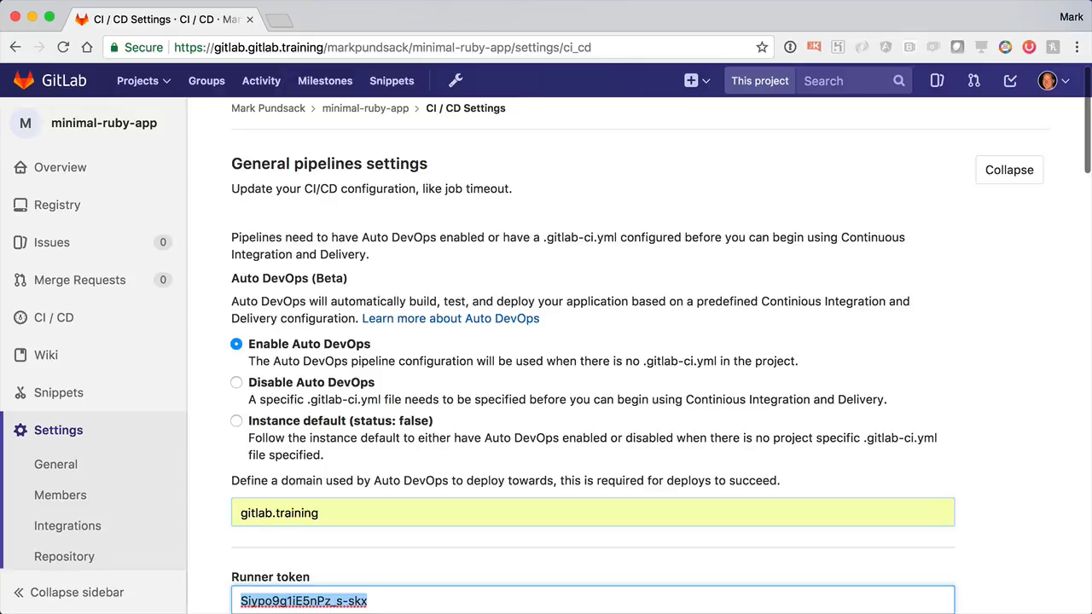
scroll(down, 3)
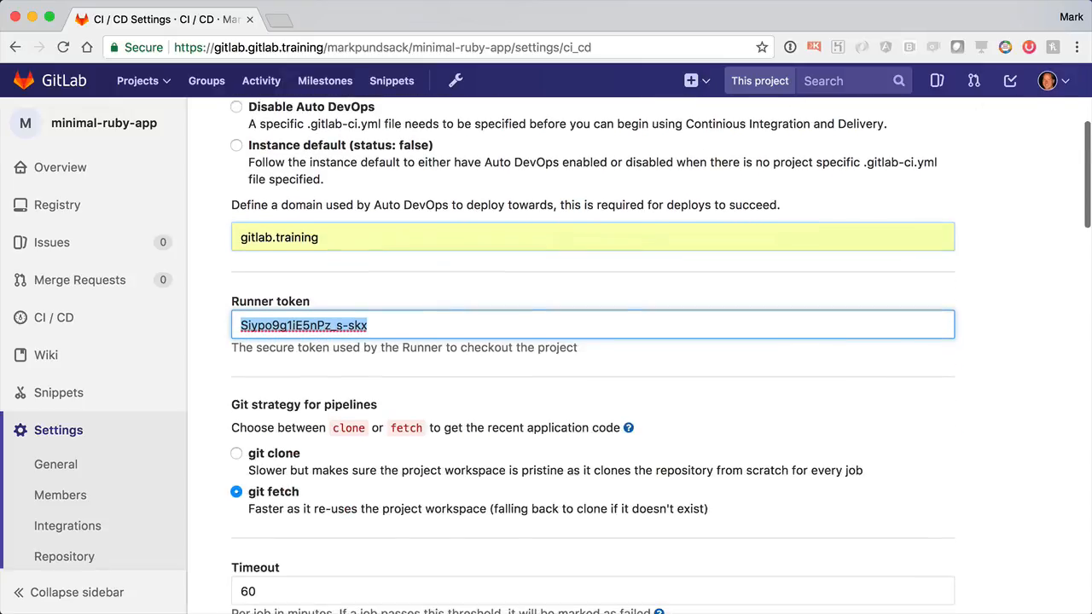
scroll(down, 3)
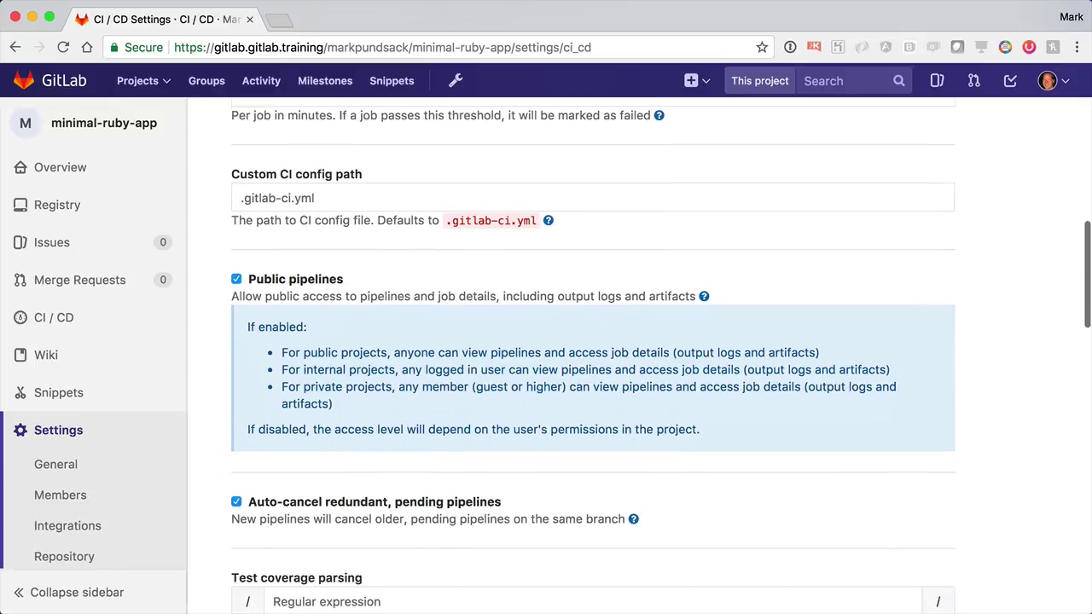
scroll(down, 3)
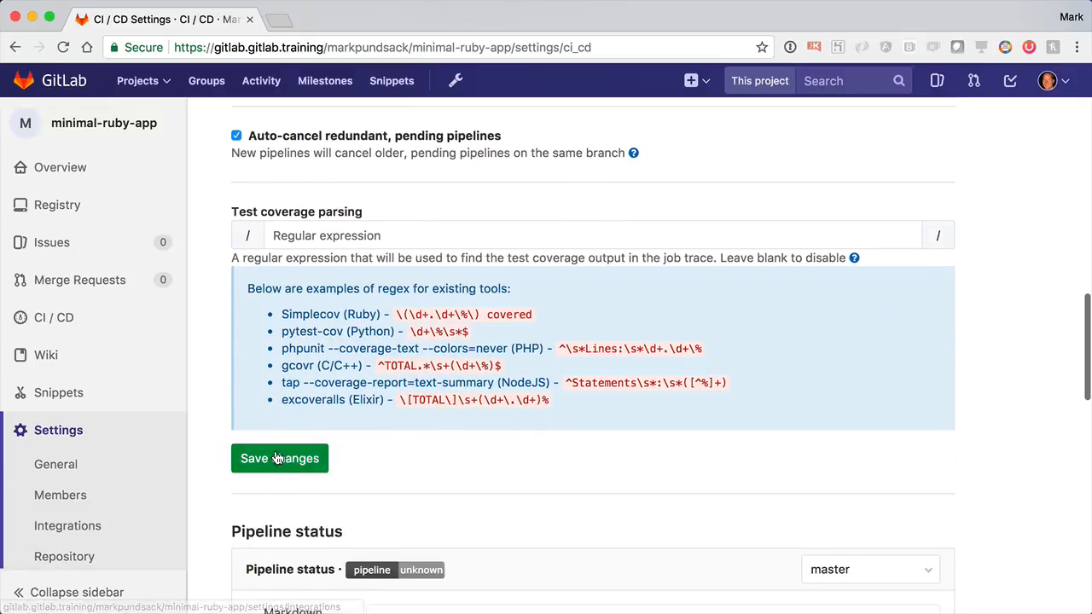
click(279, 458)
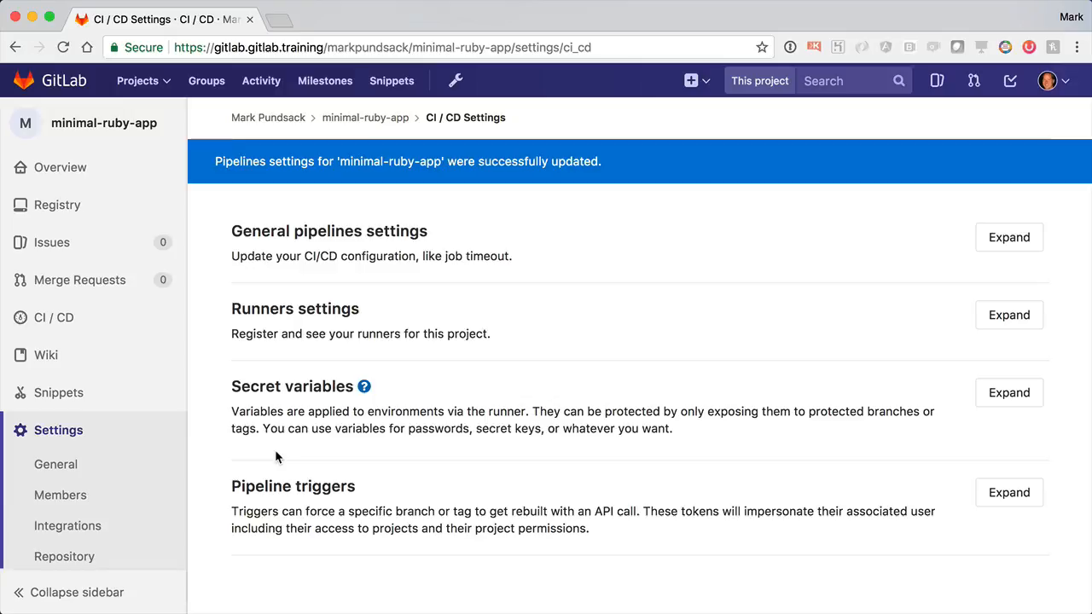
Review the Kubernetes and Prometheus integration details from the project's Integrations settings.
click(67, 525)
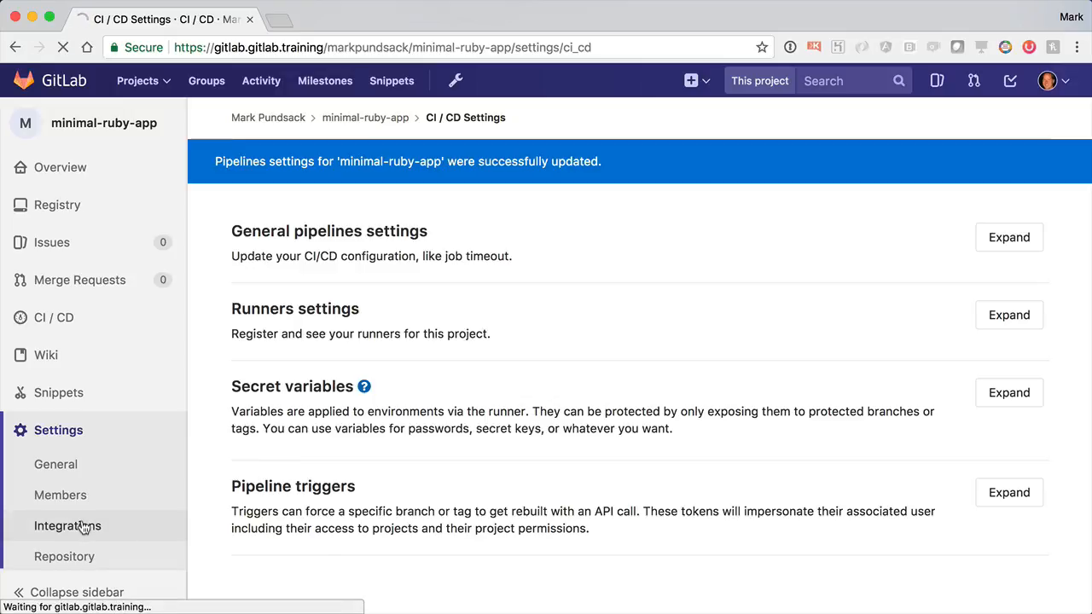
click(68, 525)
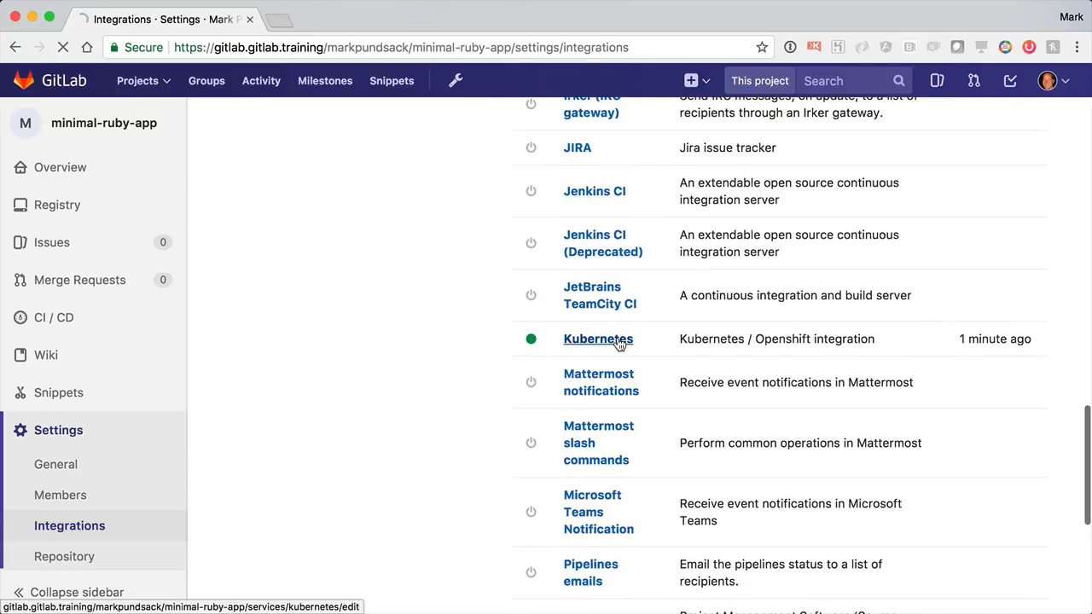
click(598, 339)
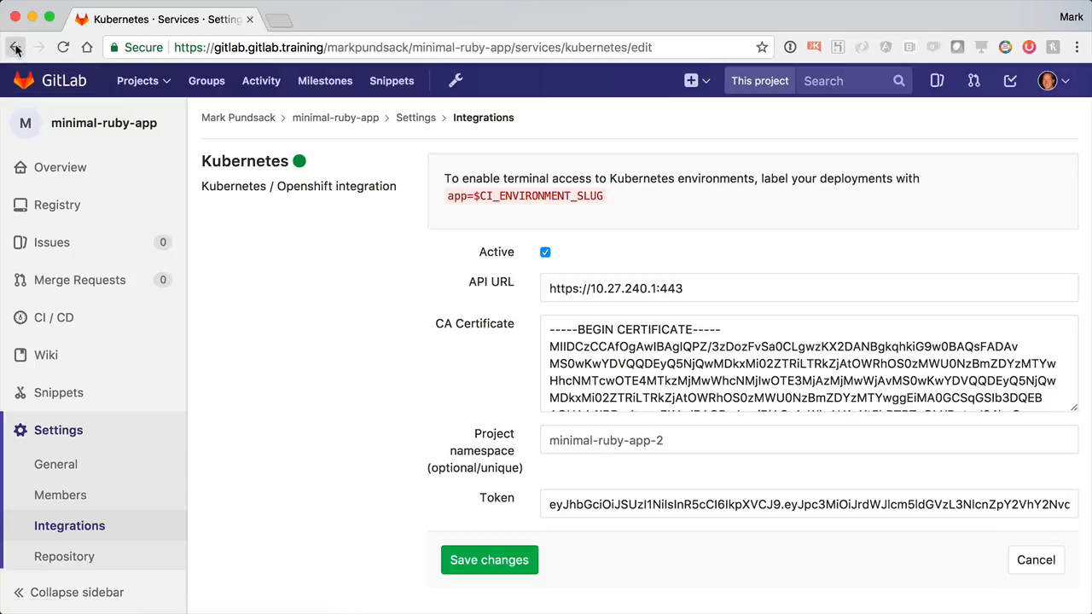
click(14, 46)
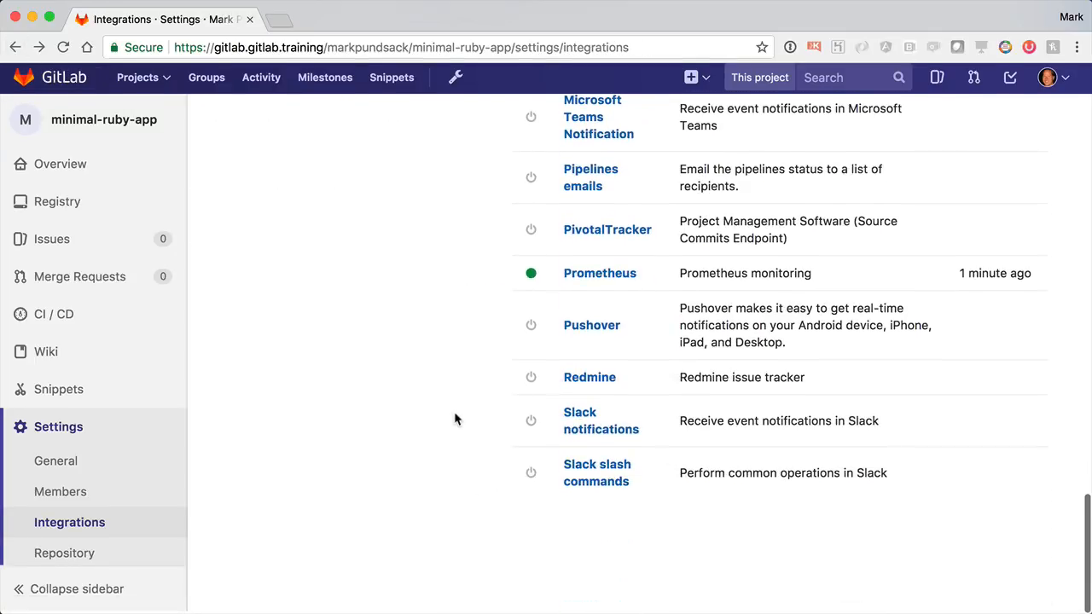
click(600, 277)
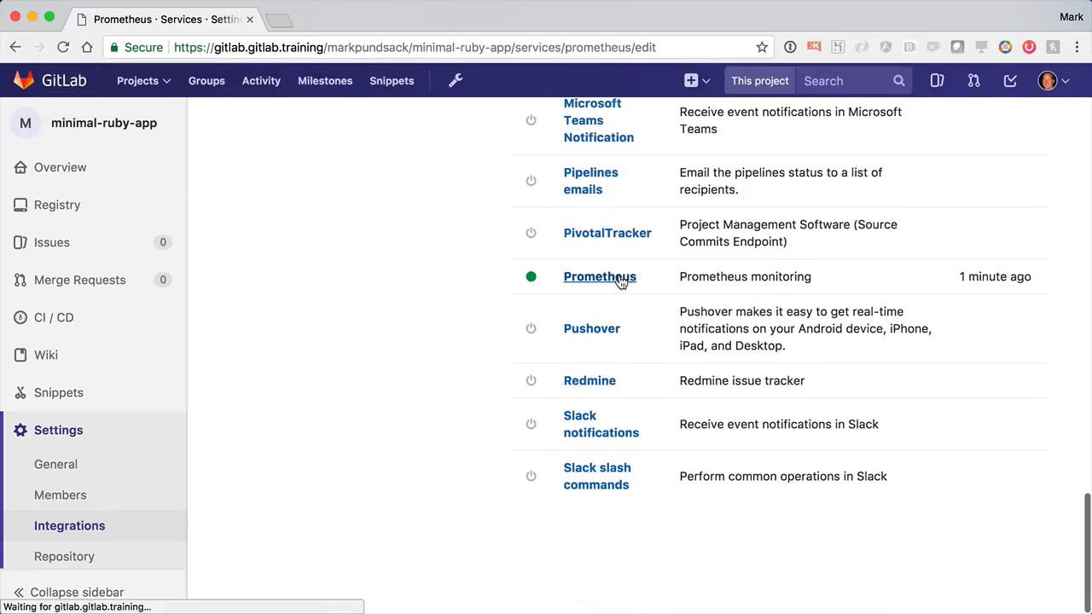
click(599, 277)
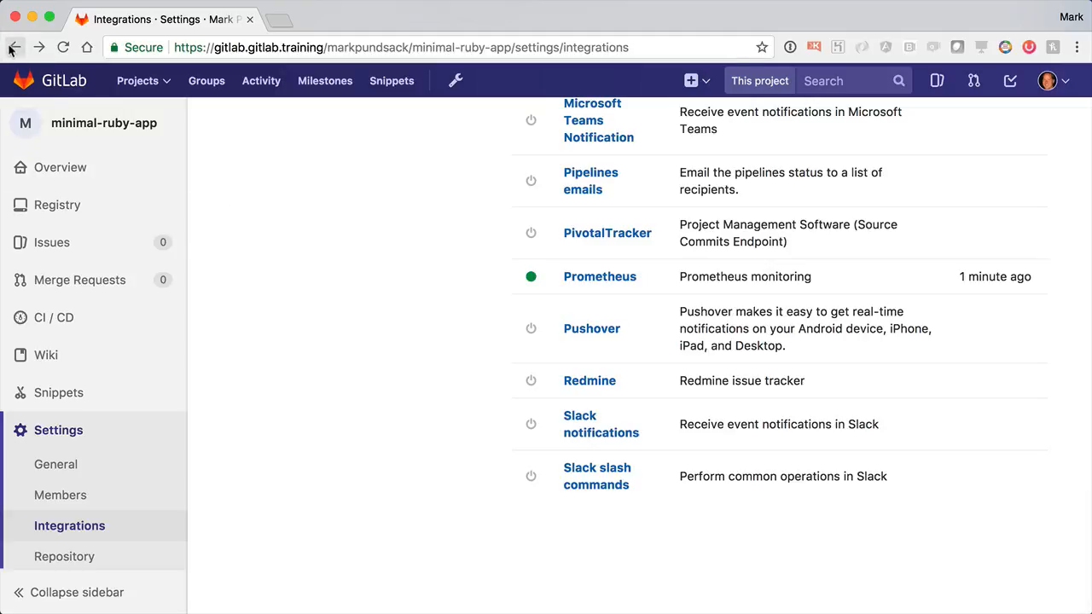
mouse_move(14, 47)
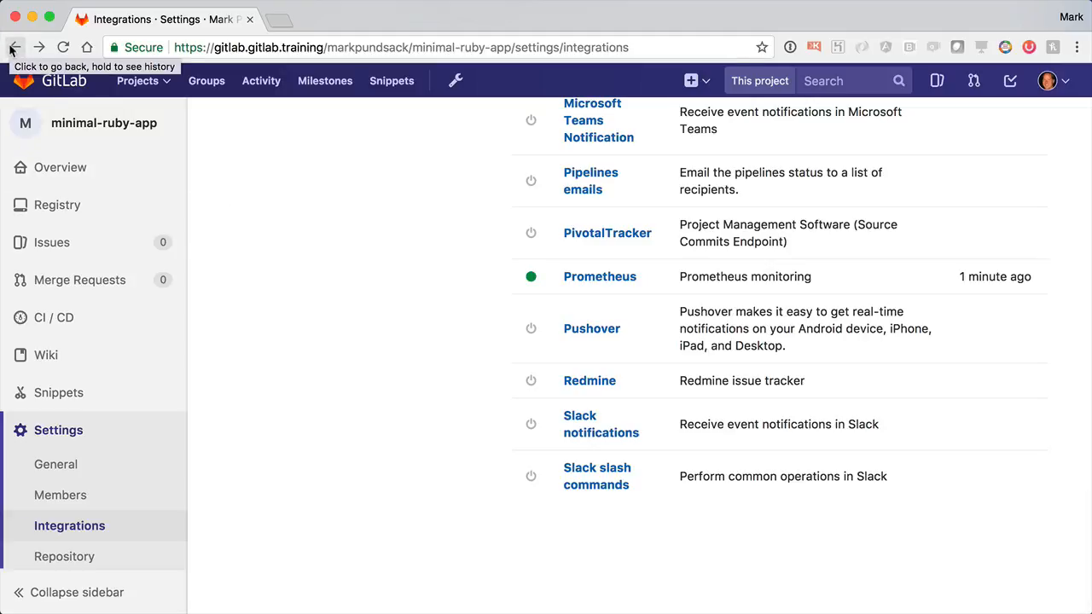
Return to the minimal-ruby-app overview and select the existing-folder push commands.
click(104, 123)
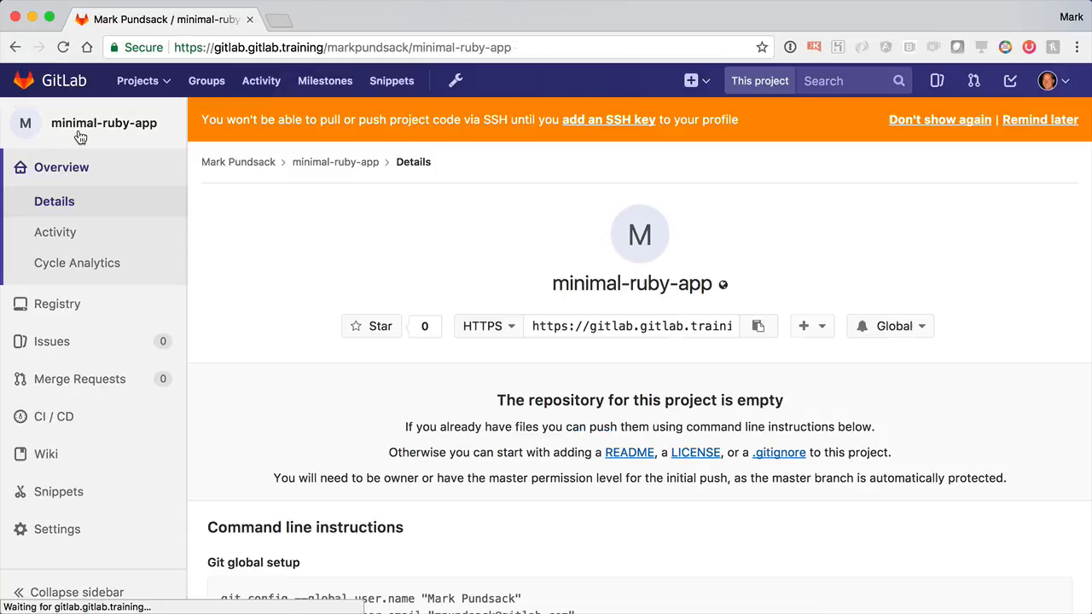
scroll(down, 3)
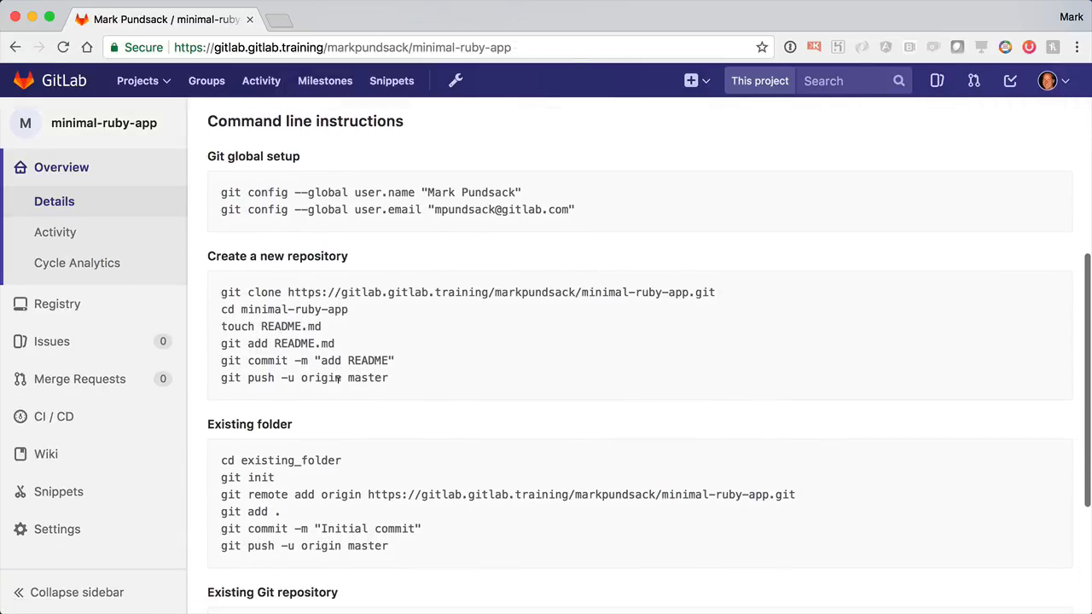
scroll(down, 3)
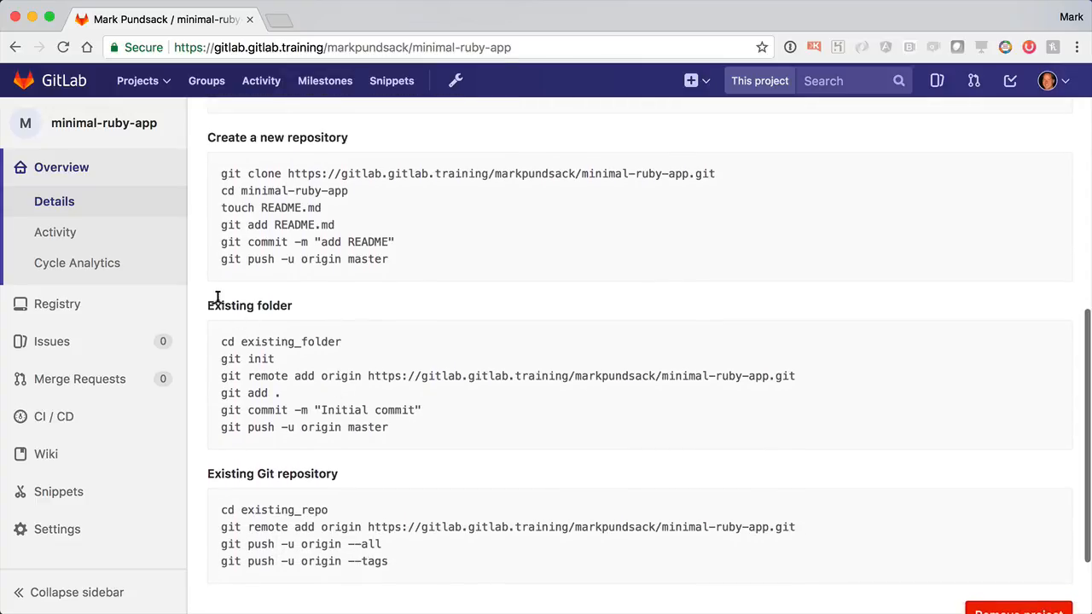
double_click(247, 359)
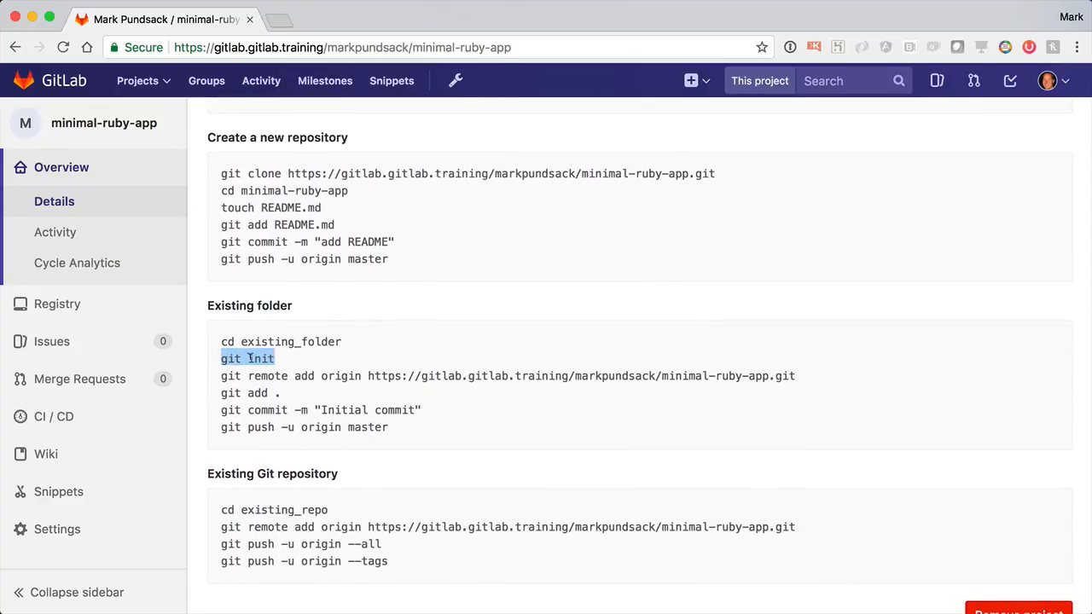
drag(221, 359, 393, 427)
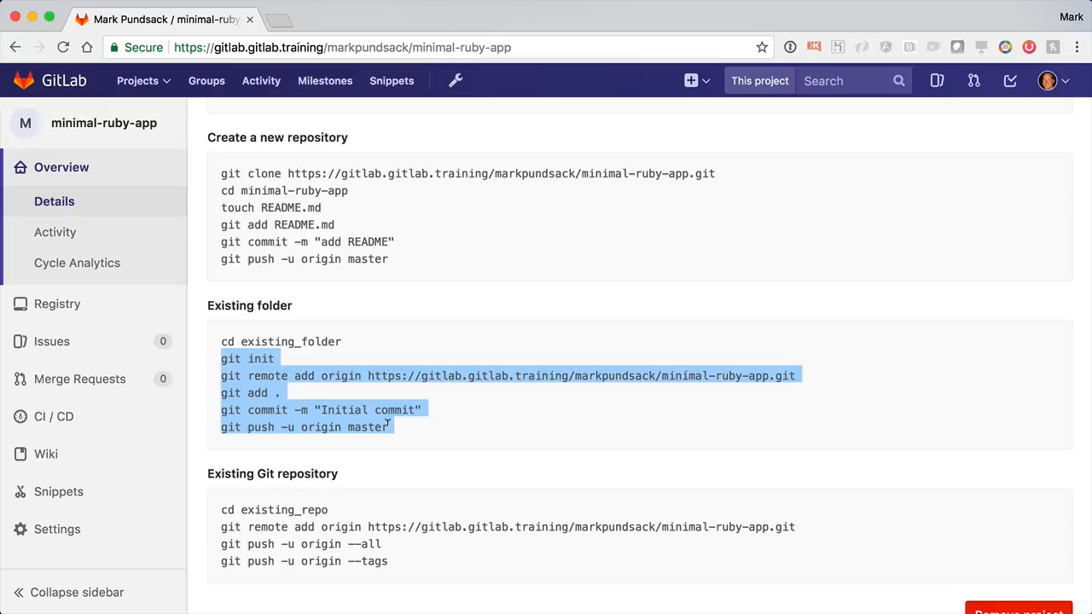
mouse_move(389, 418)
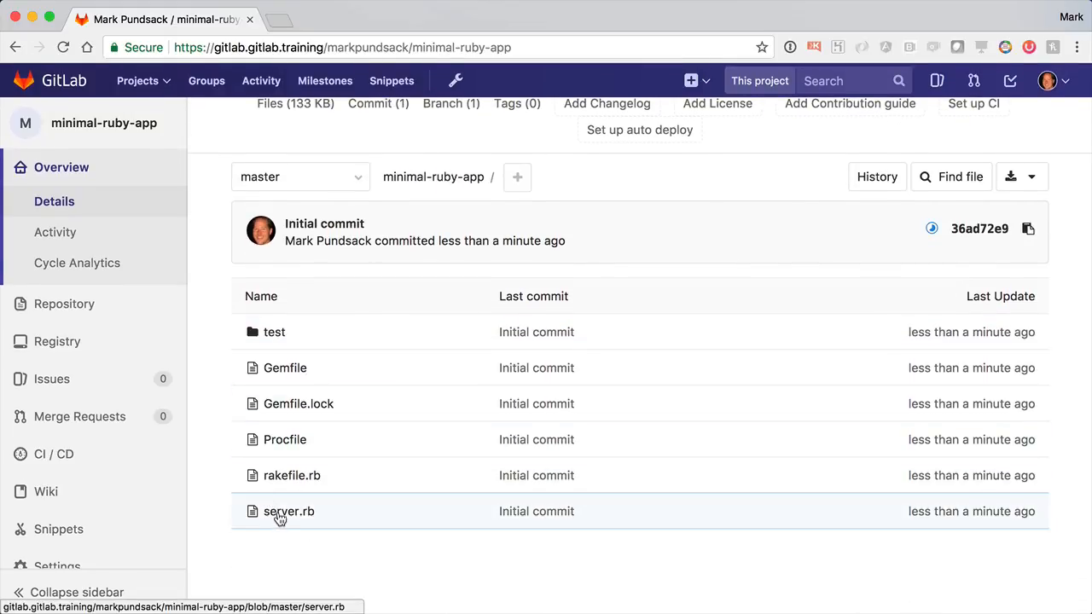
Replace 'Hello, world!' in server.rb with '<h1>GitLab 10!</h1>', targeting branch gitlab-10.
click(289, 511)
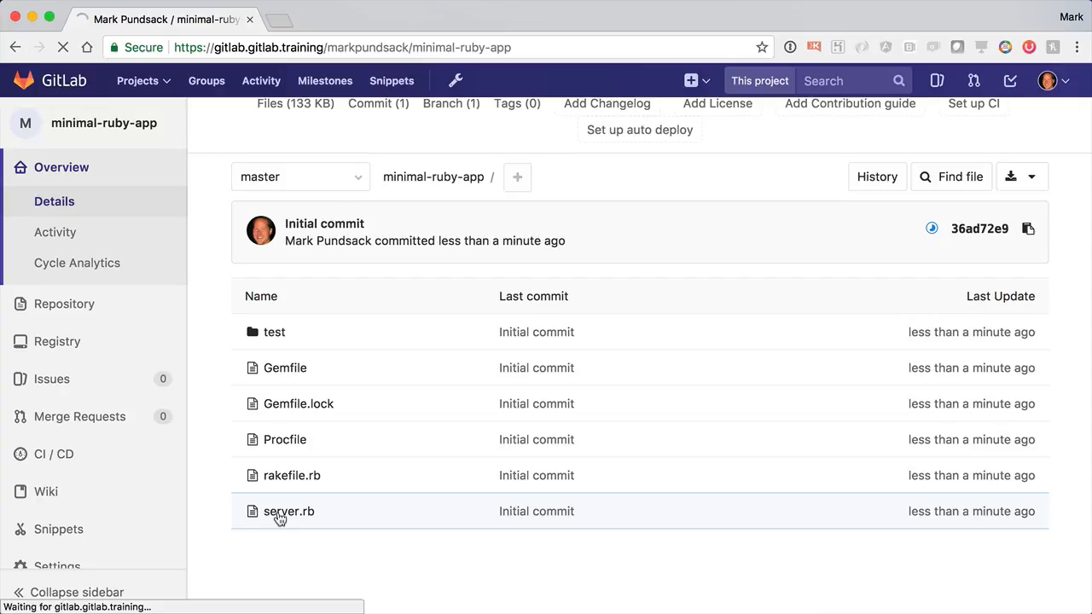
click(289, 511)
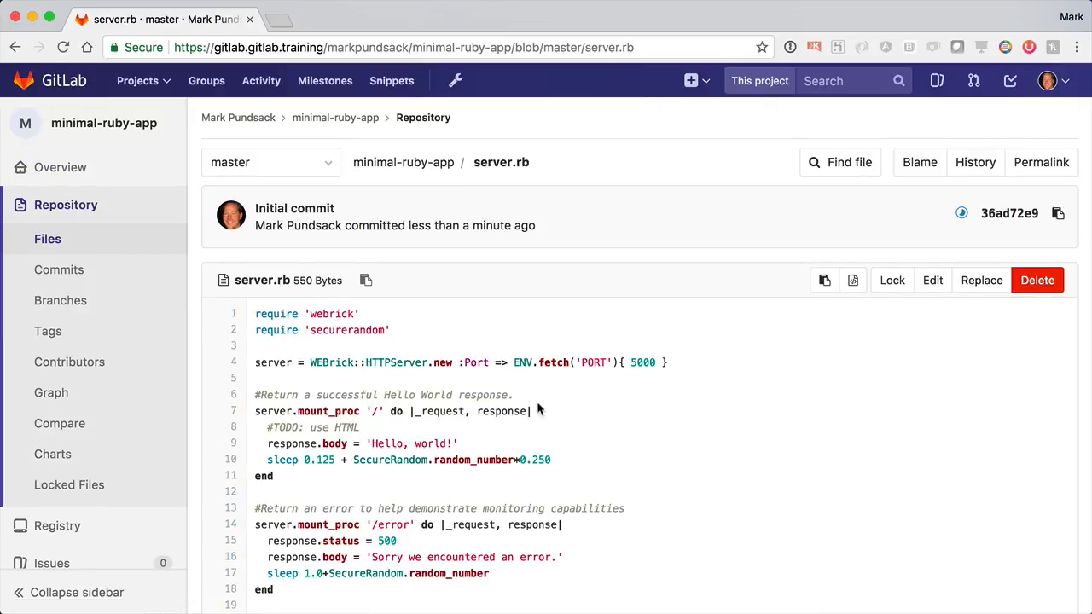
scroll(down, 3)
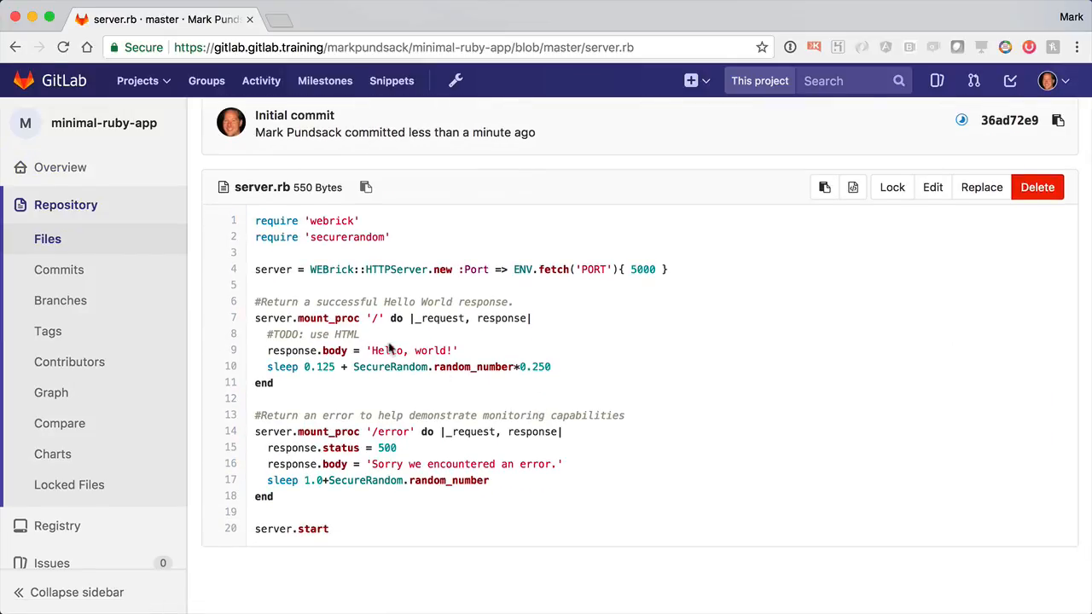
mouse_move(905, 203)
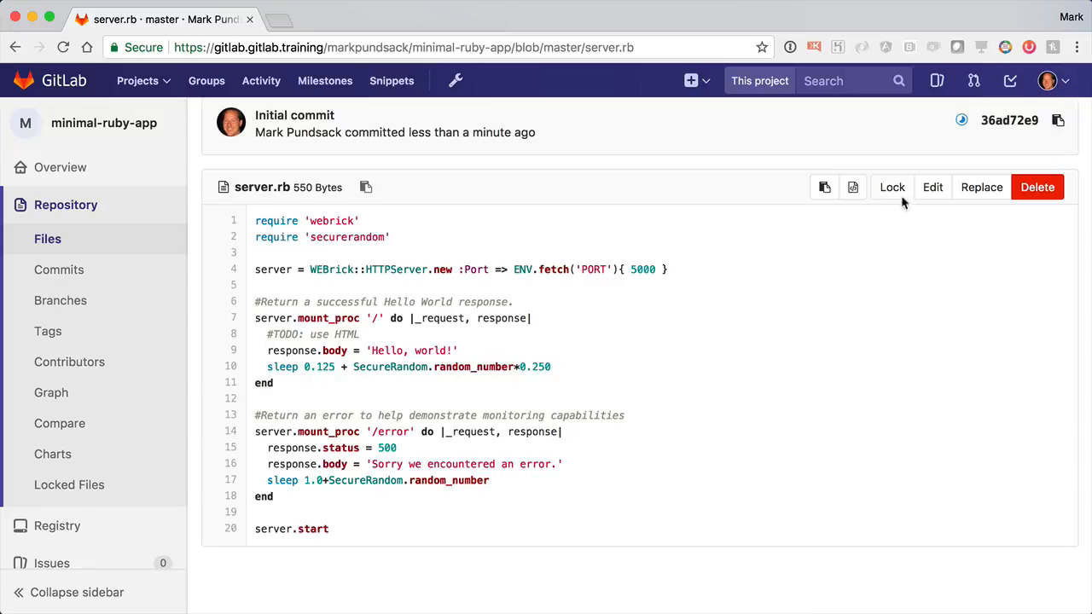
click(933, 187)
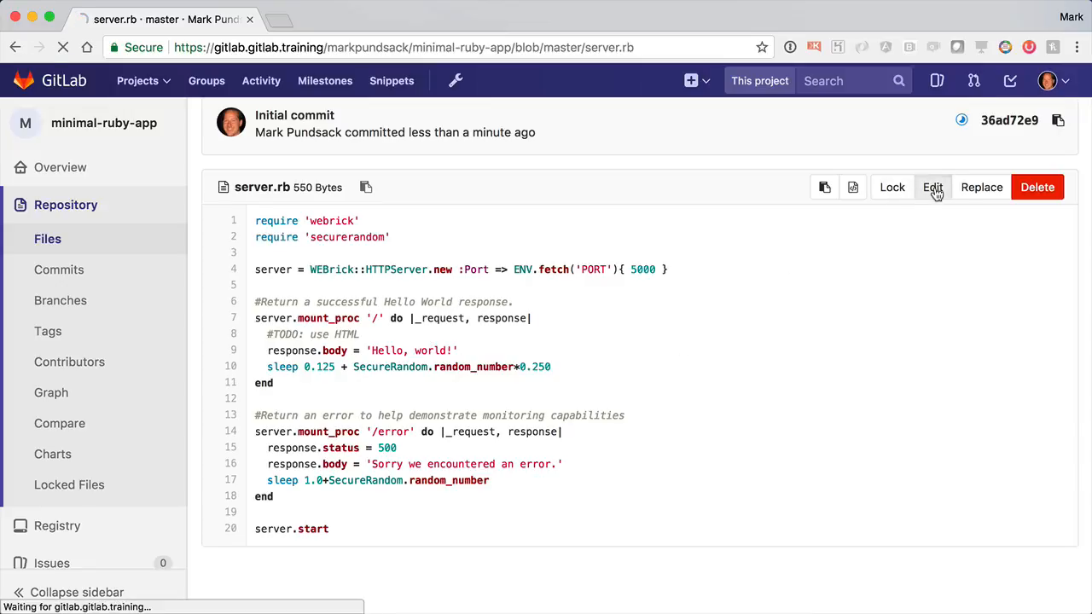
click(933, 187)
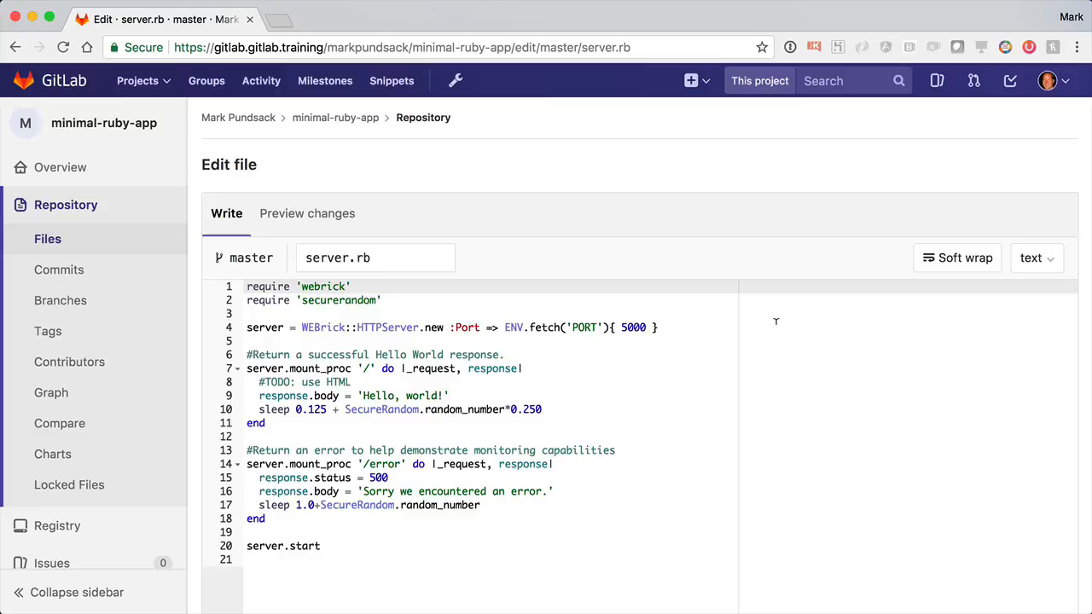
click(523, 368)
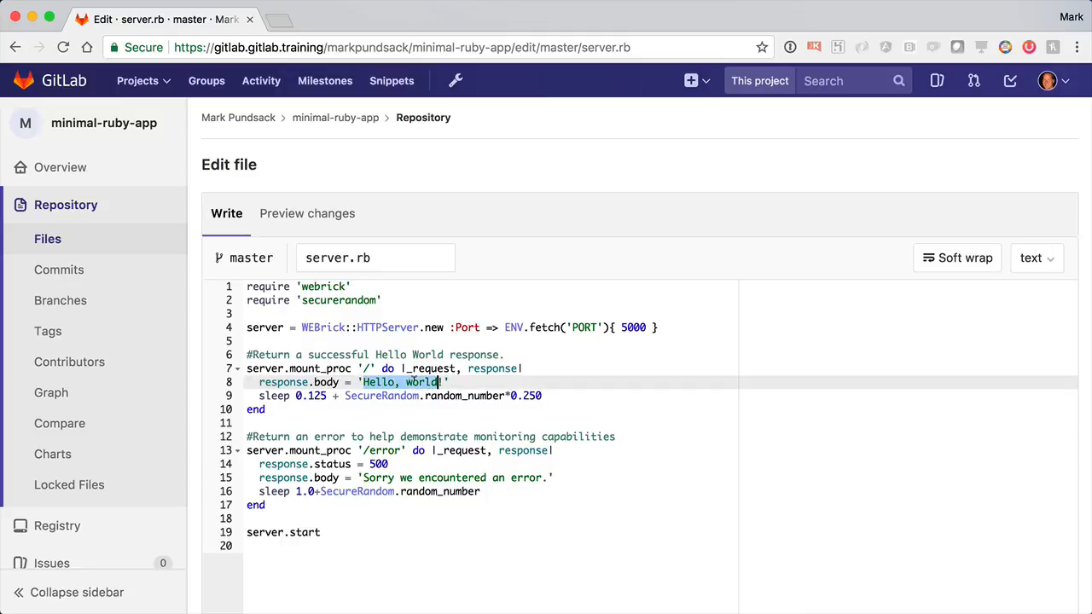
text(<h1)
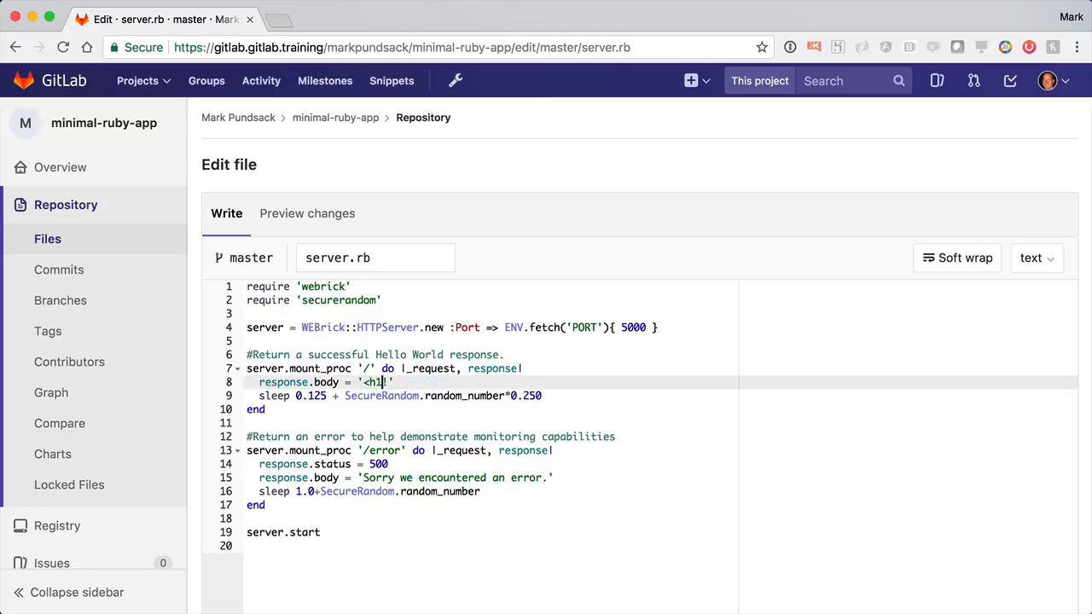
text(>GitLab)
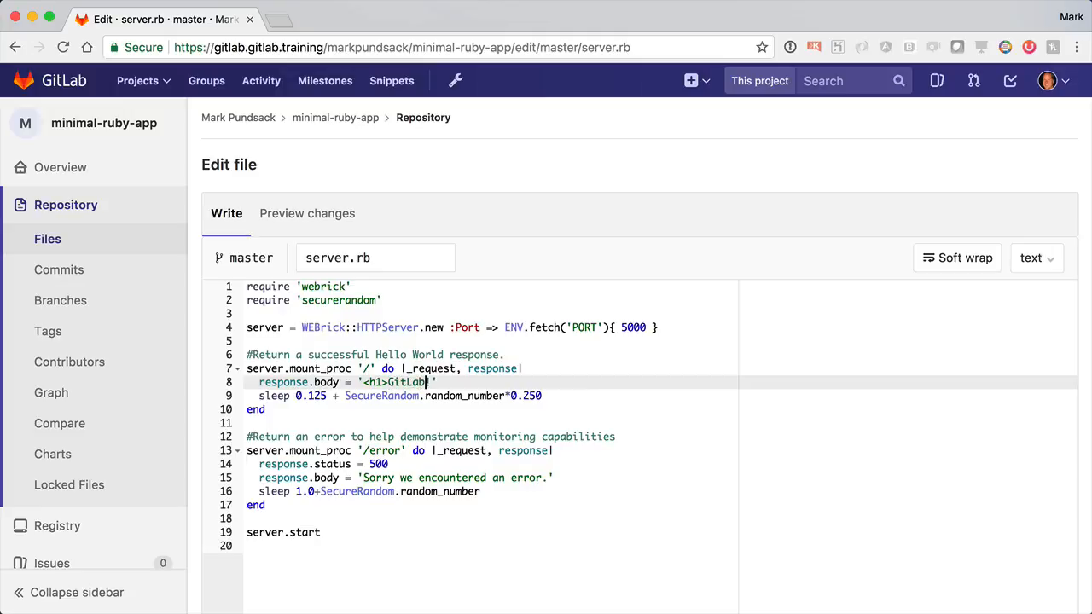
text(10!<)
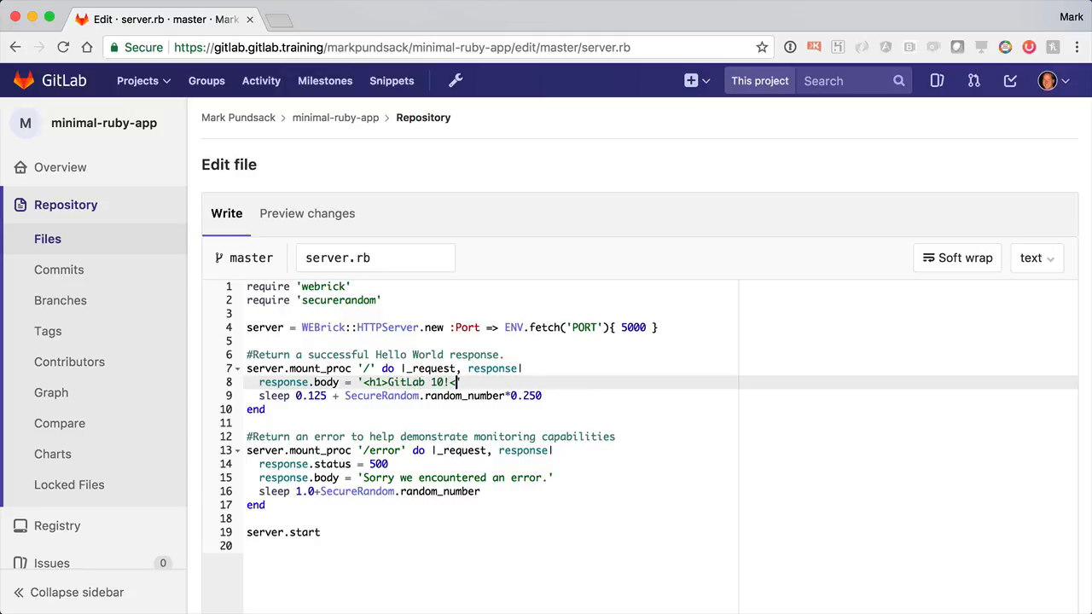
text(/h1>)
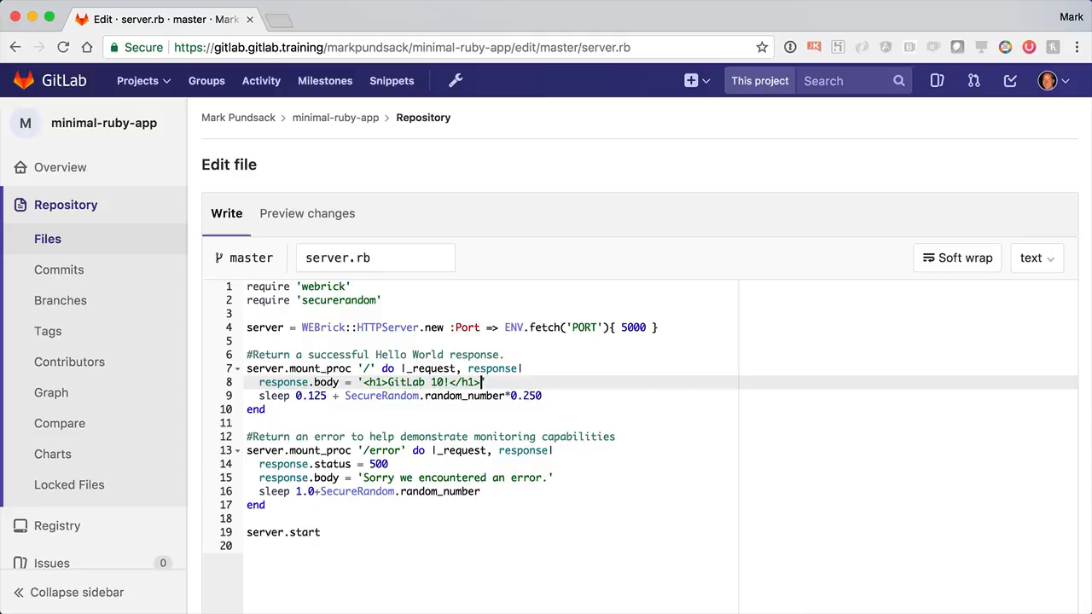
scroll(down, 3)
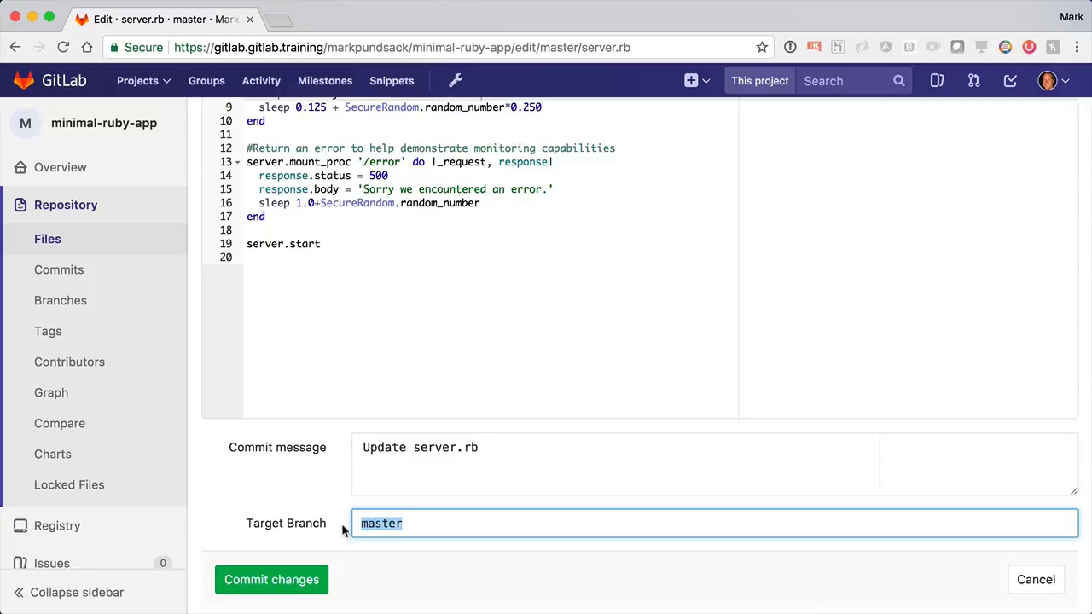
text(gitlab-10)
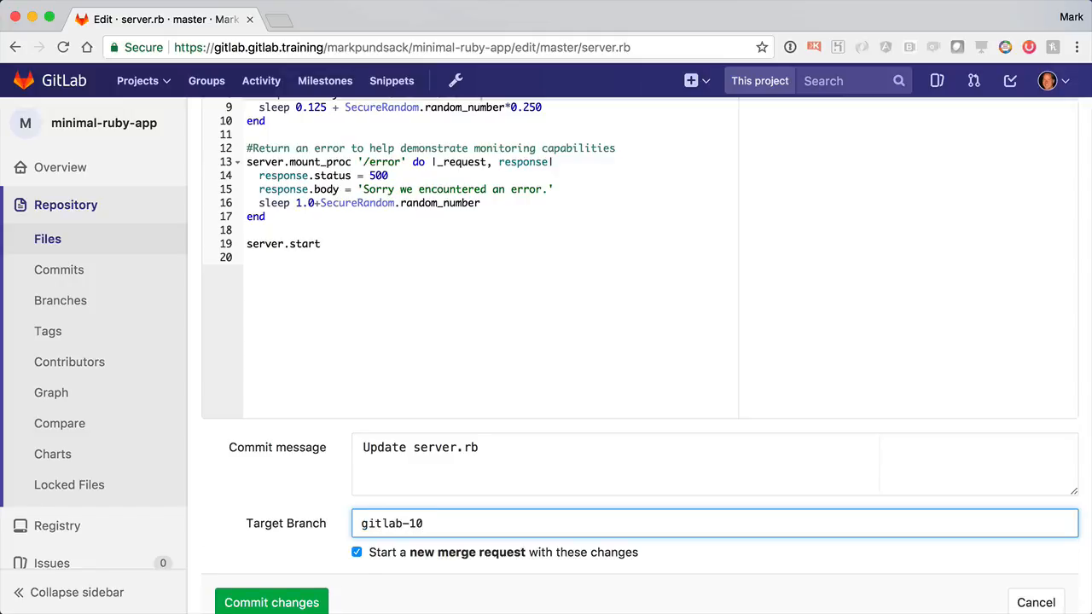
Commit the edited server.rb to the new gitlab-10 branch.
scroll(down, 3)
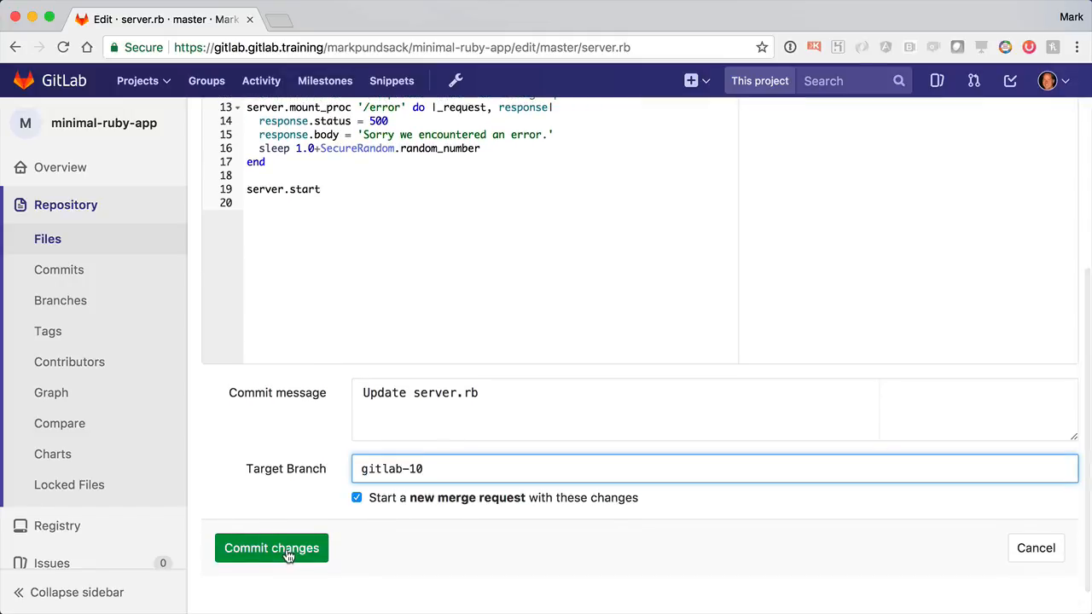
click(272, 548)
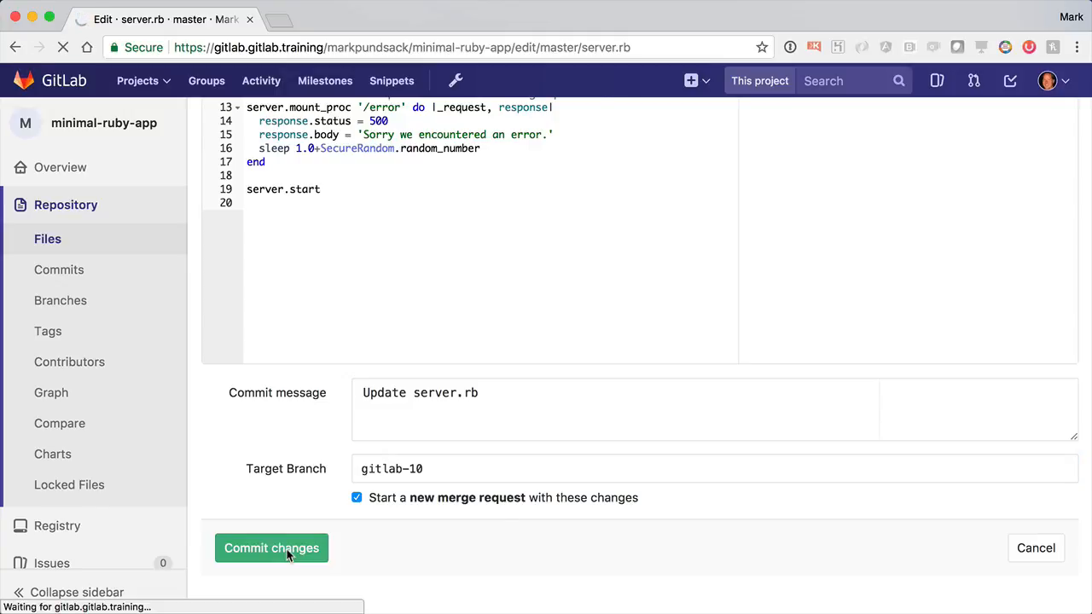
click(272, 548)
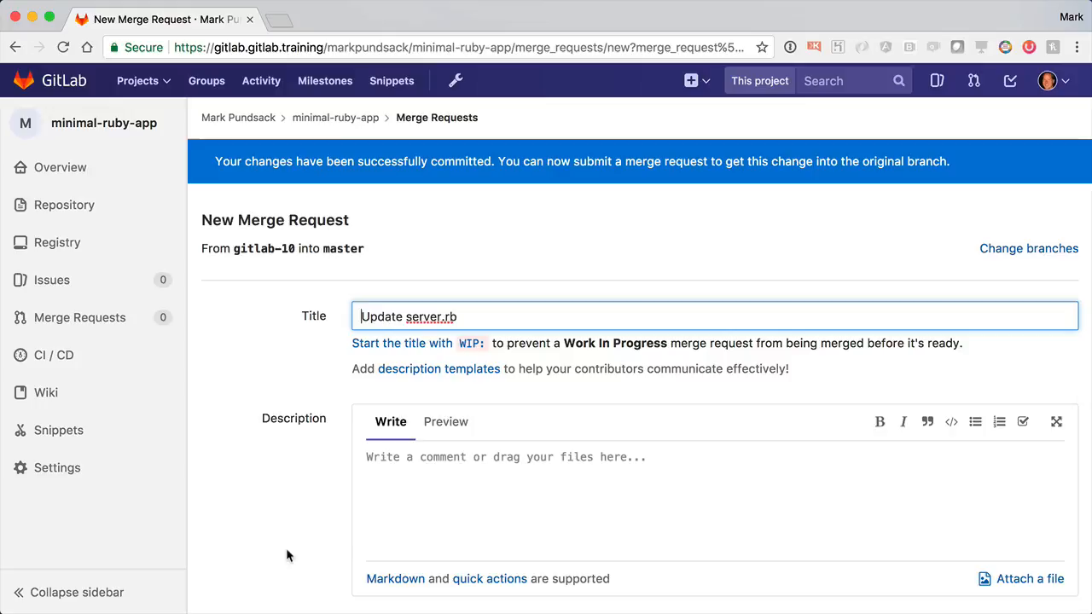
Title the merge request 'GitLab 10!' and submit it into master.
scroll(down, 3)
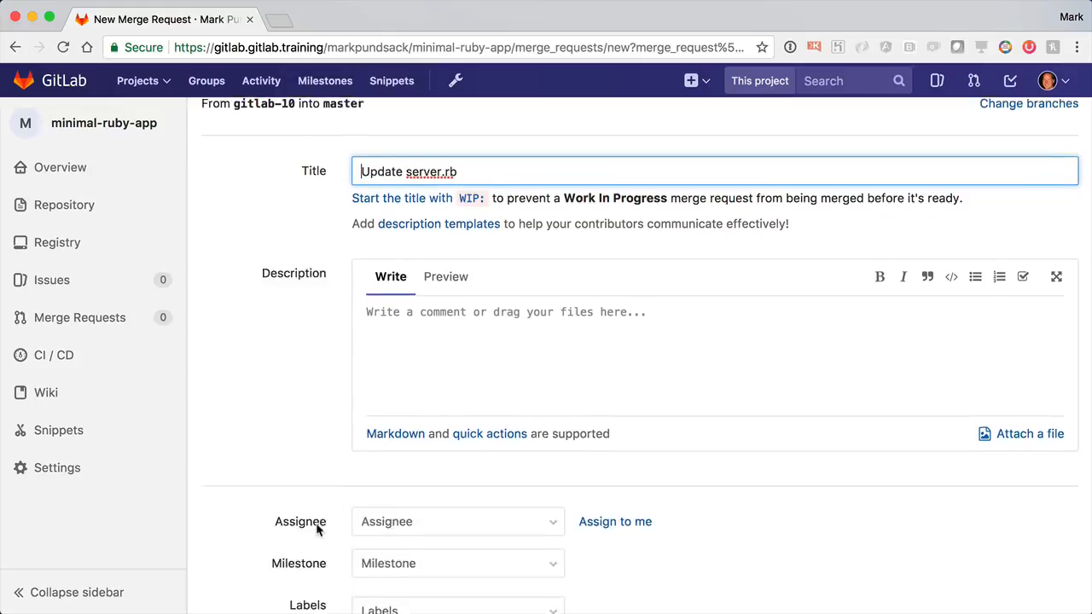
scroll(down, 3)
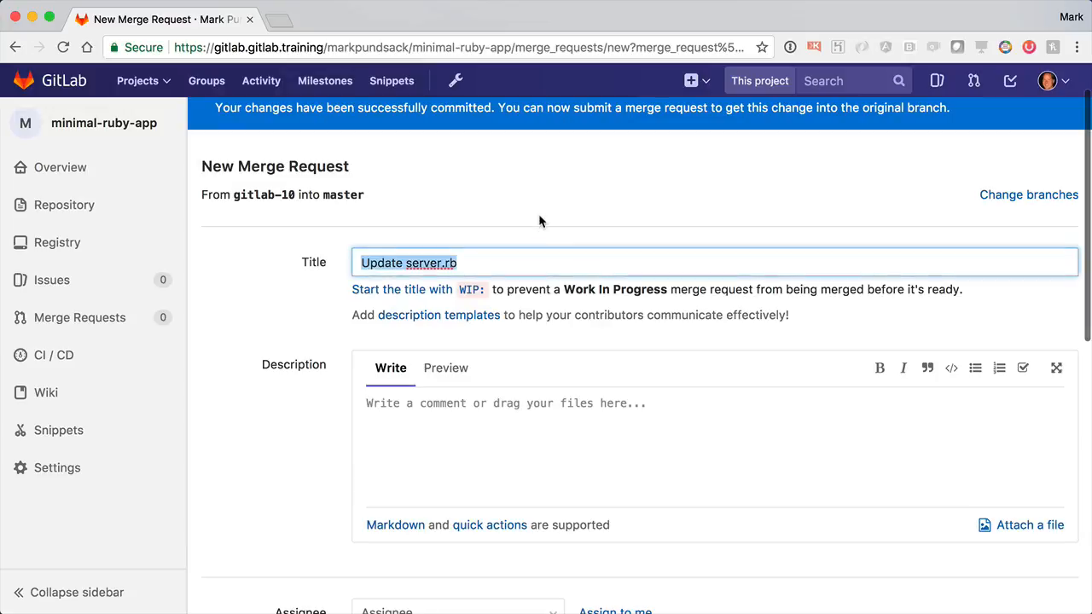
text(Git)
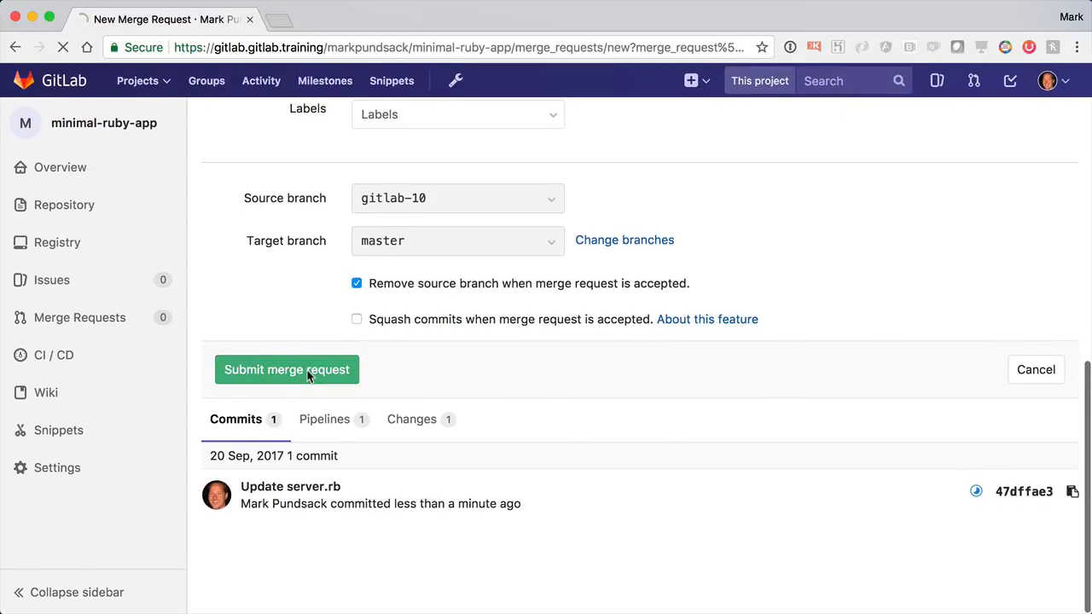
click(287, 369)
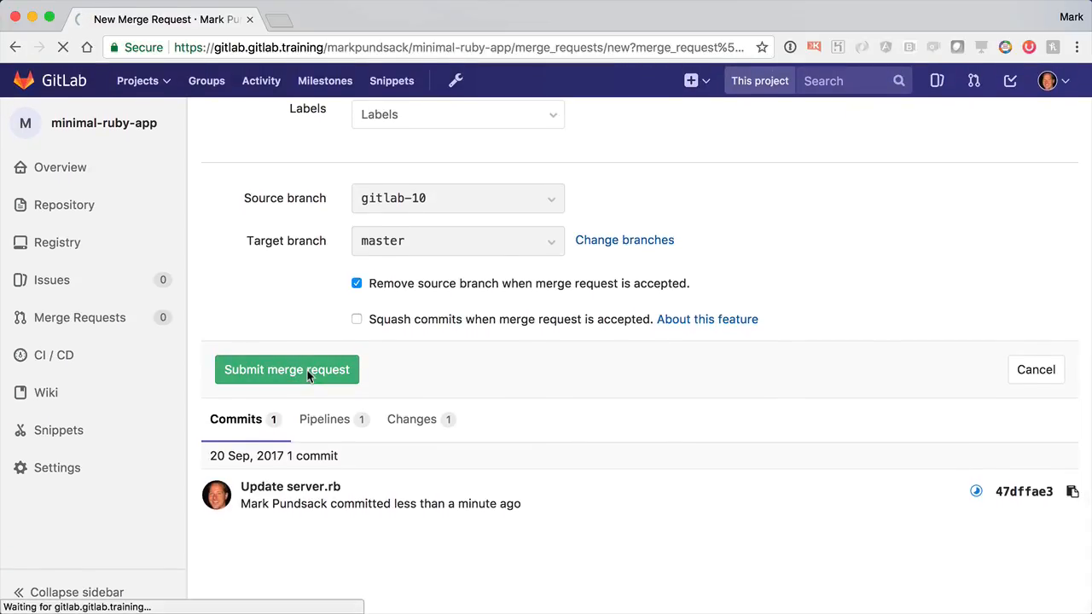
click(287, 370)
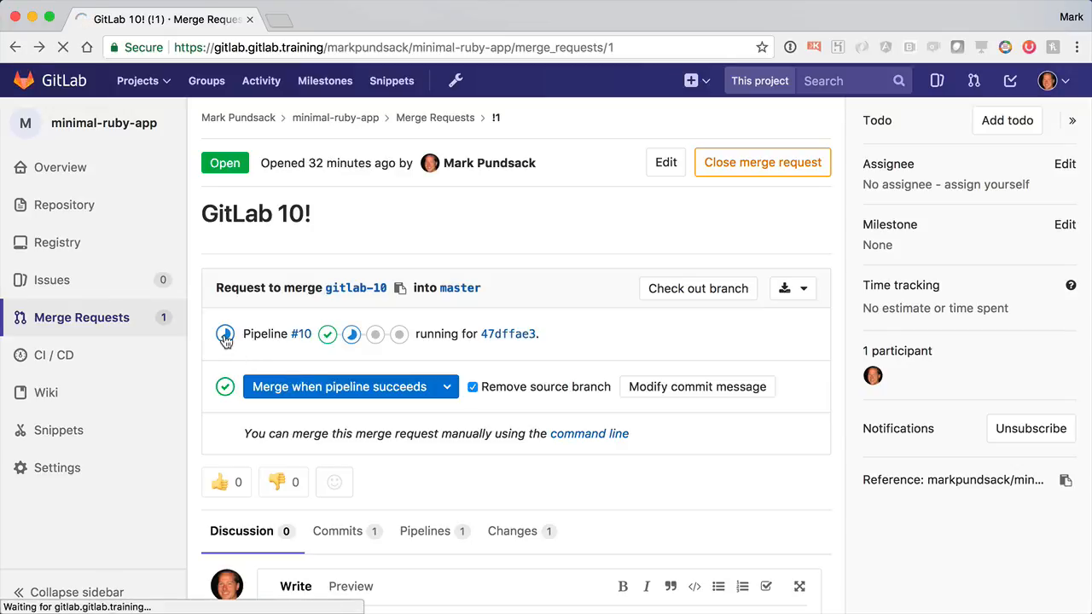
Read pipeline #10's passed build job log to the end, then return to the pipeline overview.
click(226, 334)
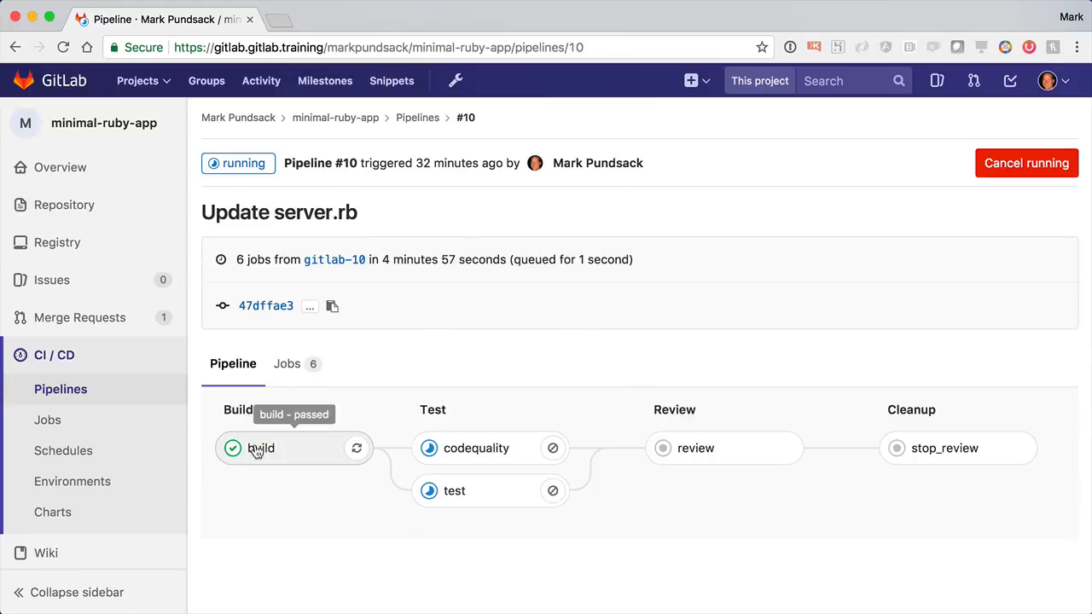
click(260, 448)
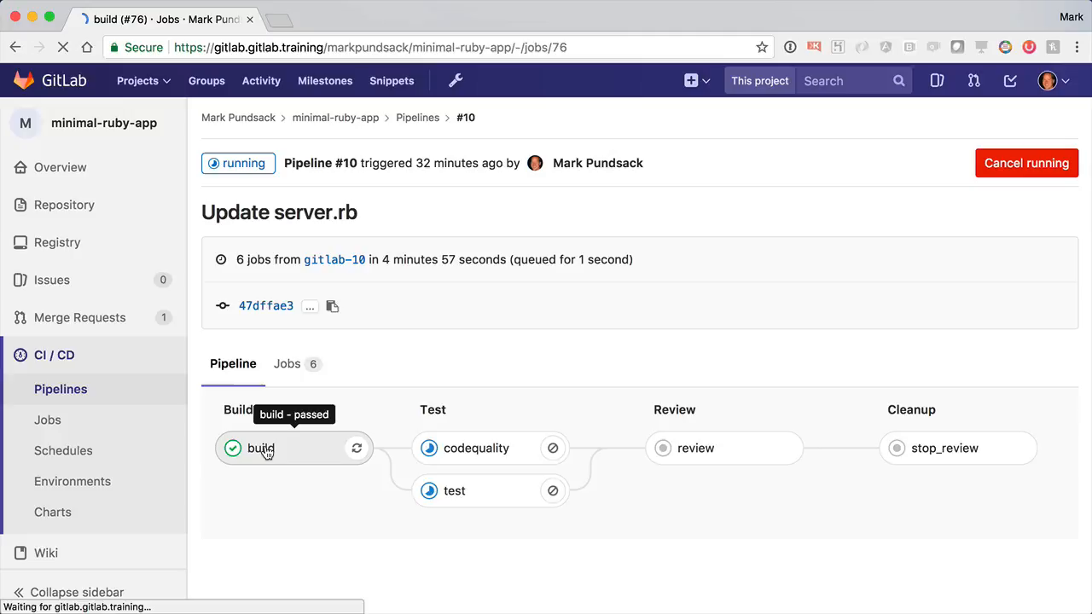
click(260, 449)
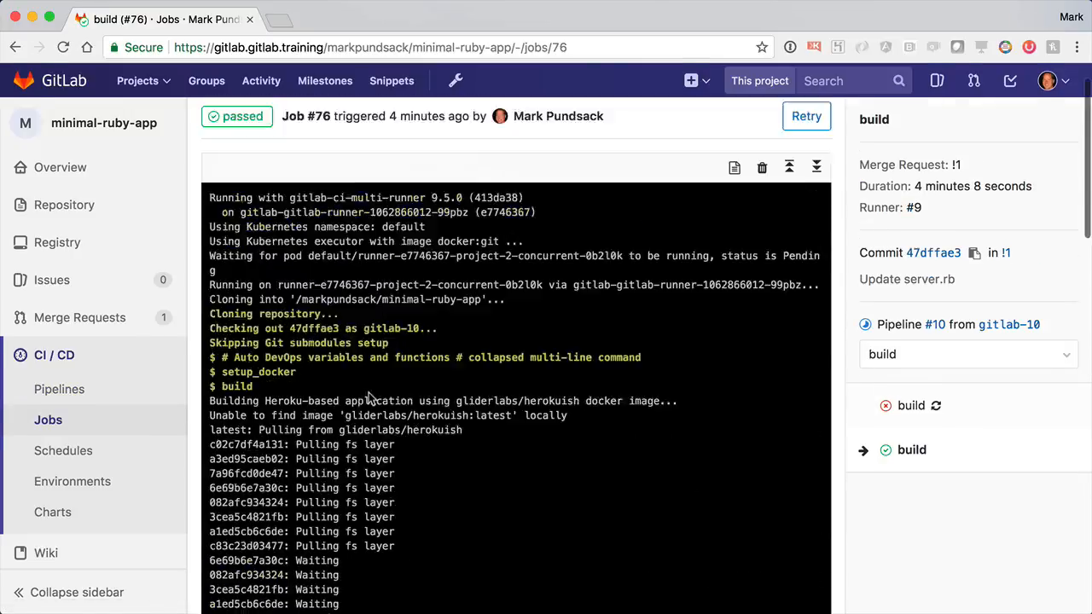
scroll(down, 3)
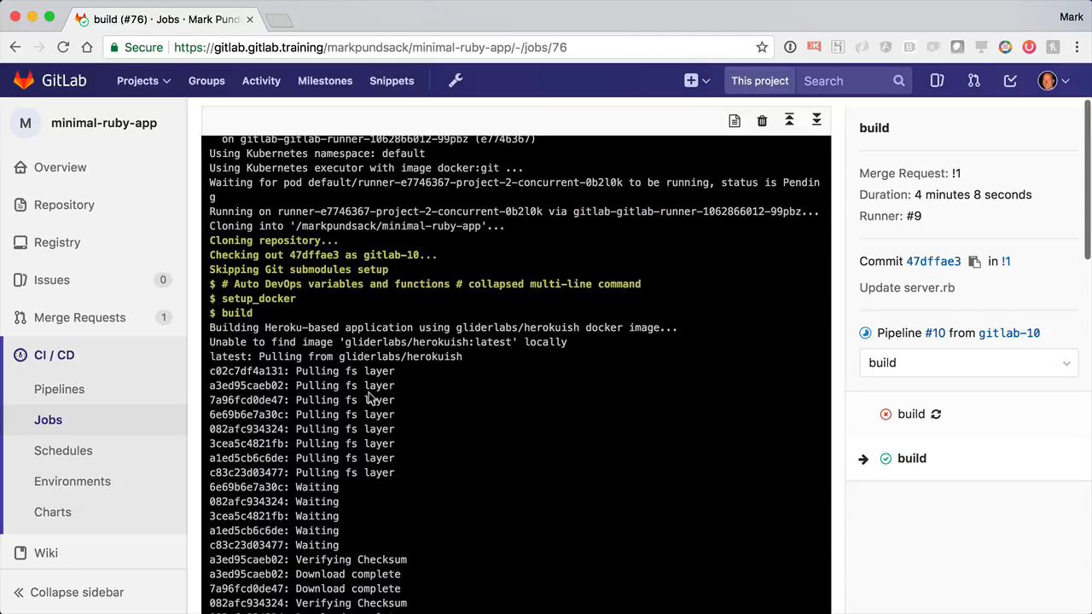
scroll(down, 3)
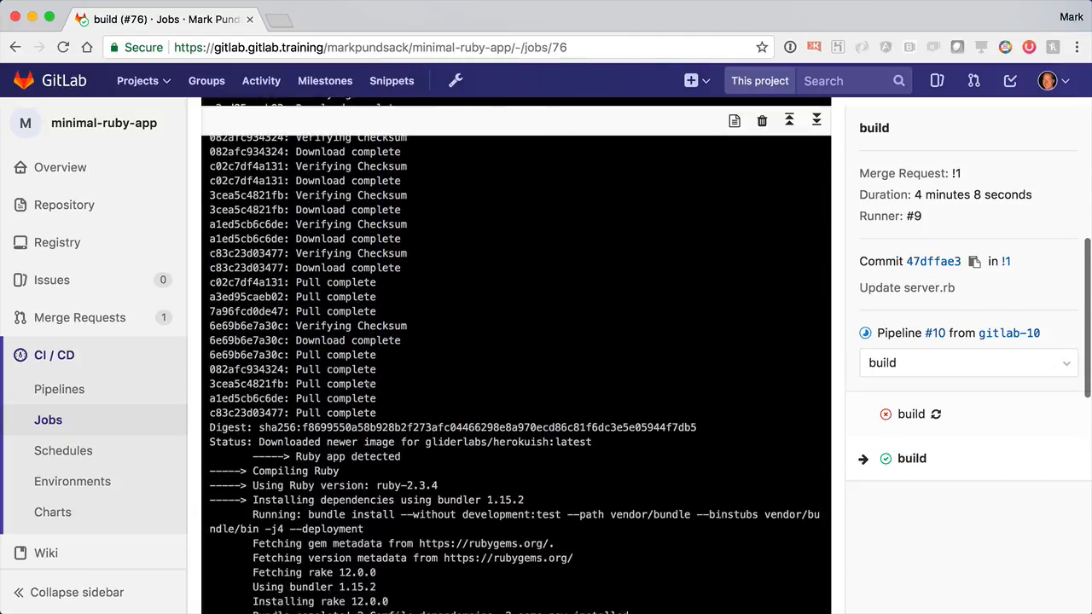
scroll(down, 3)
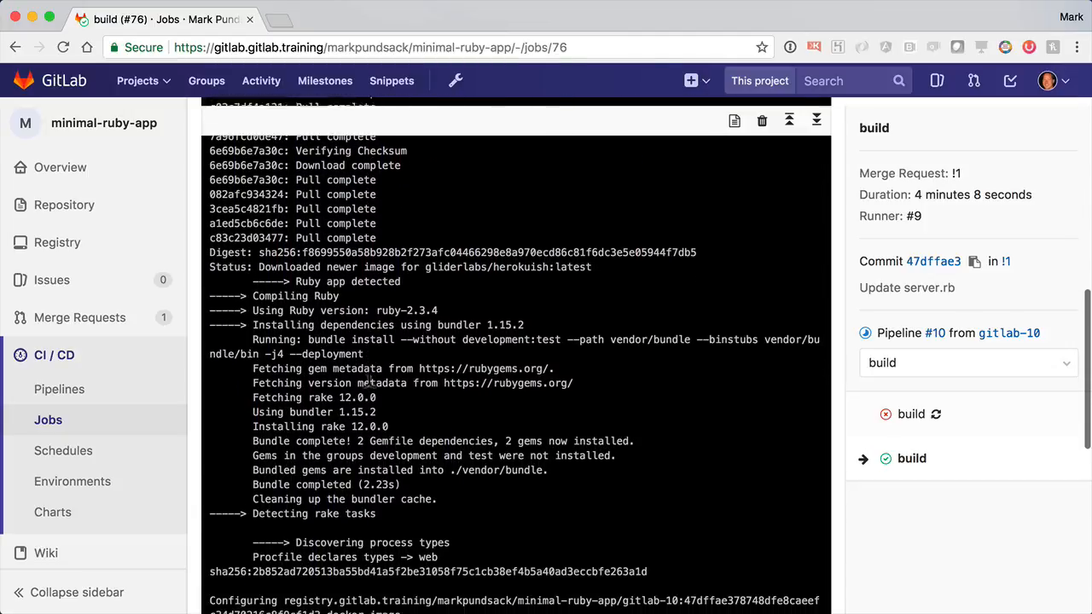
scroll(down, 3)
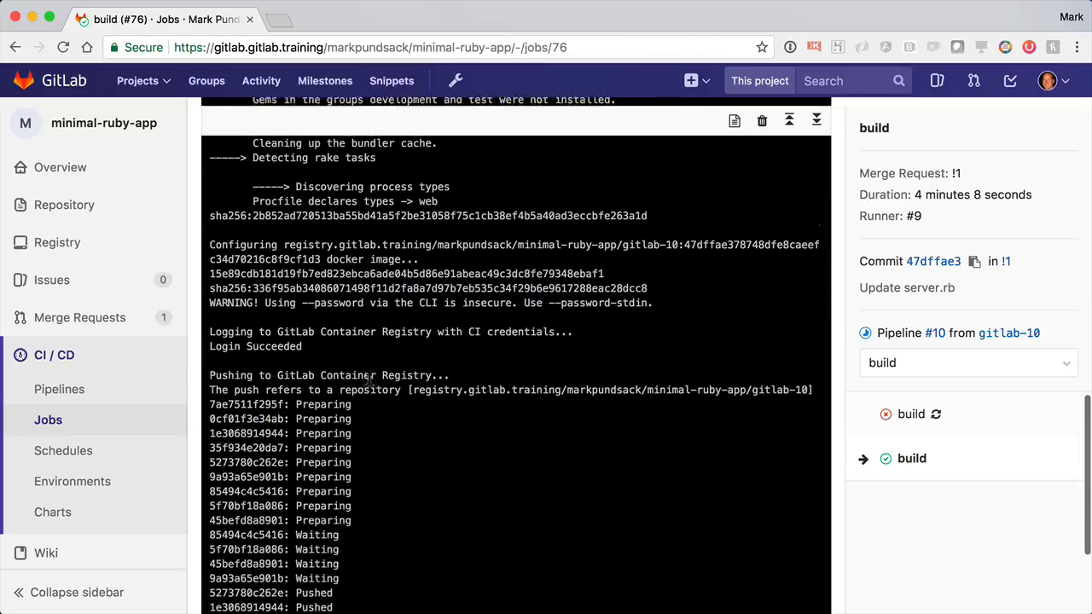
scroll(down, 3)
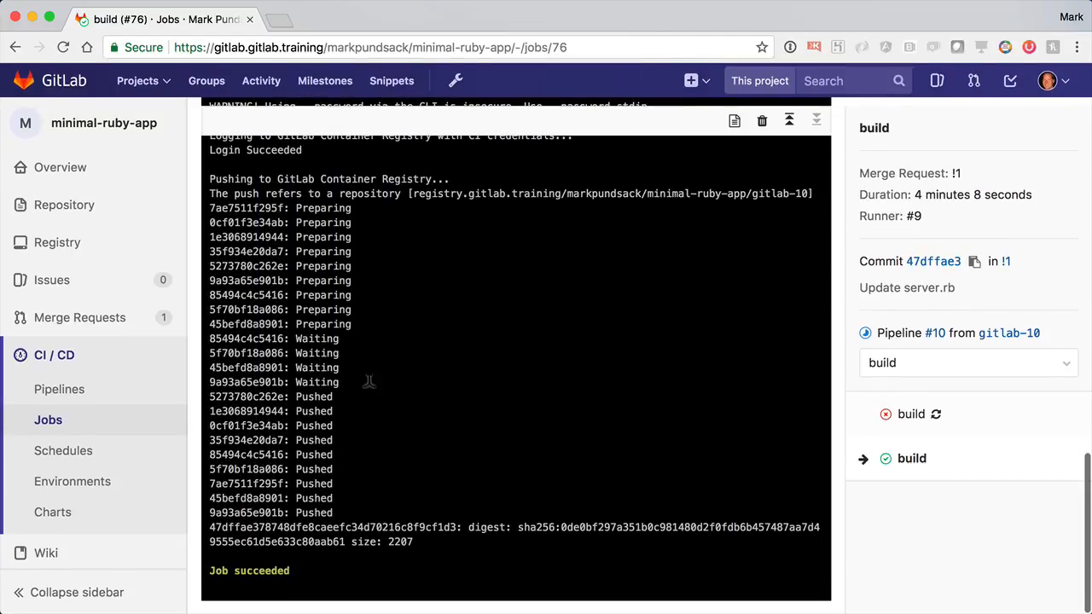
click(17, 47)
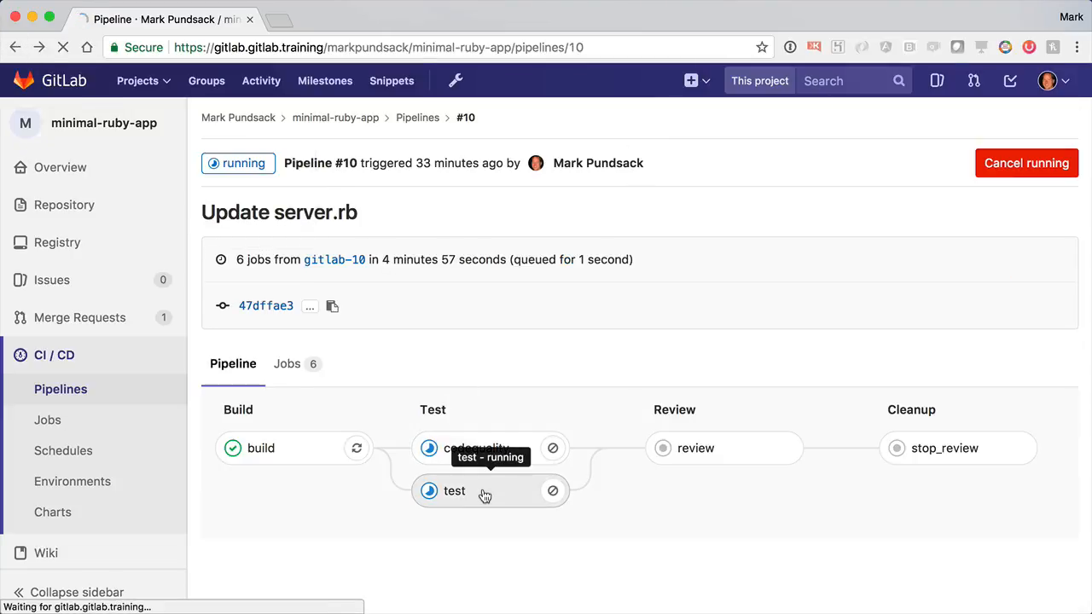
click(454, 491)
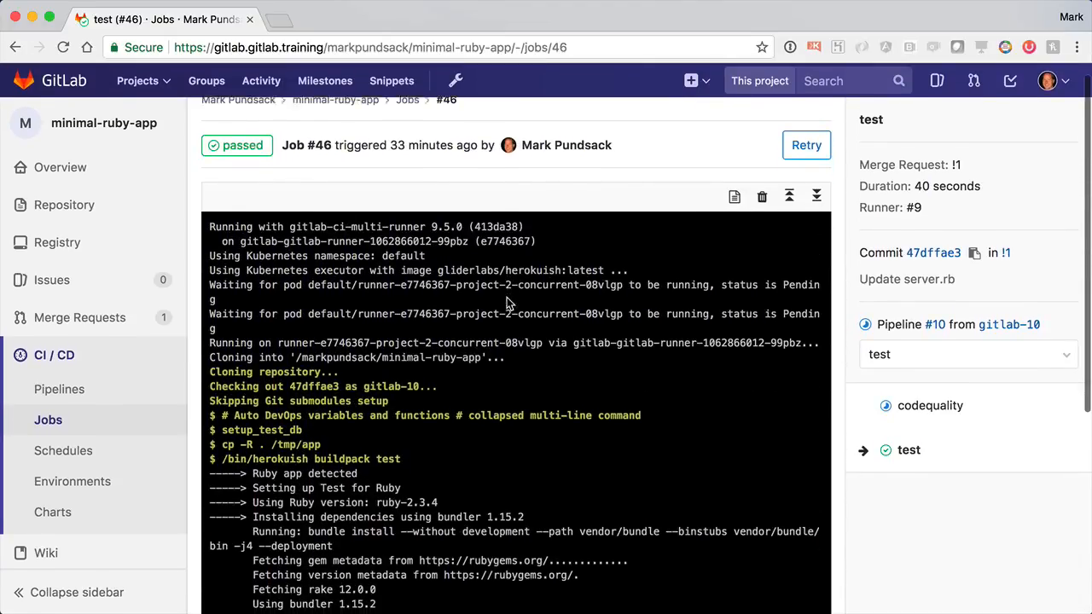
scroll(down, 3)
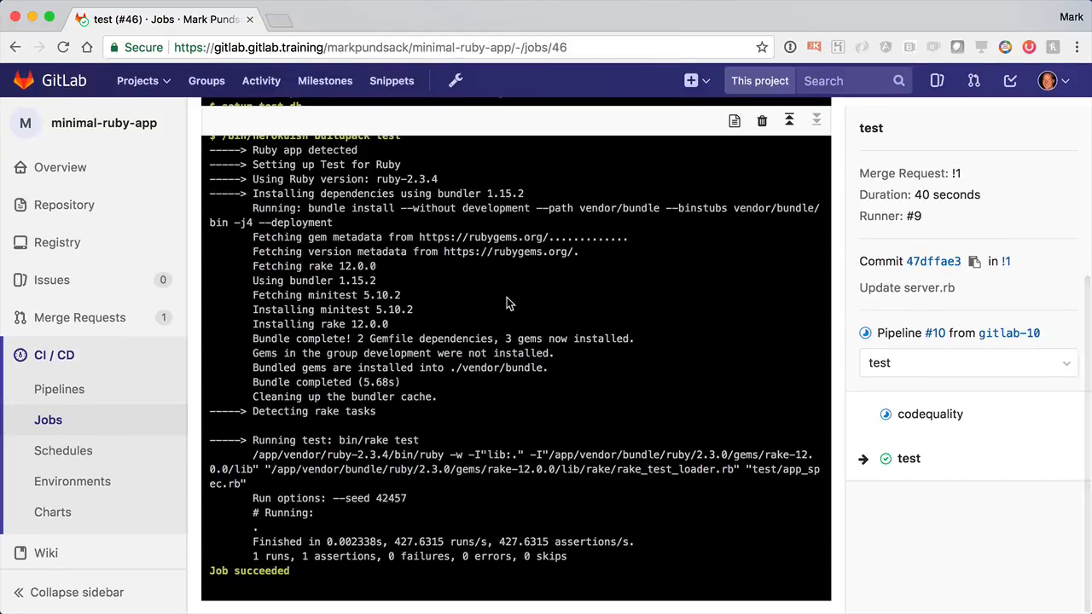
click(18, 44)
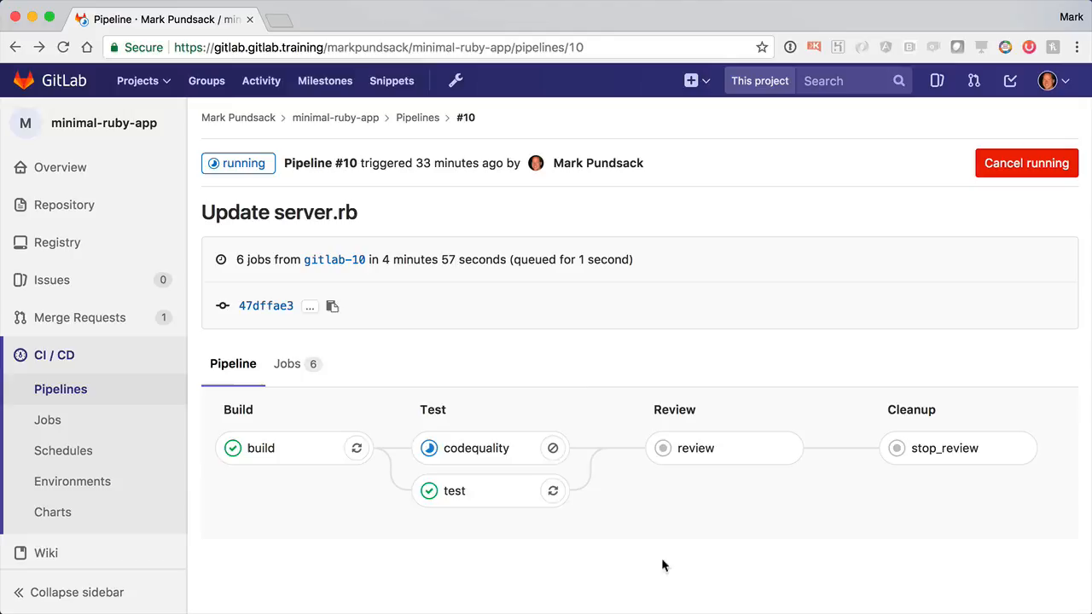
click(476, 448)
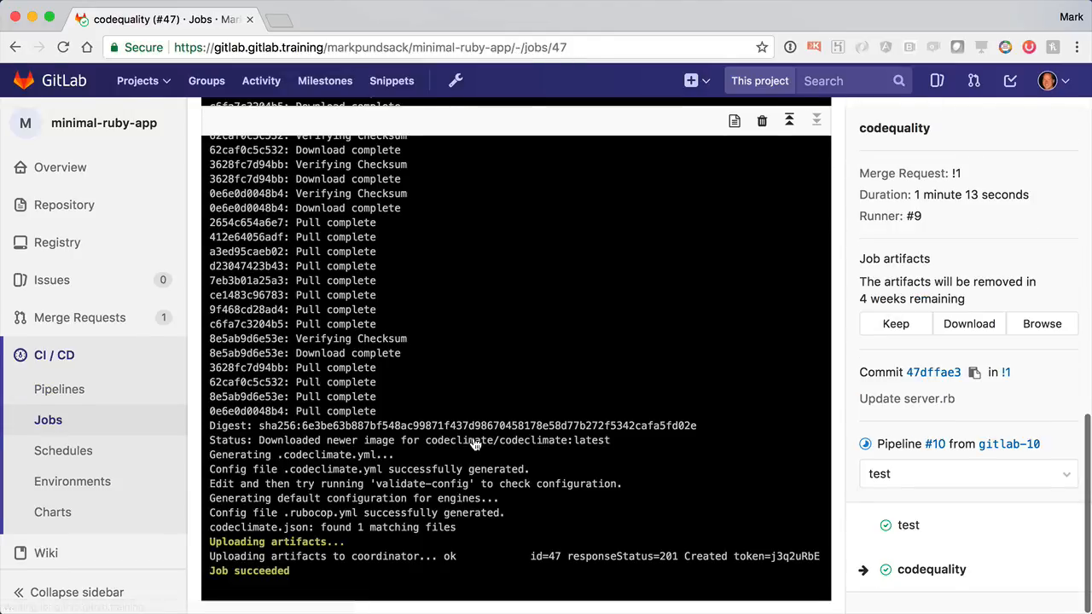
click(15, 46)
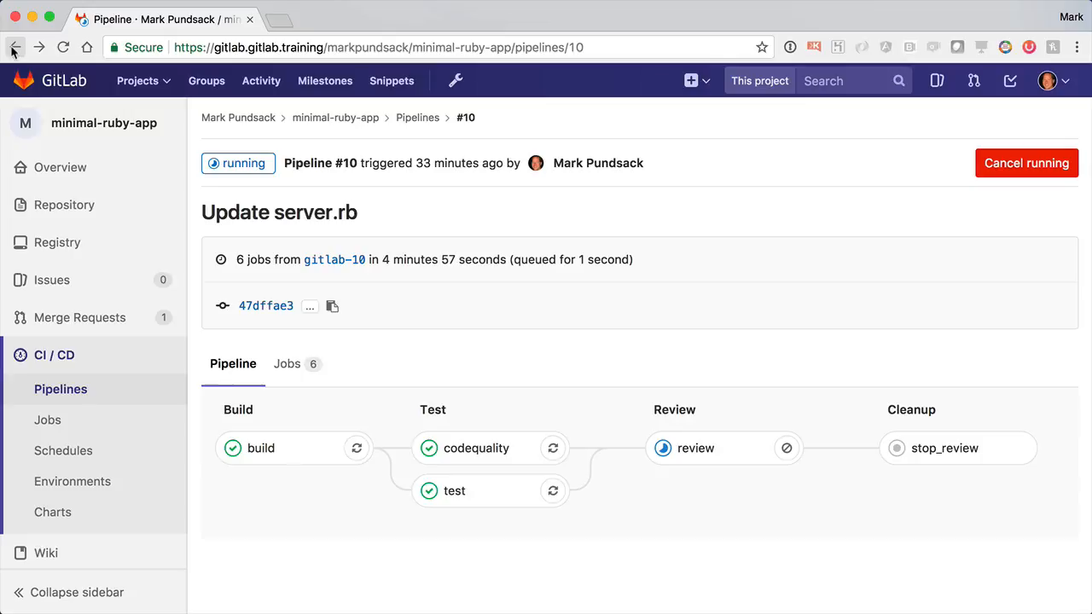
mouse_move(703, 452)
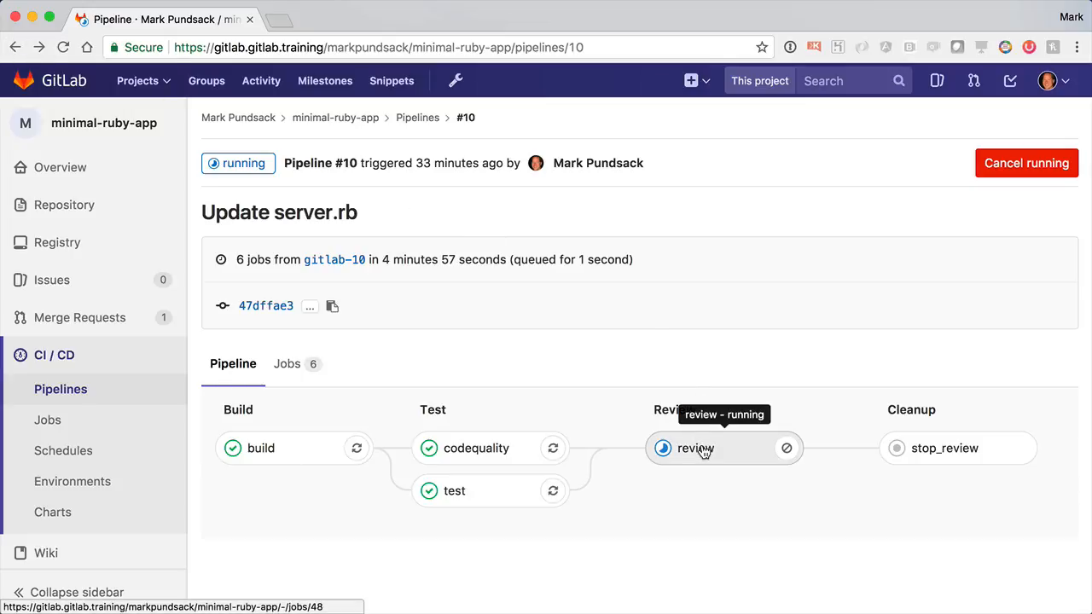
click(695, 449)
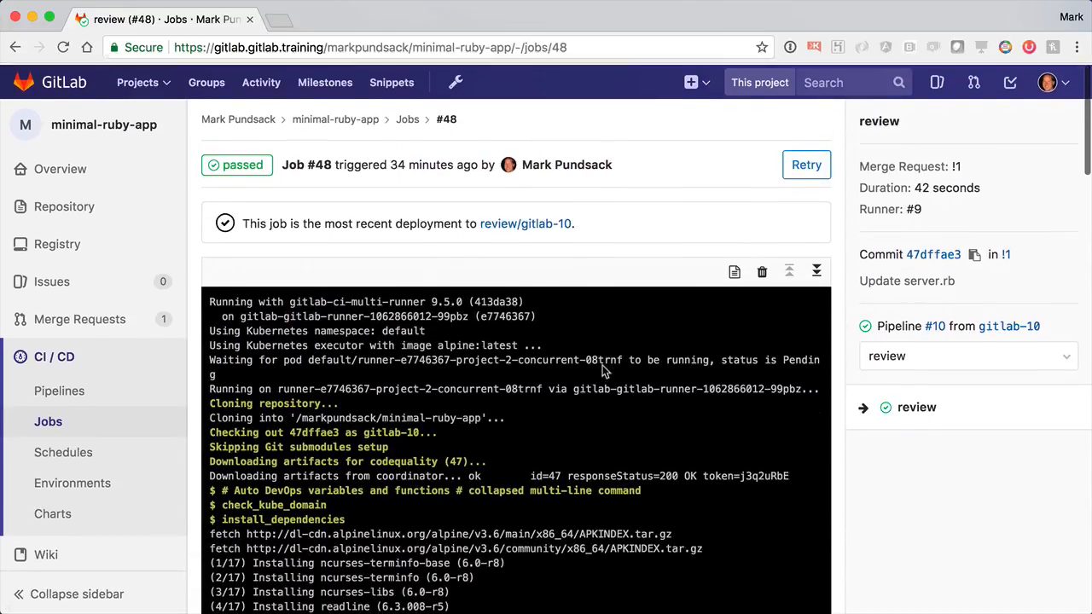
scroll(down, 3)
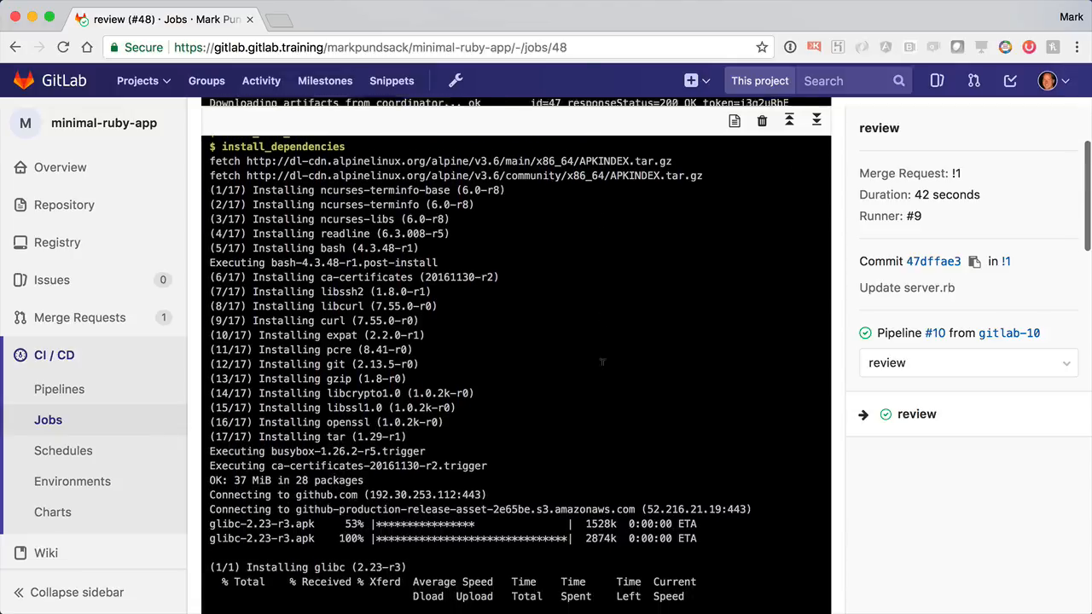
scroll(down, 3)
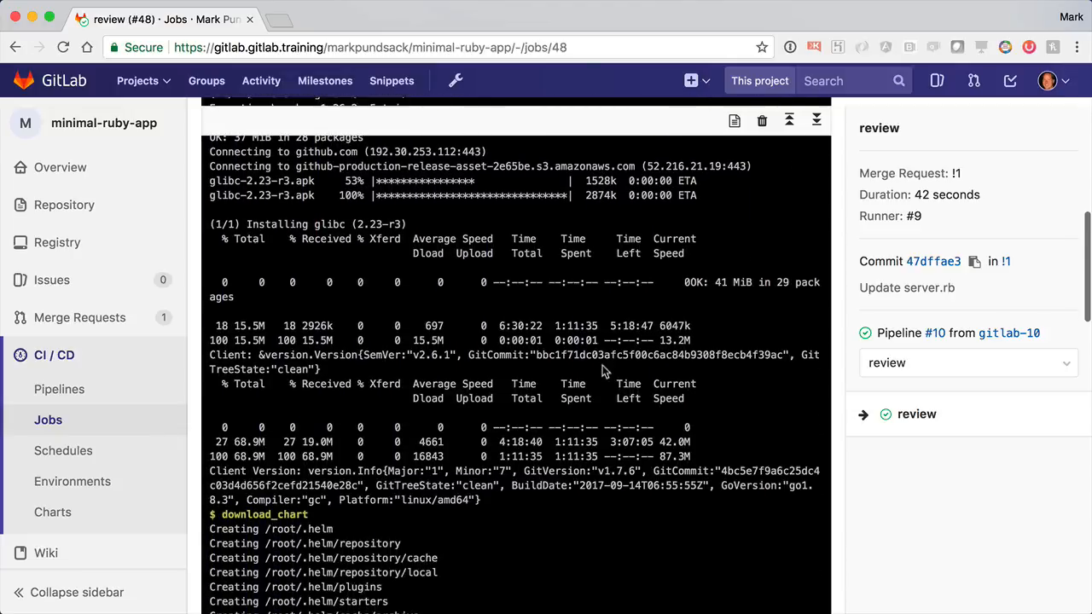
scroll(down, 3)
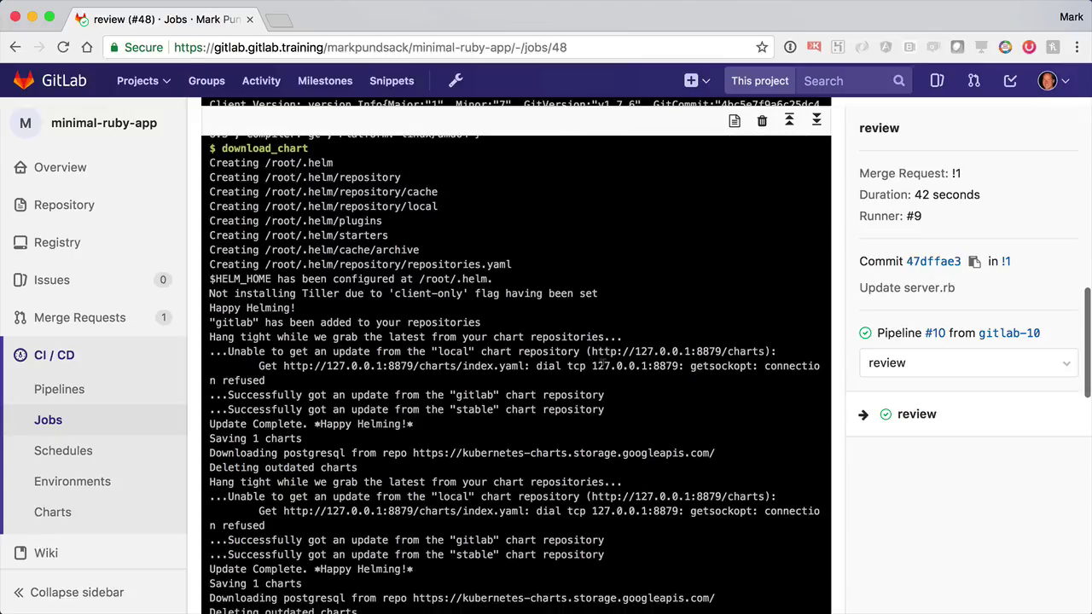
scroll(down, 3)
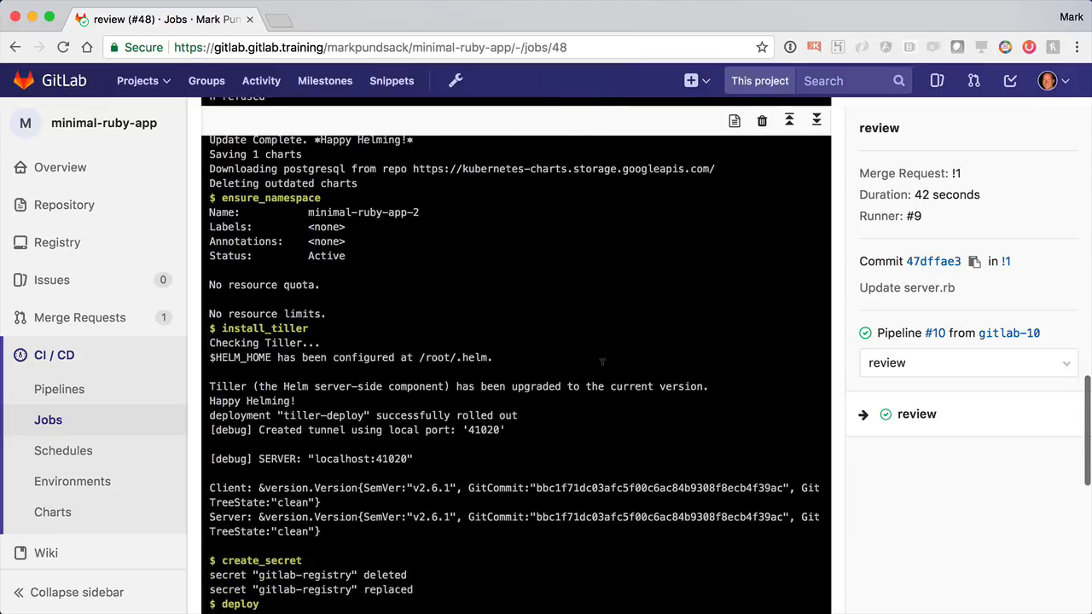
scroll(down, 3)
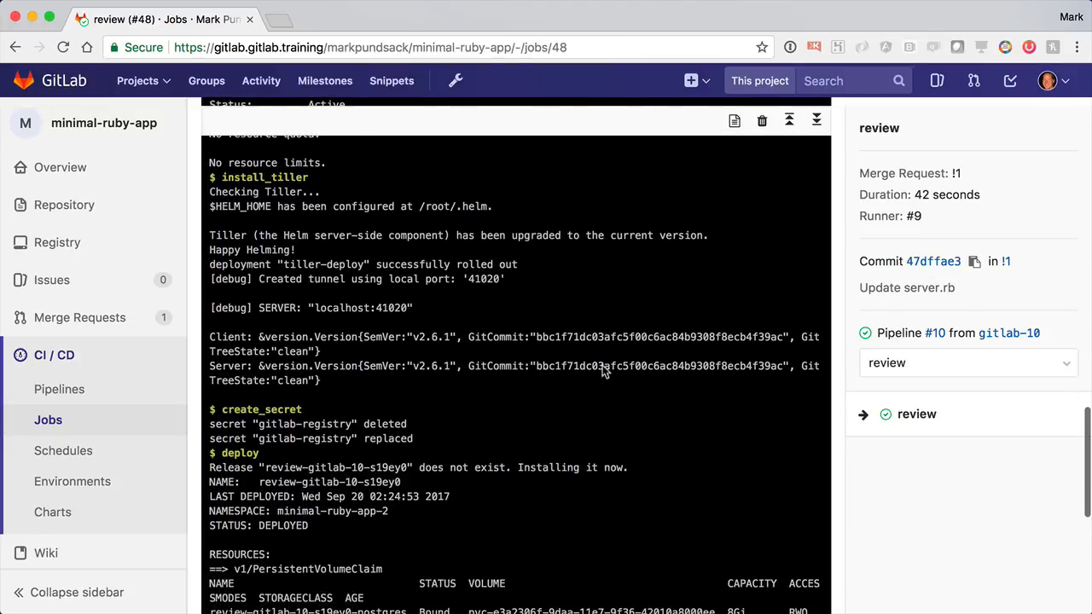
scroll(down, 3)
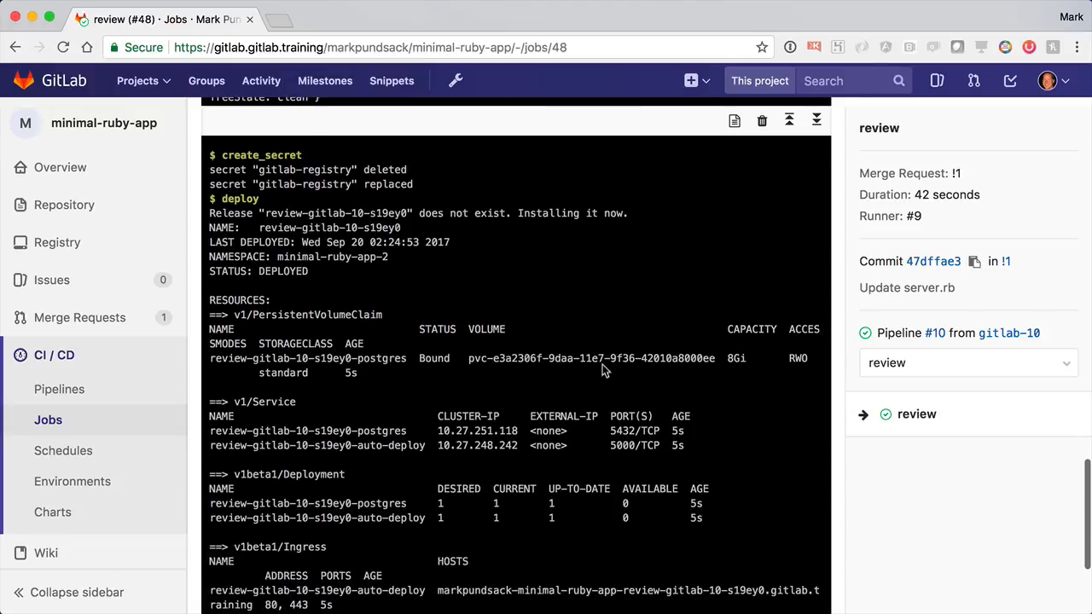
scroll(down, 3)
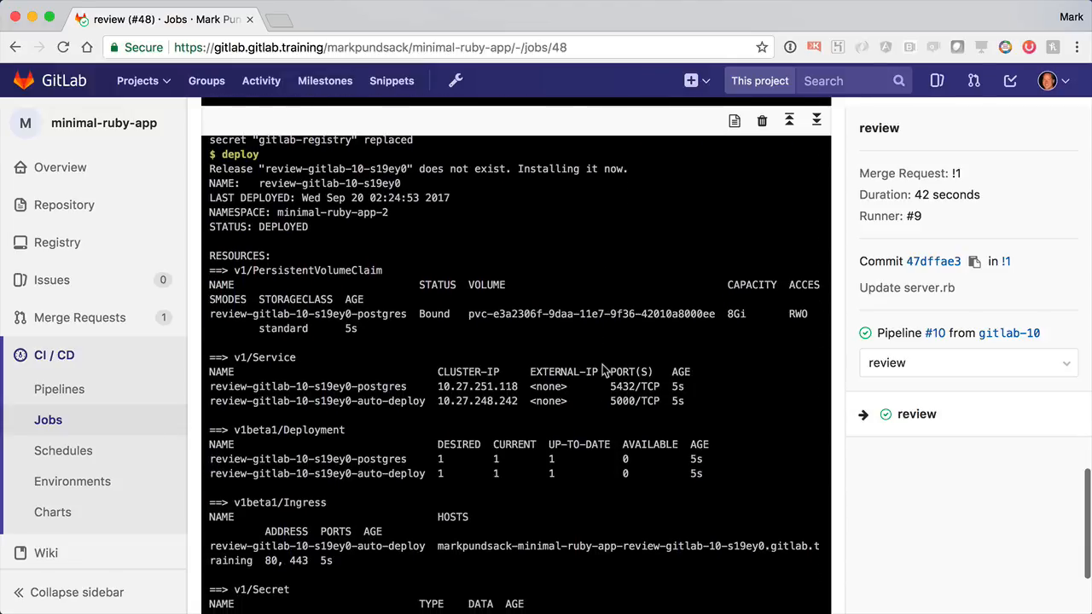
scroll(down, 3)
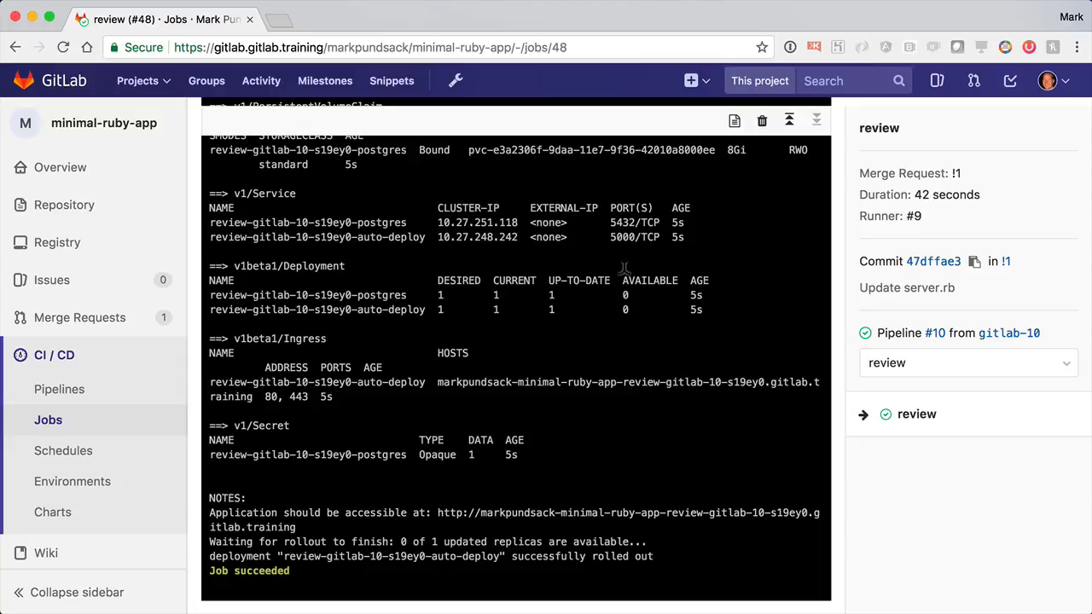
click(17, 46)
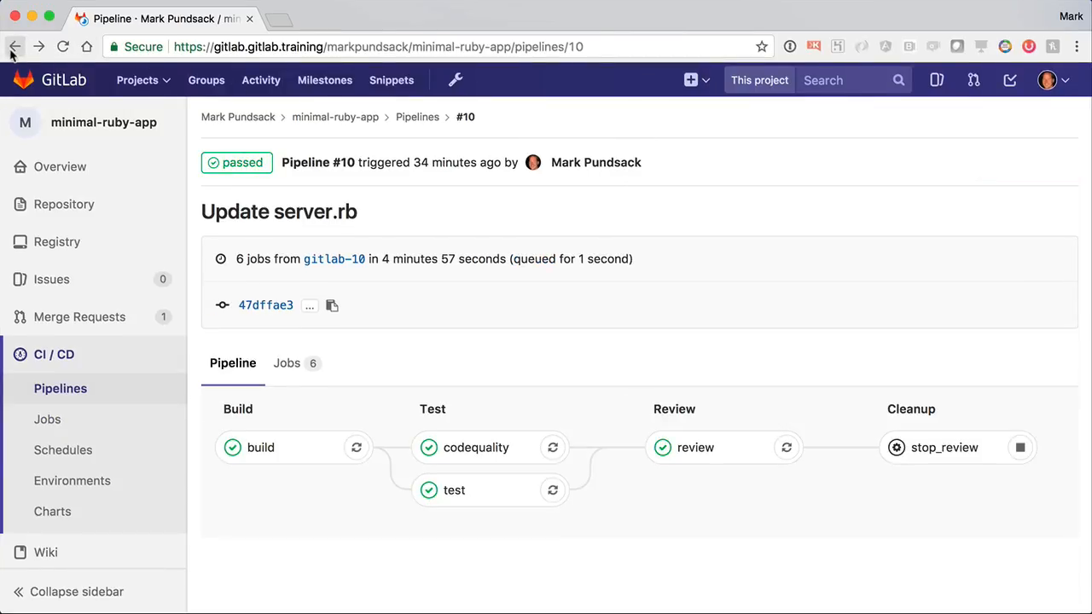
Open the gitlab-10 review app from merge request !1, confirm 'GitLab 10!', and close it.
click(12, 46)
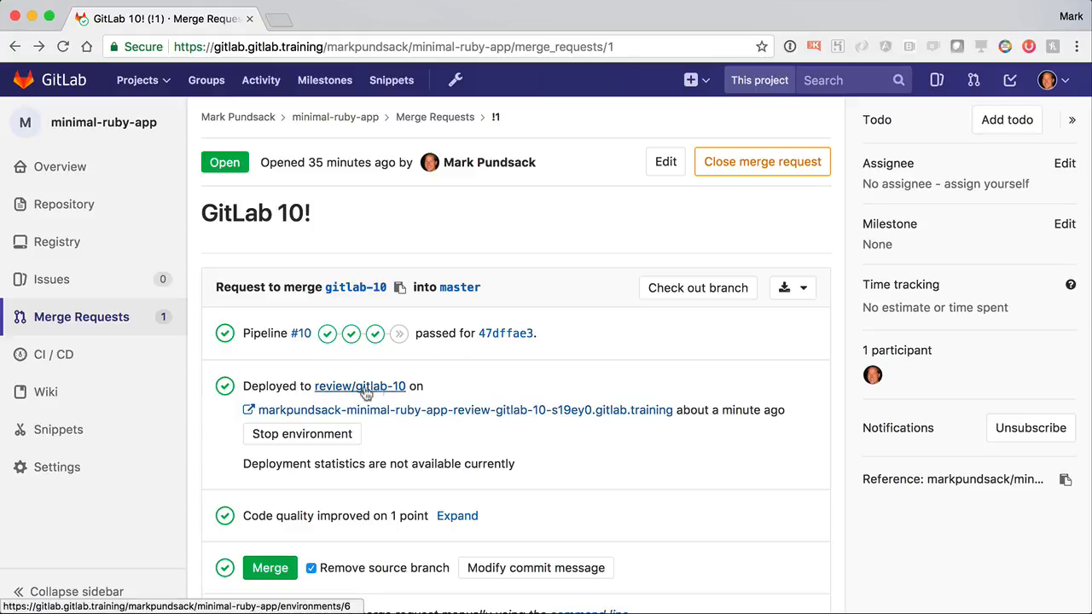
mouse_move(442, 418)
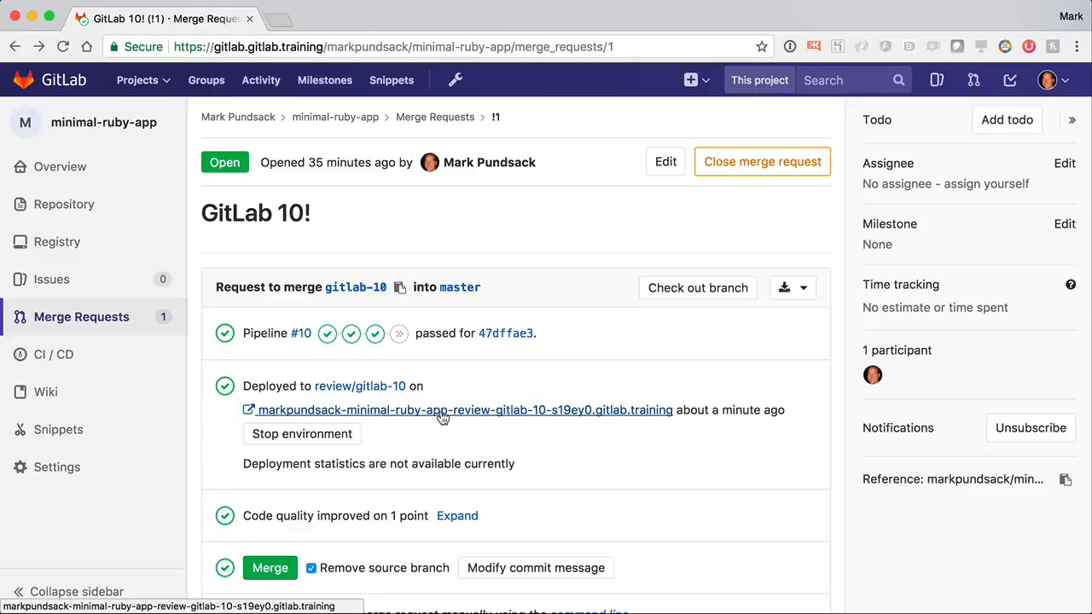
click(439, 409)
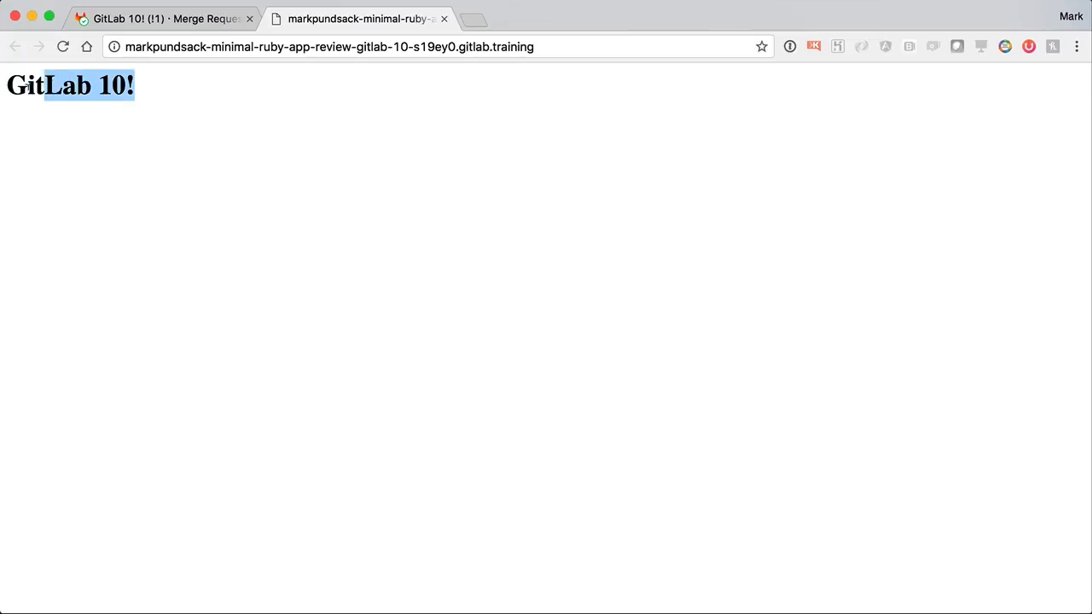
click(363, 239)
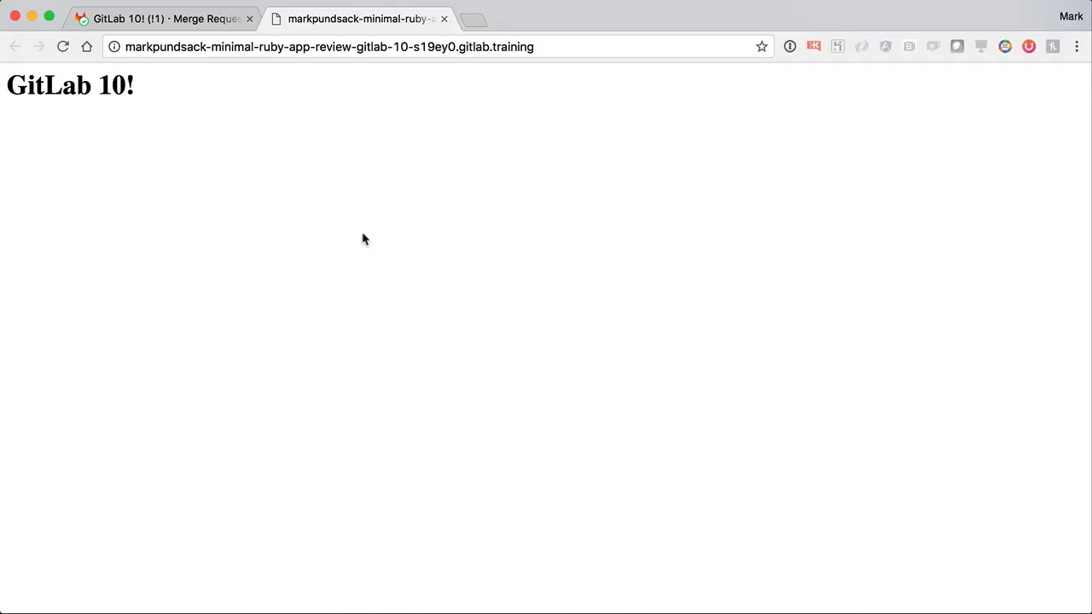
click(166, 18)
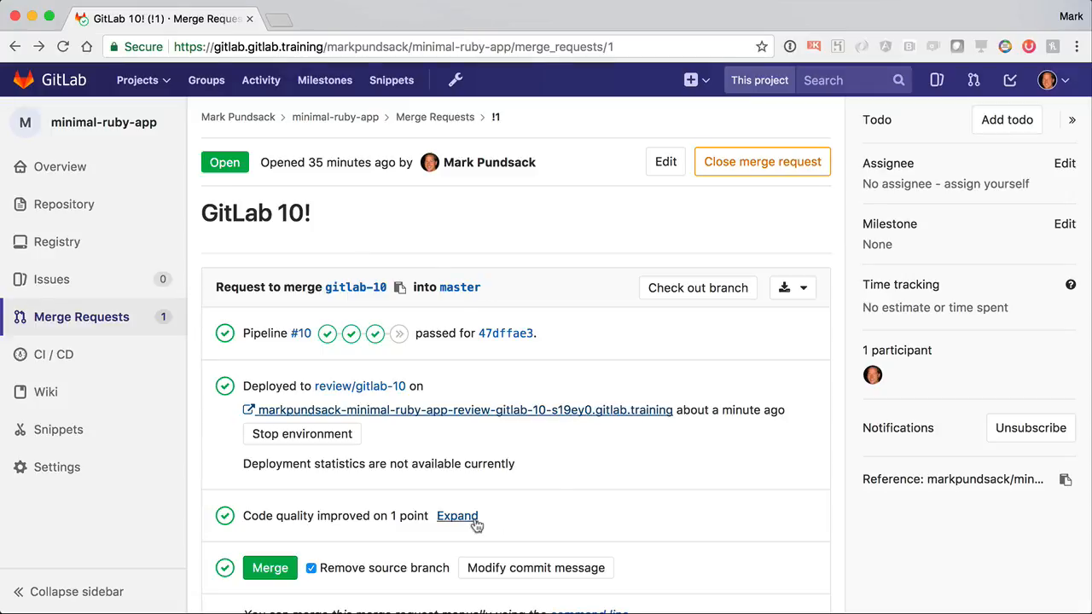
Expand the code quality details, then merge gitlab-10 into master, removing the source branch.
click(457, 516)
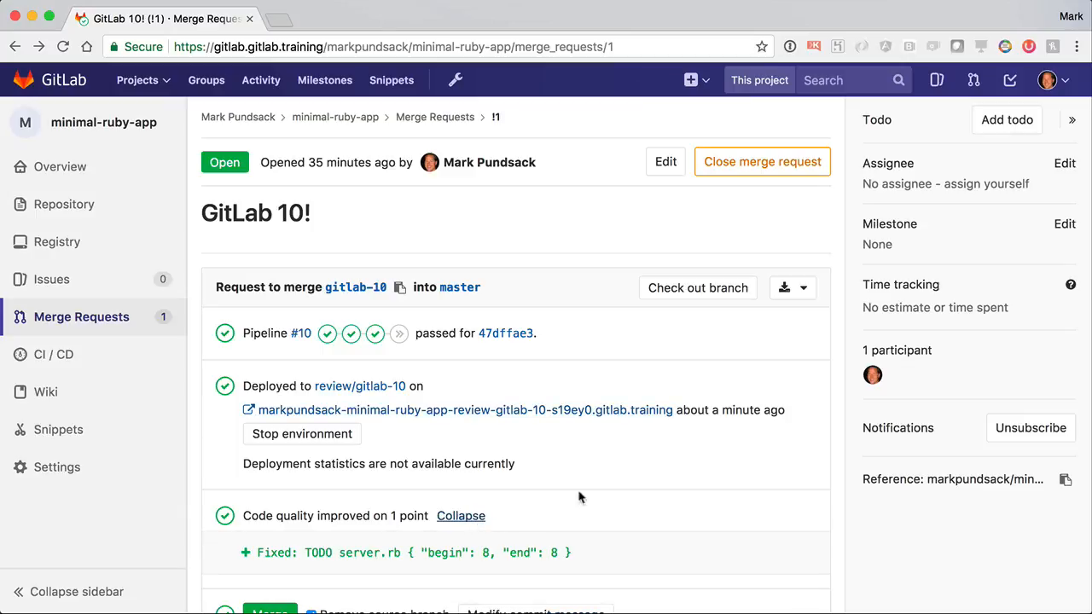
scroll(down, 3)
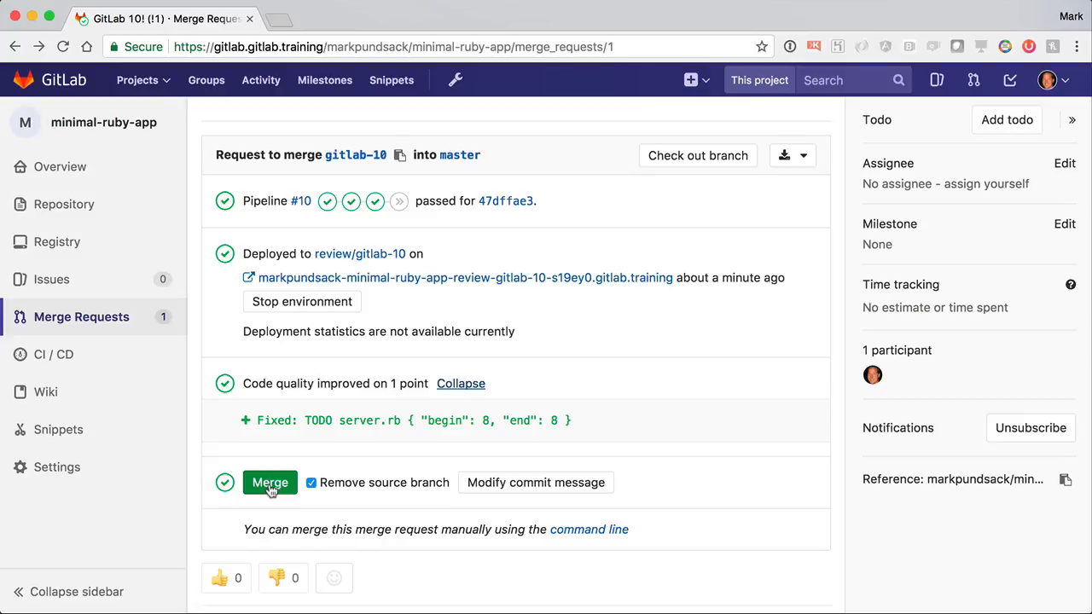
click(269, 483)
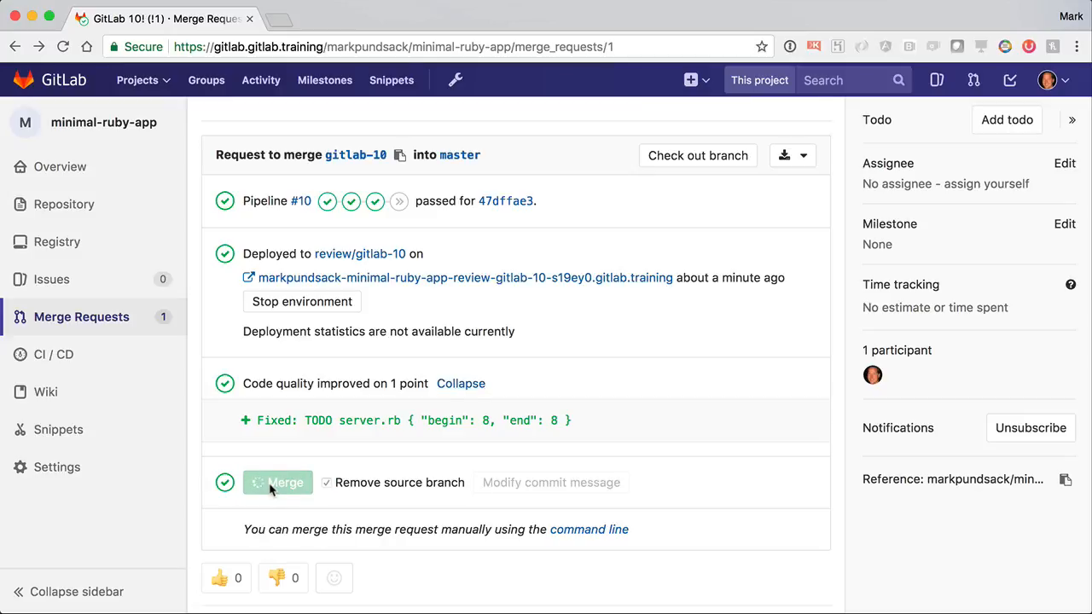
click(277, 483)
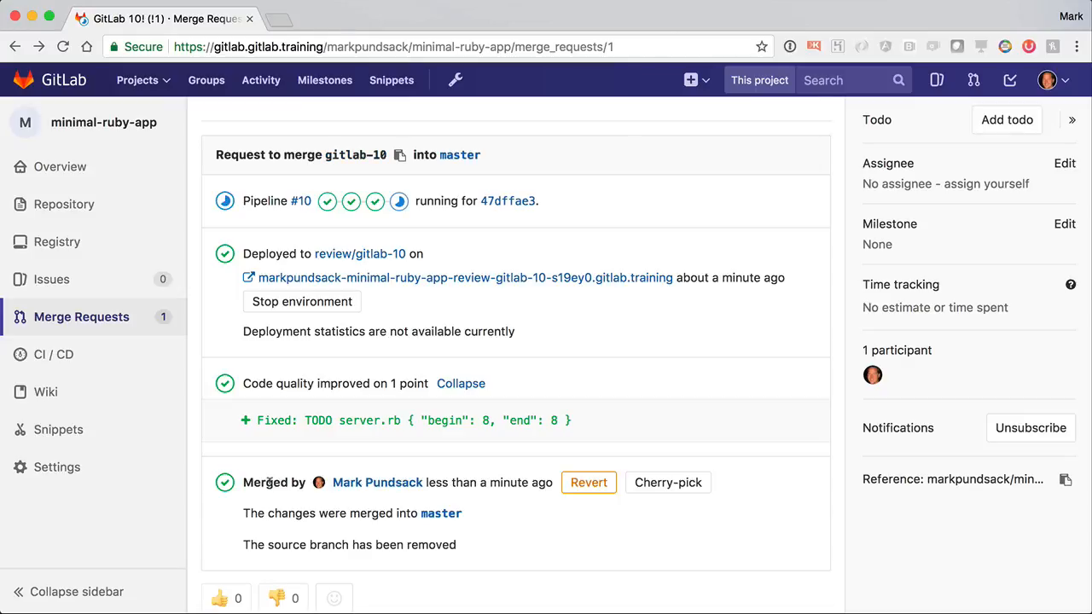
Open running pipeline #42 for the master merge from the CI/CD Pipelines list.
click(53, 355)
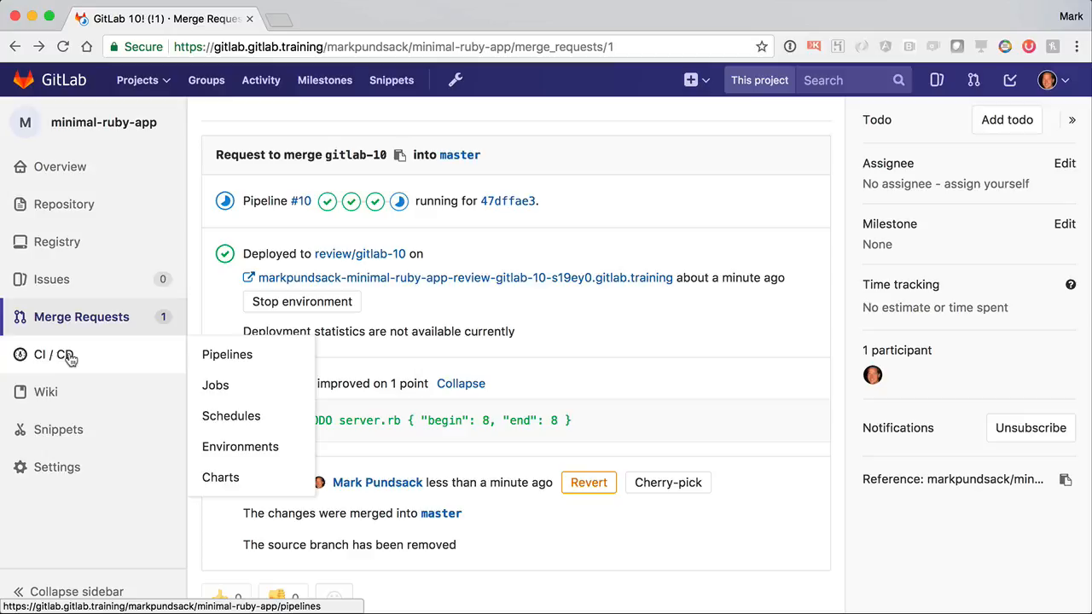
click(227, 355)
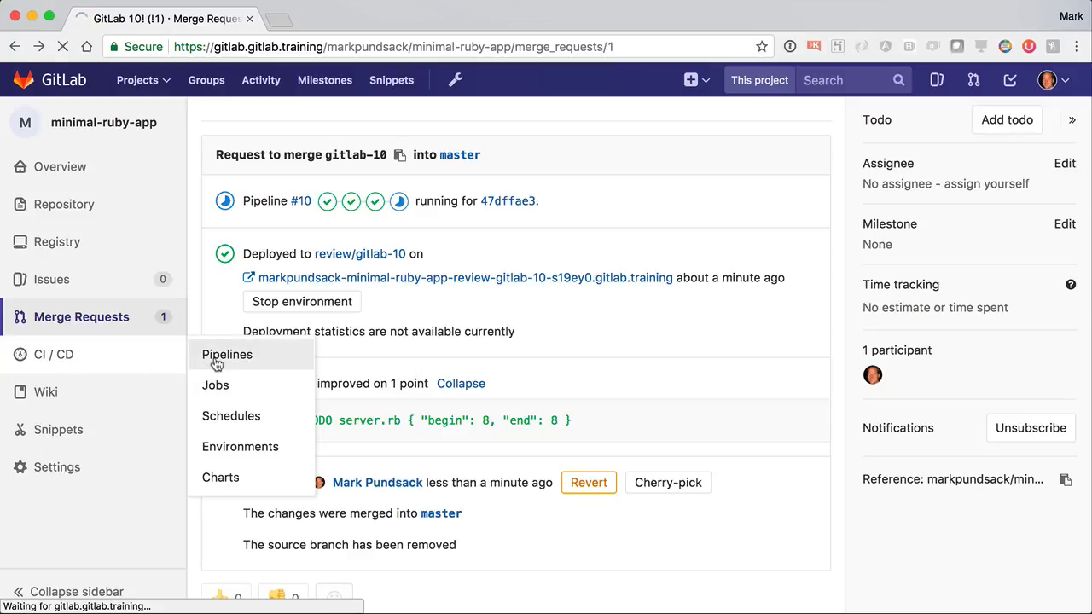
click(227, 354)
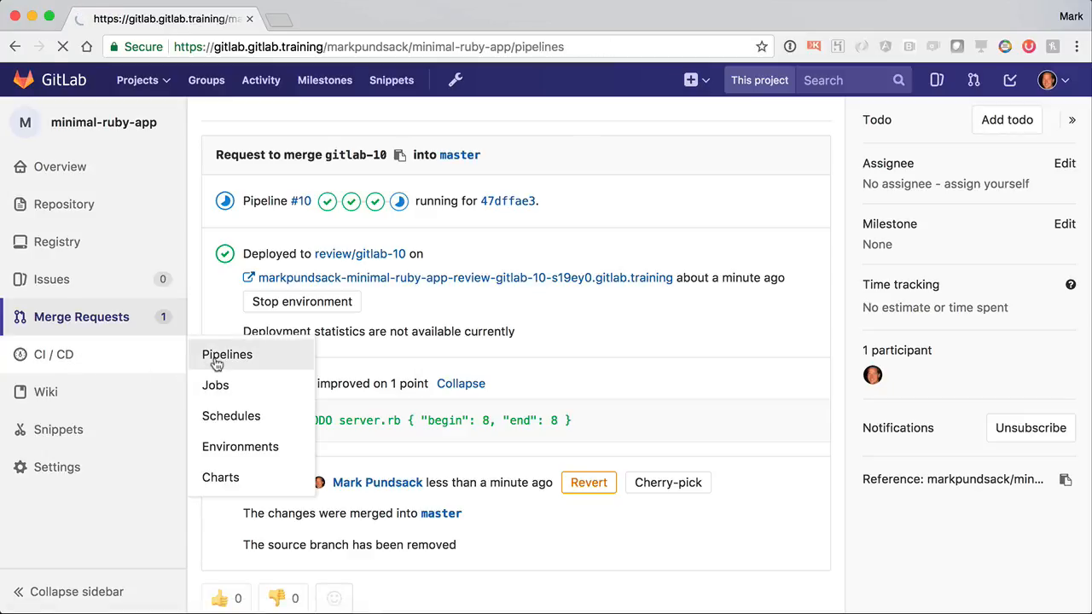
click(227, 354)
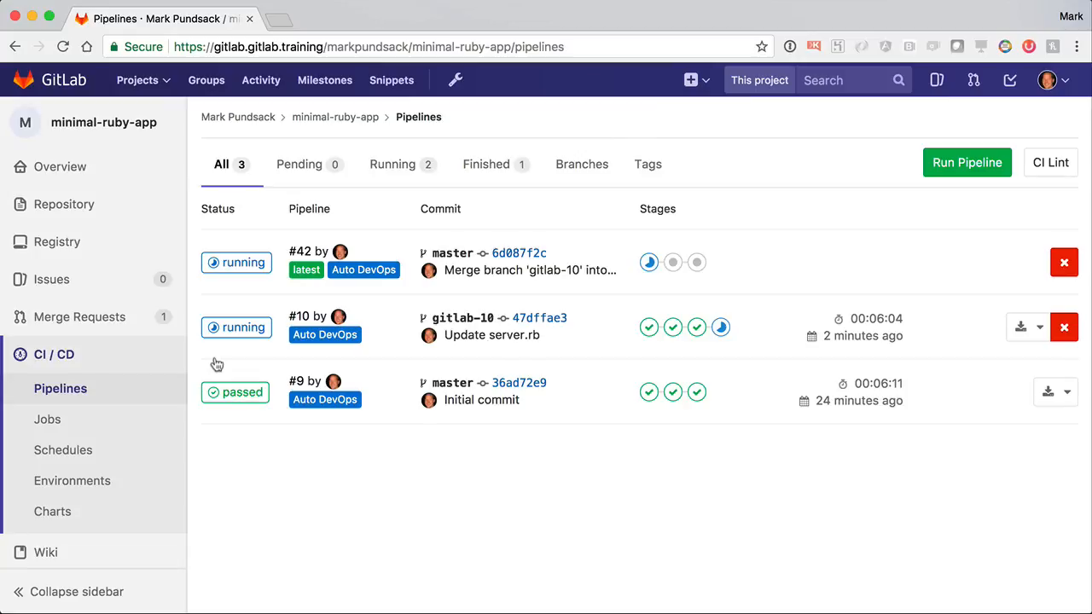
click(236, 262)
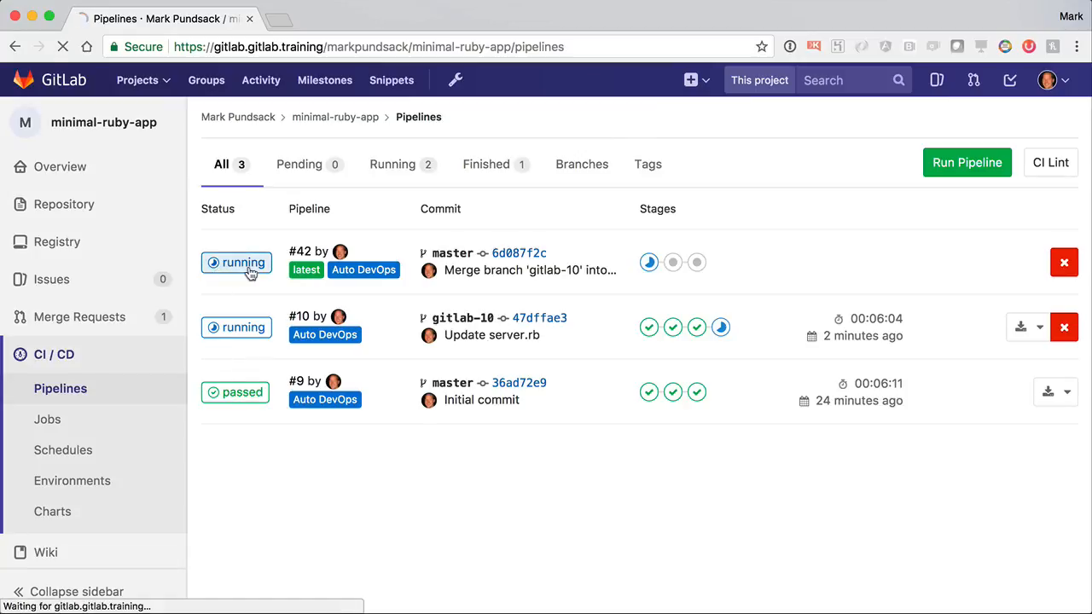
click(243, 262)
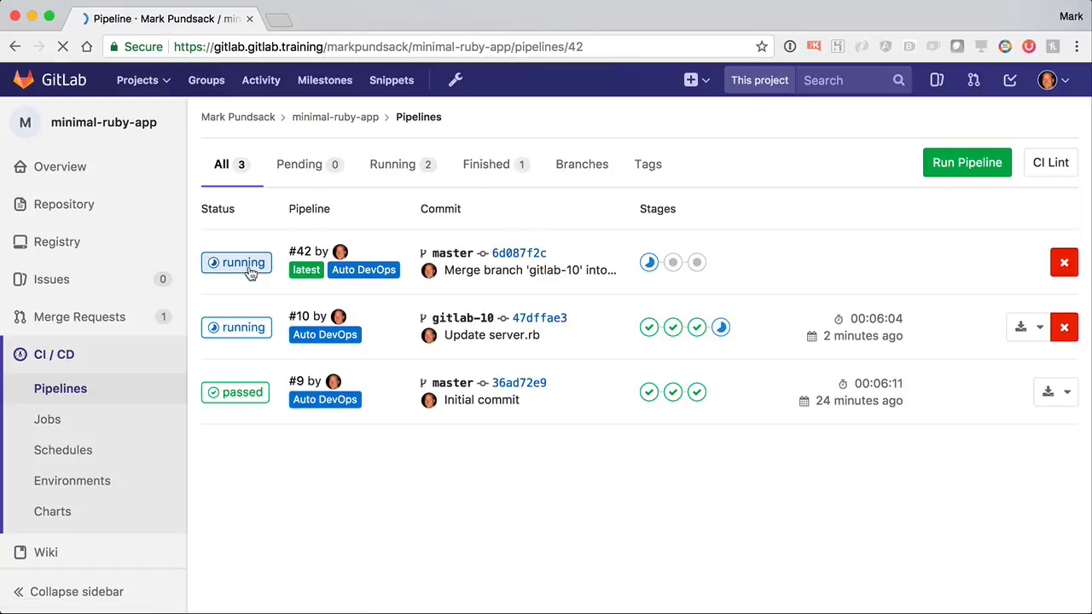
click(236, 262)
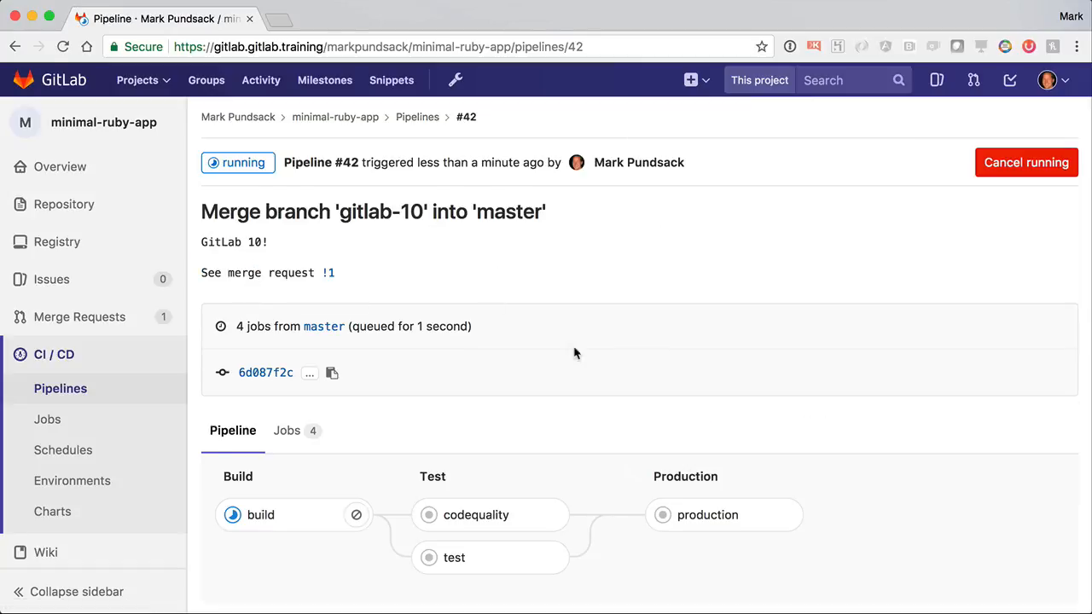
mouse_move(276, 527)
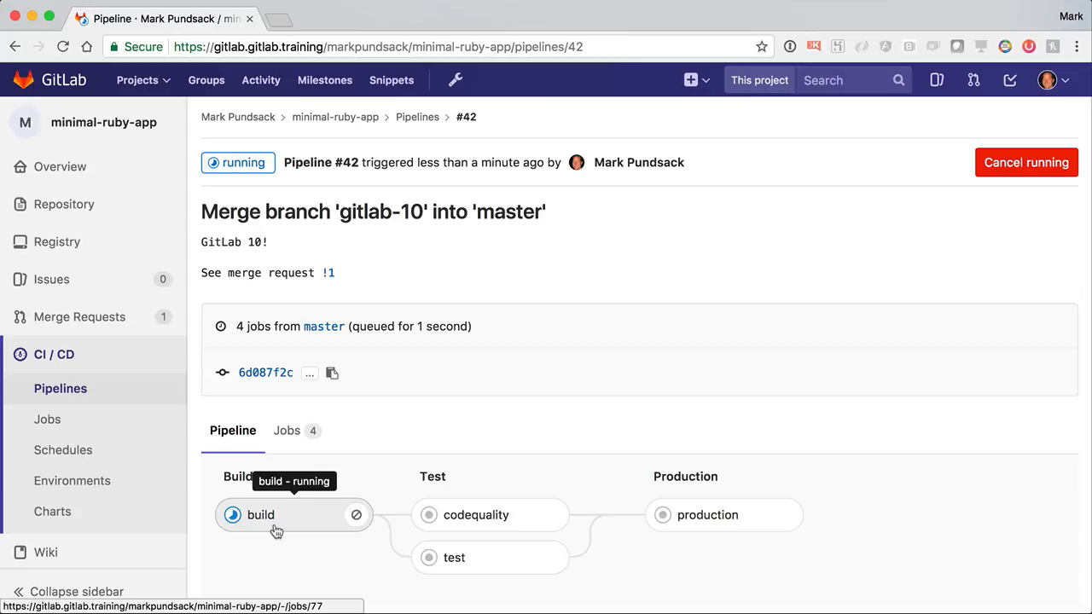
mouse_move(485, 557)
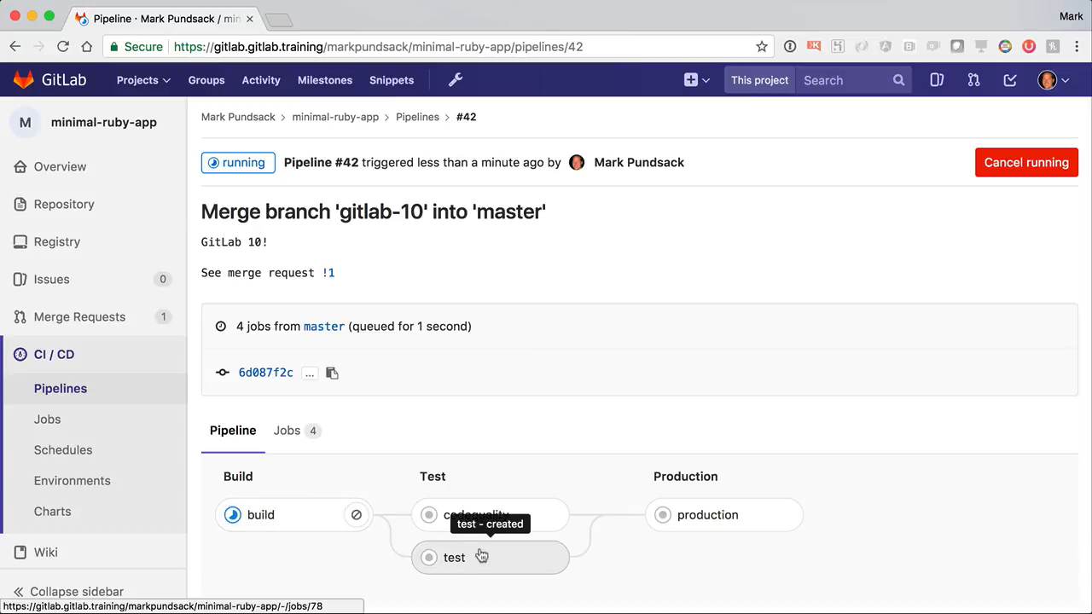
mouse_move(715, 524)
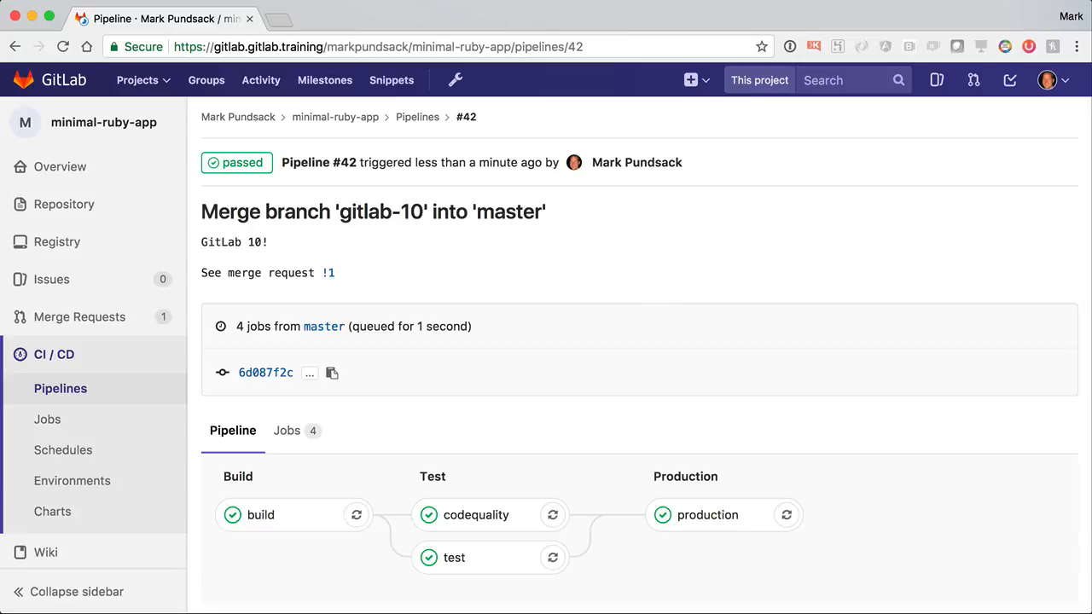
mouse_move(636, 397)
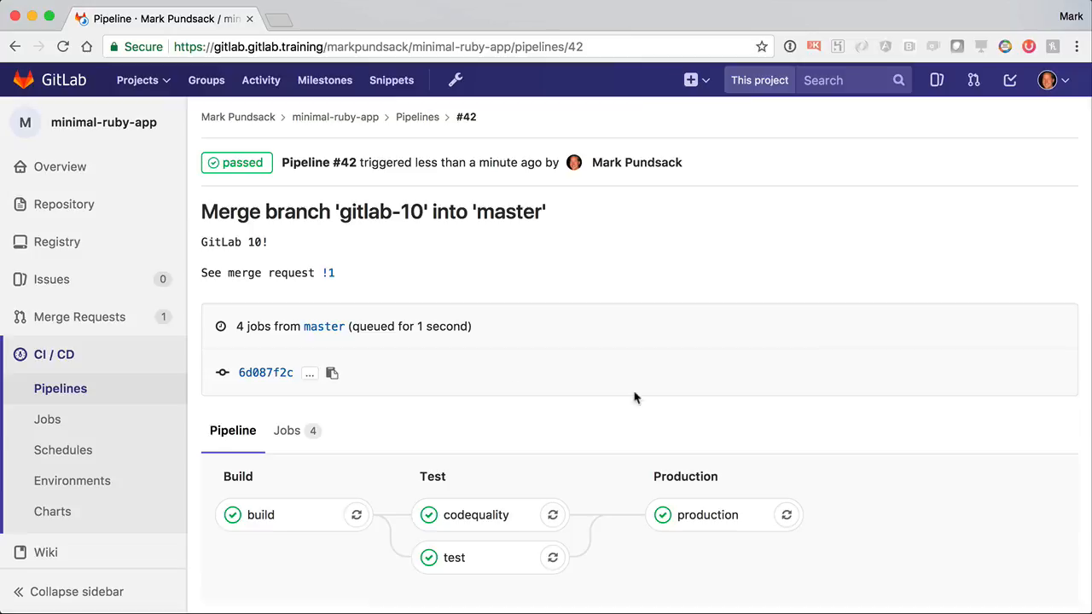
Open production's live app from Environments to confirm 'GitLab 10!', then return to the listing.
click(72, 481)
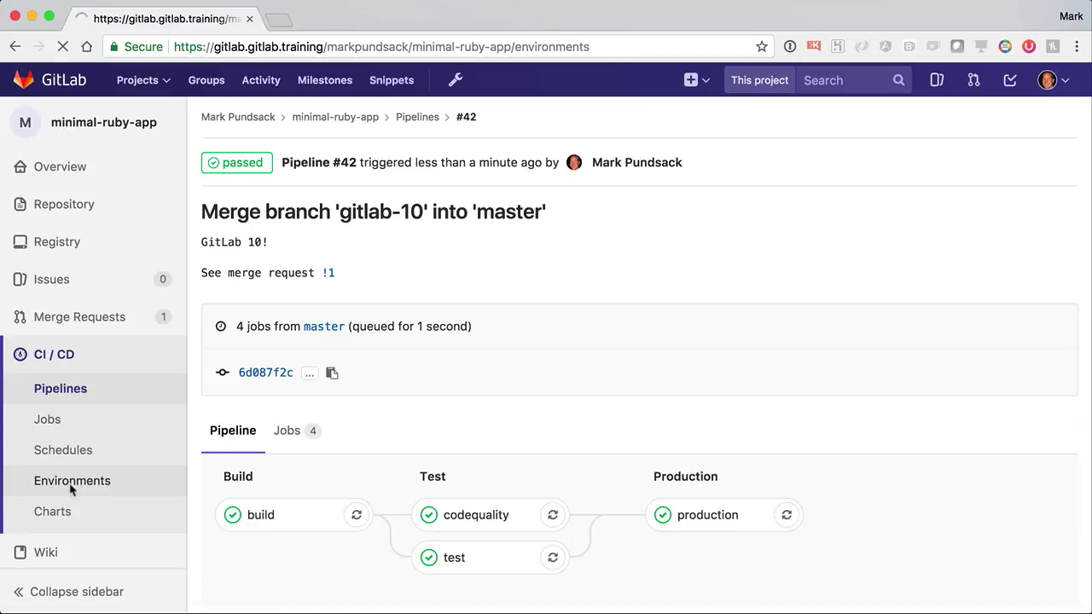
click(72, 481)
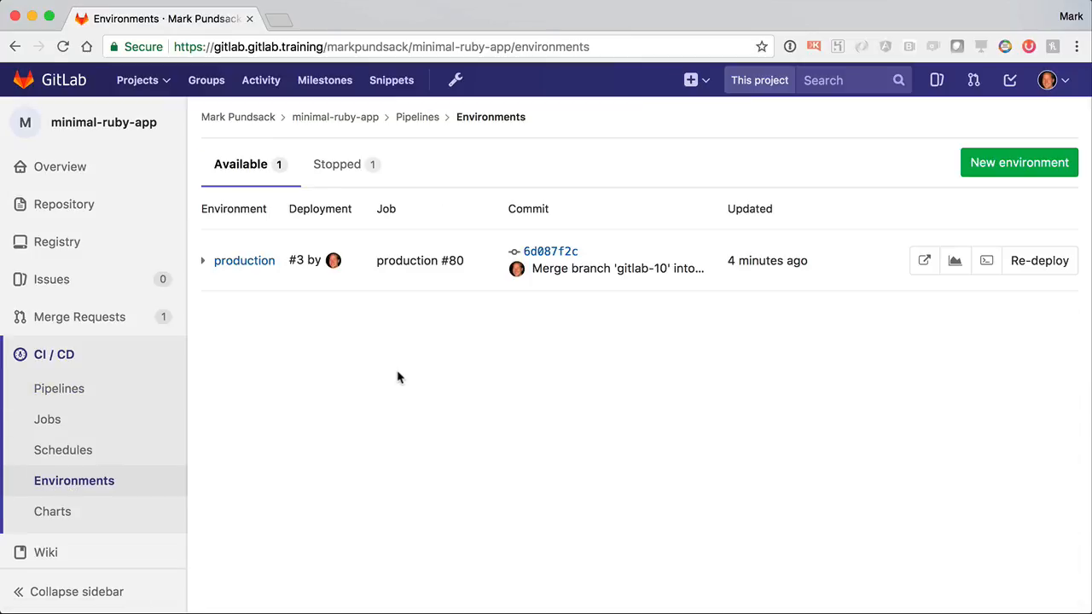
mouse_move(918, 284)
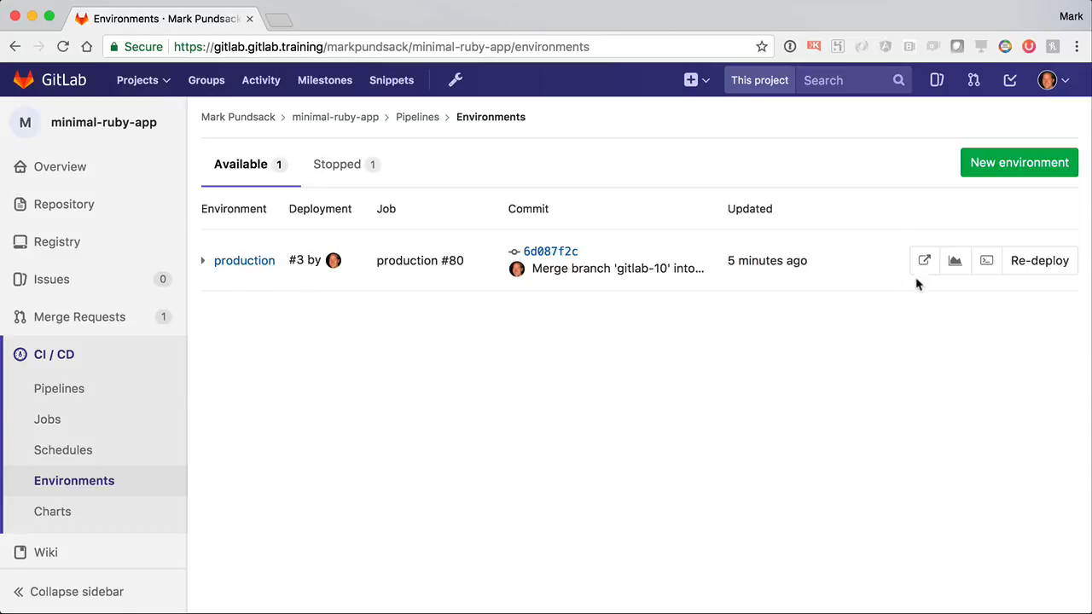
click(924, 261)
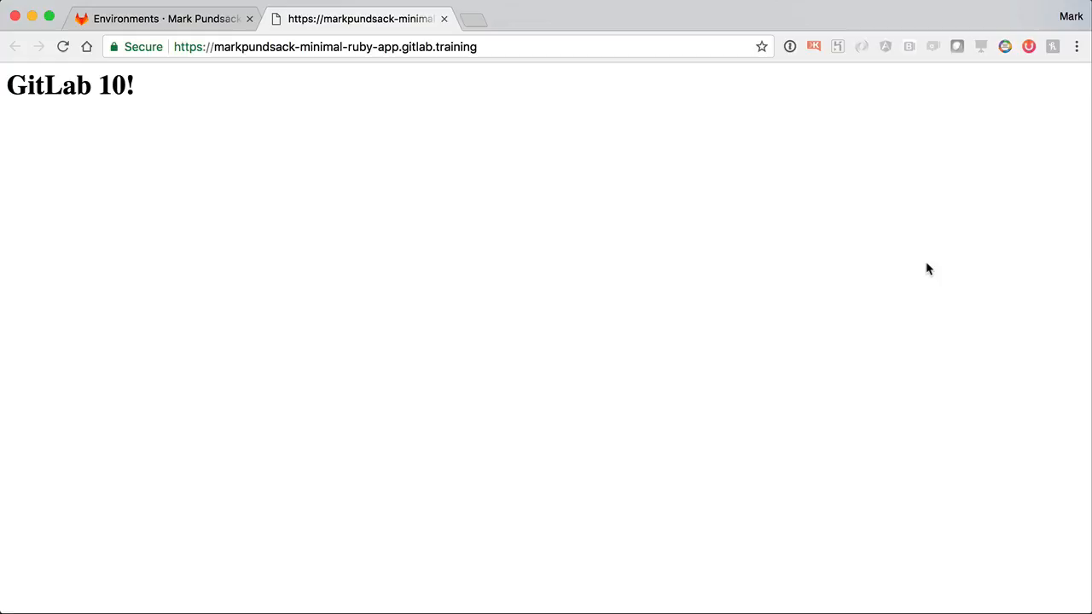
click(171, 18)
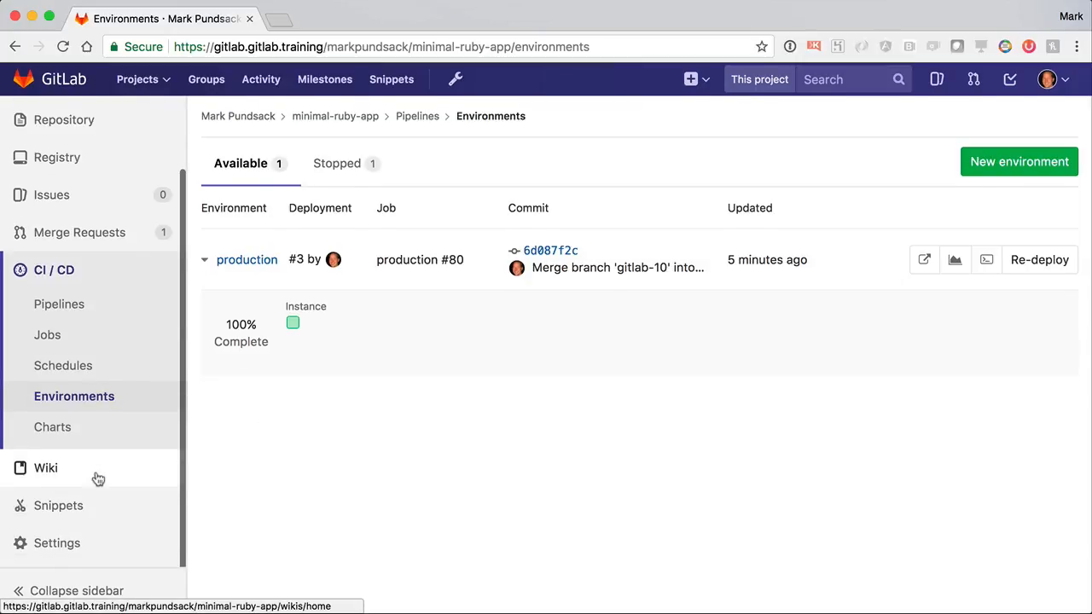
In Settings > CI/CD Secret variables, enter PRODUCTION_REPLICAS with value 5.
click(57, 544)
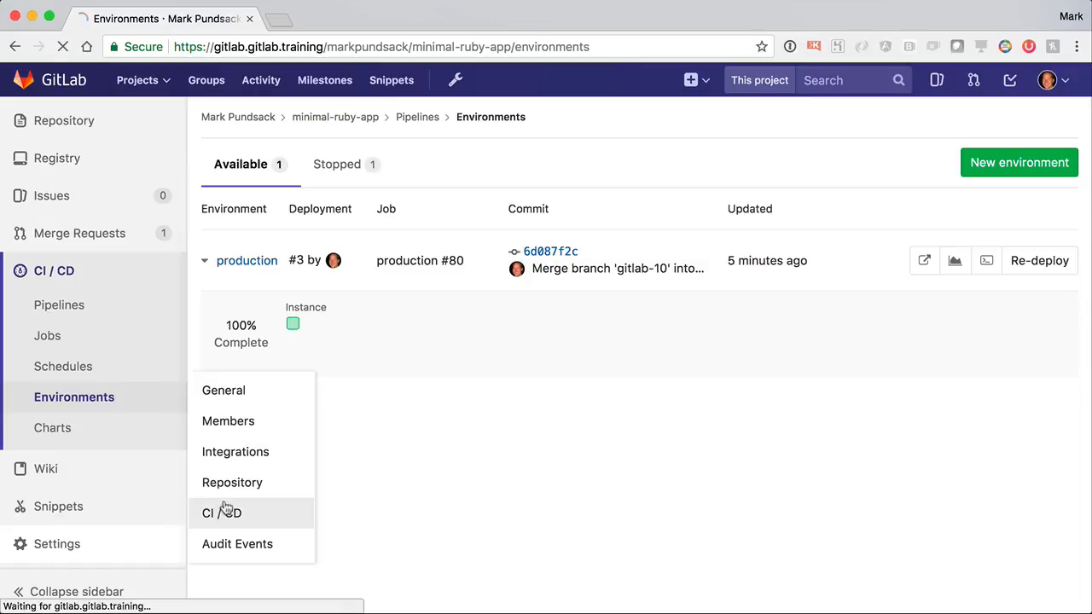
click(221, 513)
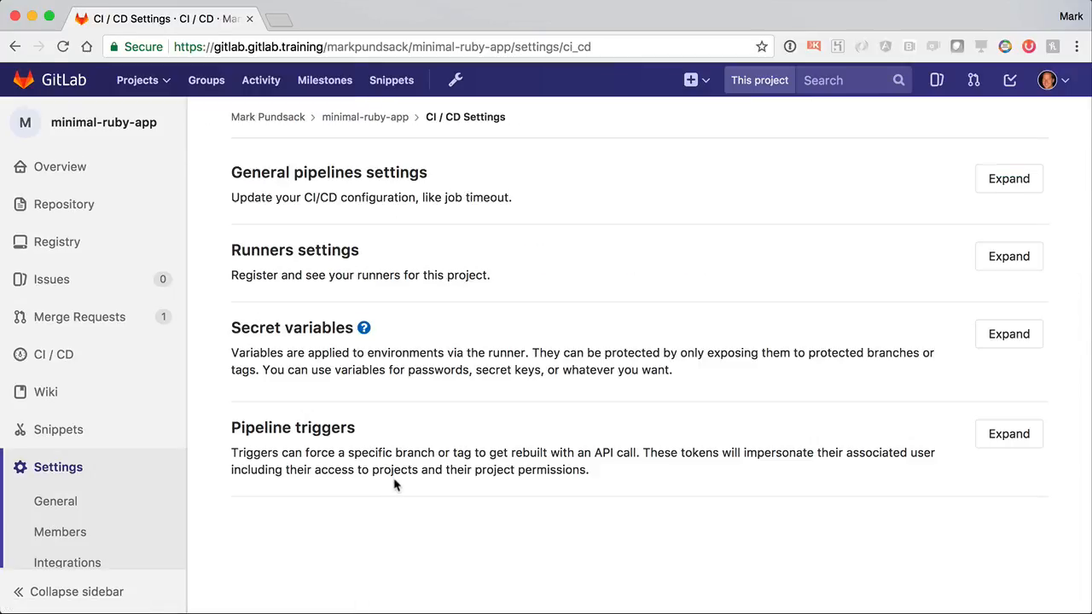
click(1008, 334)
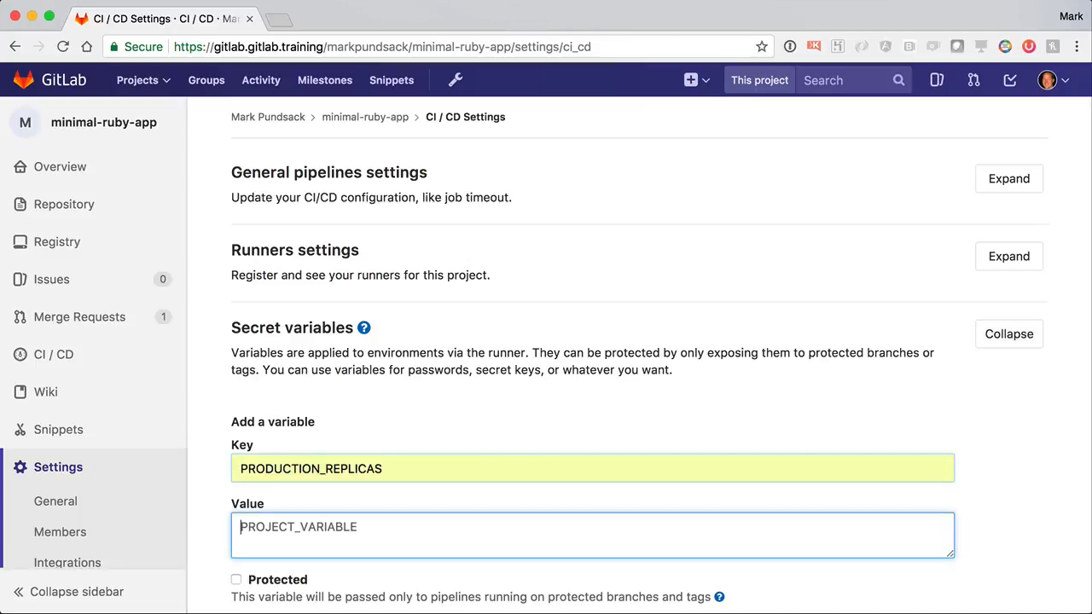
text(5)
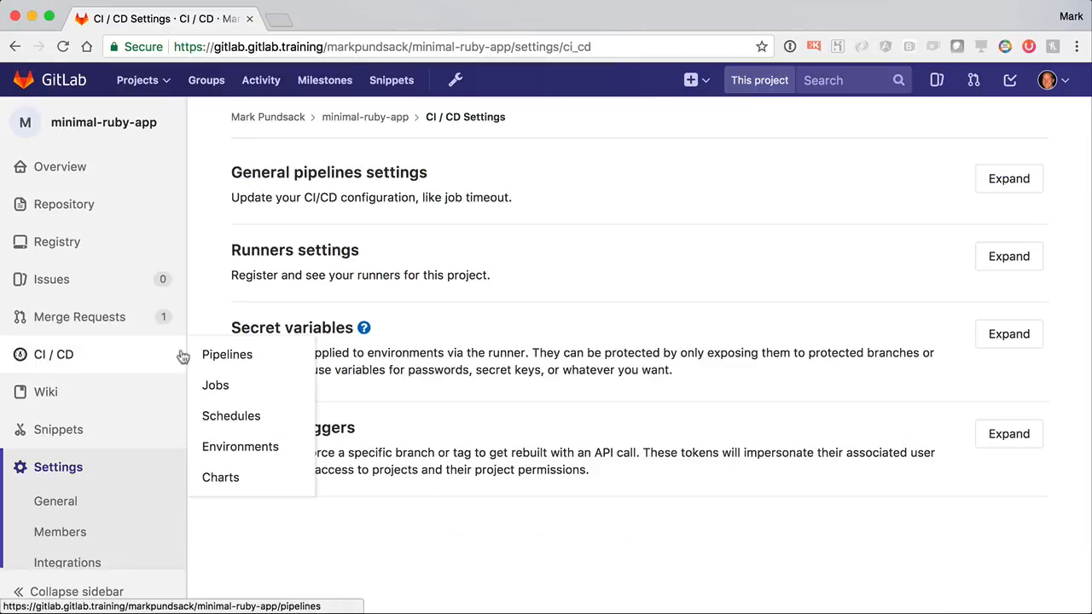
Go to the project's Environments page to redeploy production.
click(240, 447)
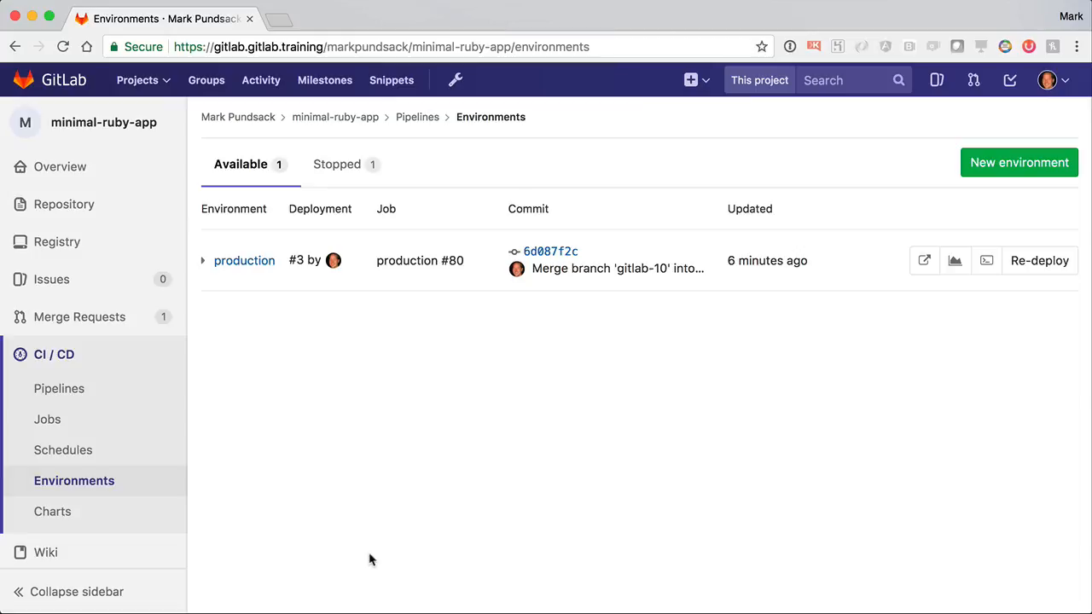
mouse_move(1038, 266)
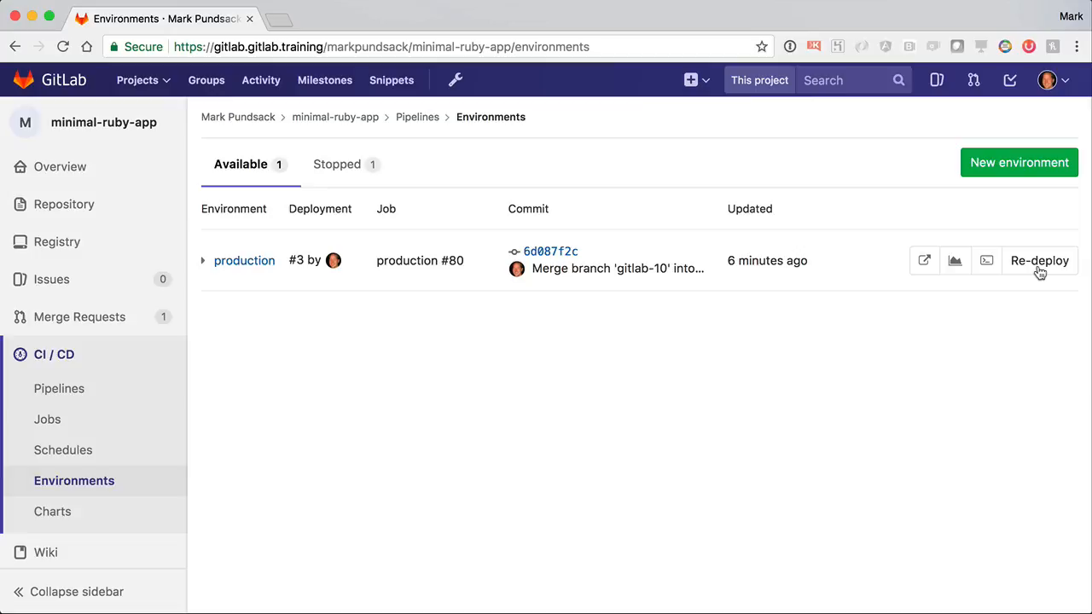
mouse_move(202, 265)
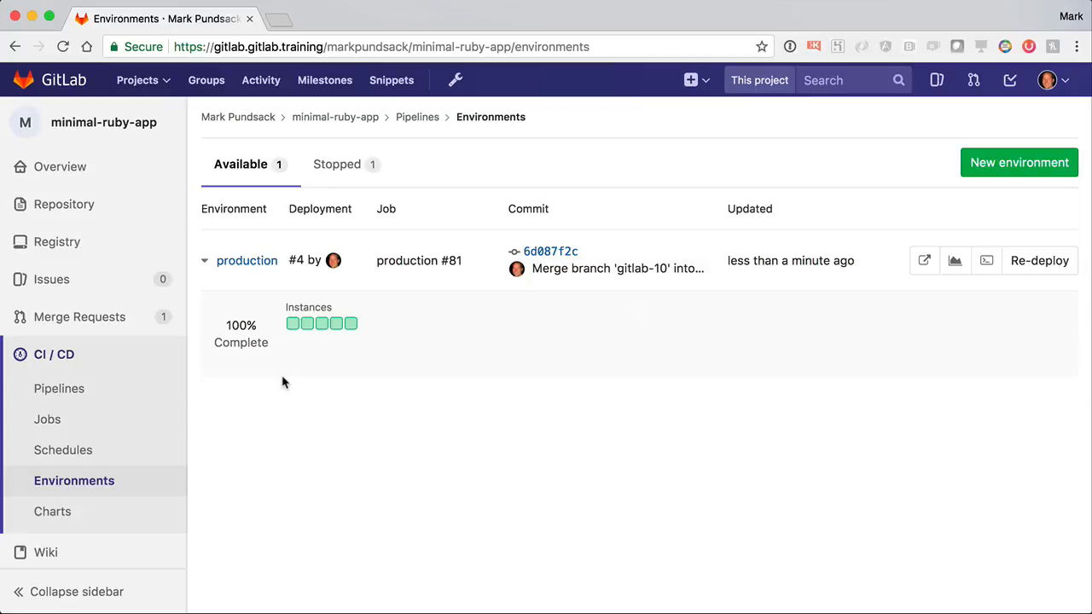
mouse_move(367, 463)
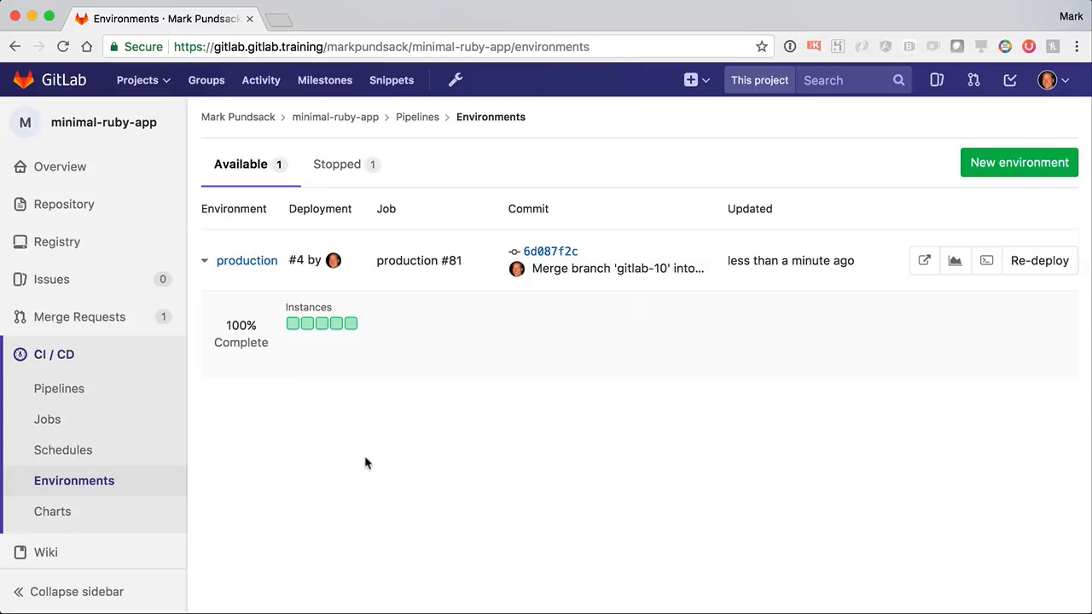
mouse_move(954, 260)
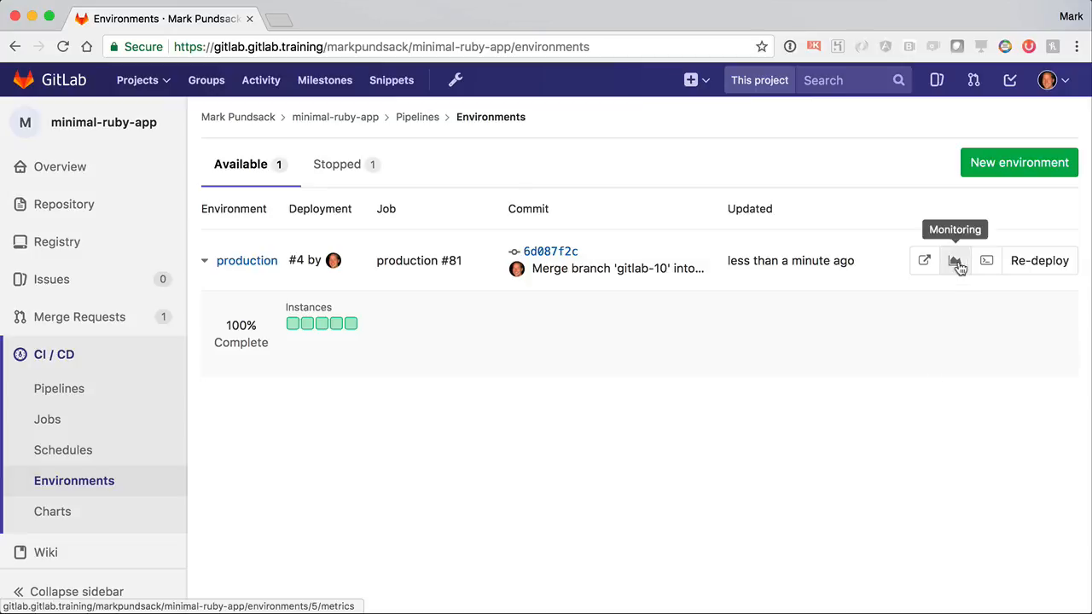
click(954, 260)
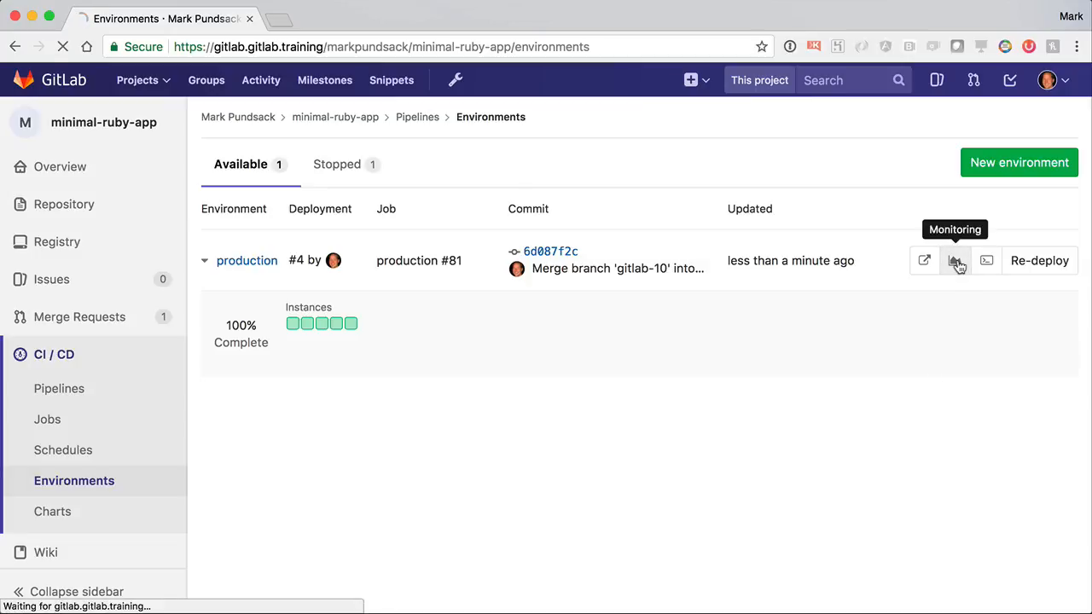
click(956, 260)
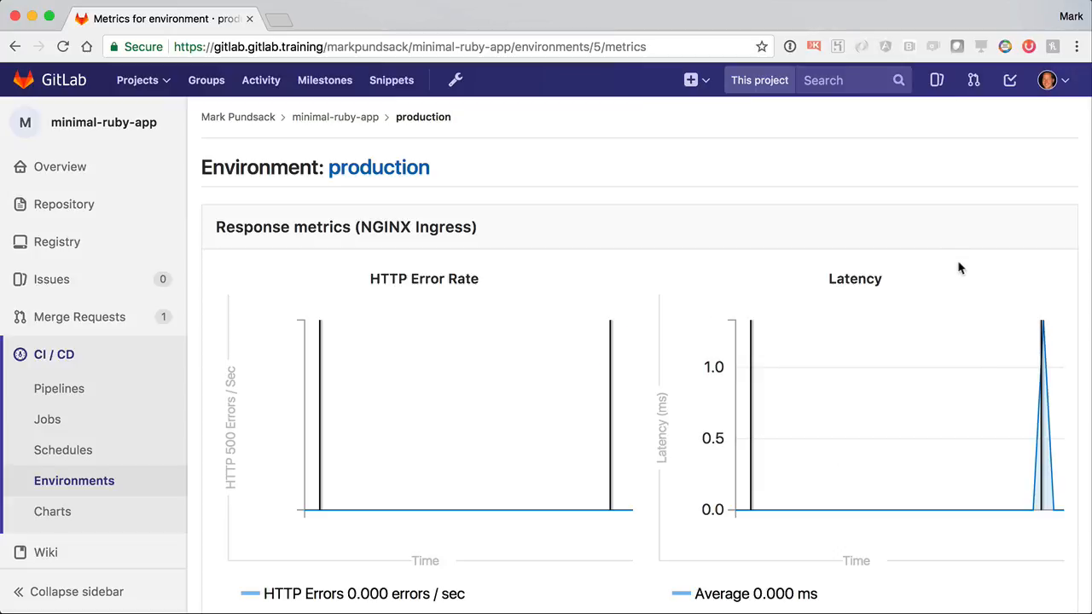
mouse_move(750, 406)
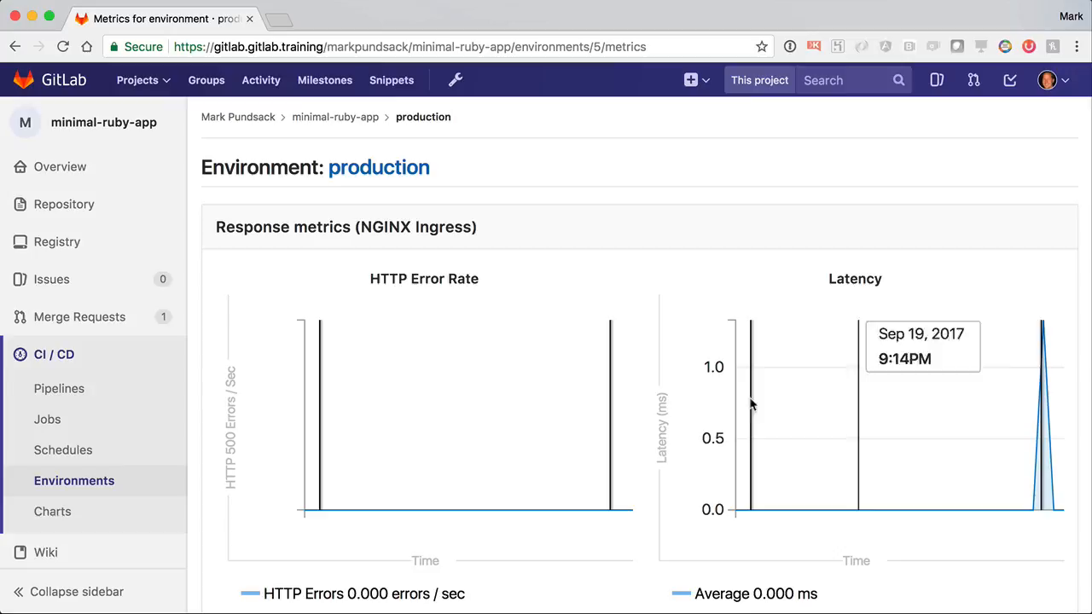
mouse_move(523, 447)
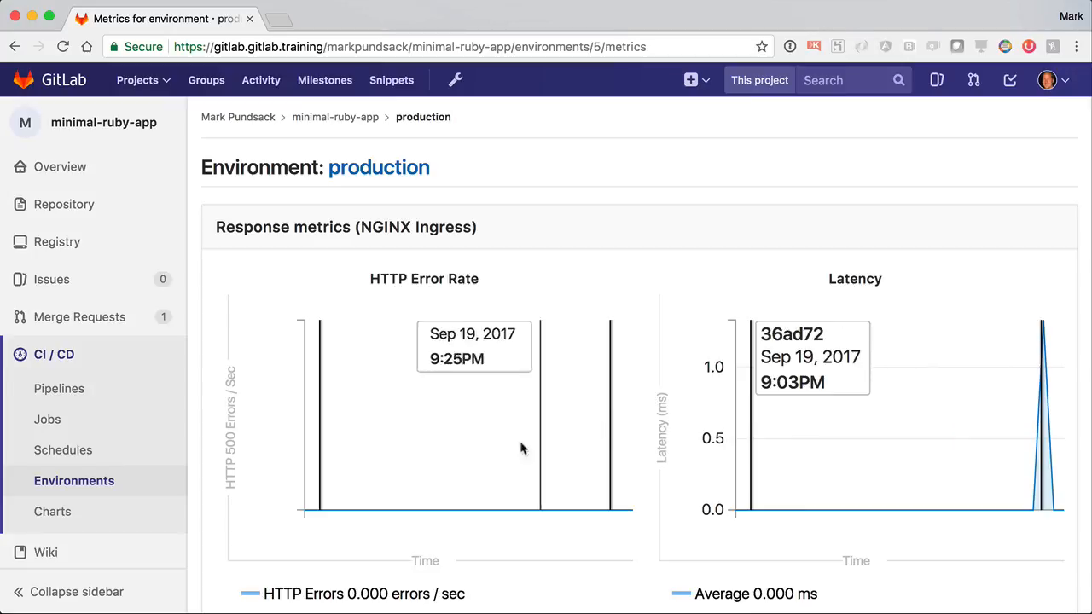
scroll(down, 3)
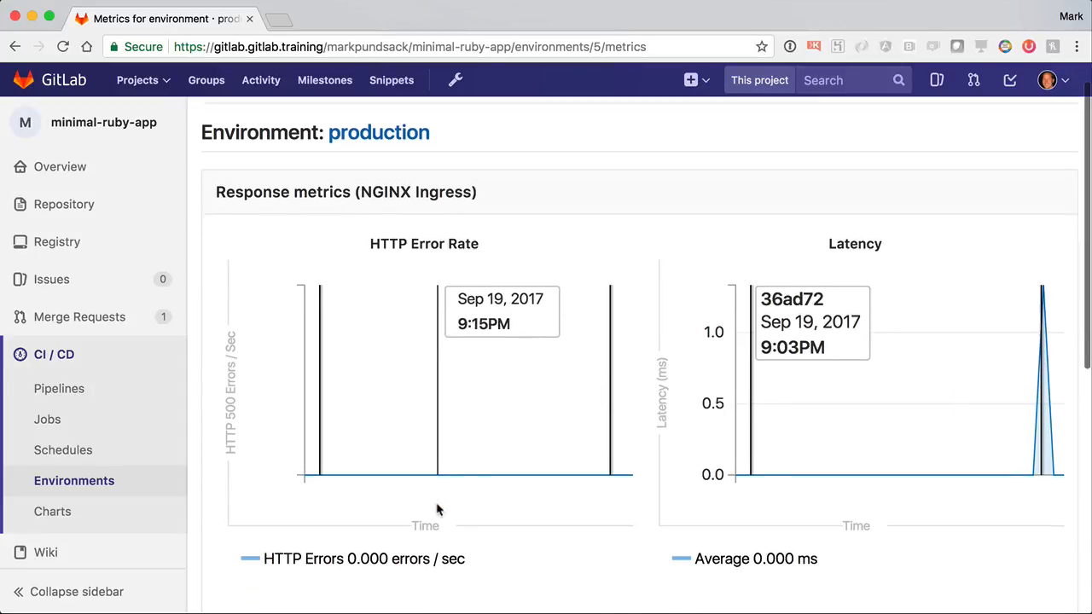
scroll(down, 3)
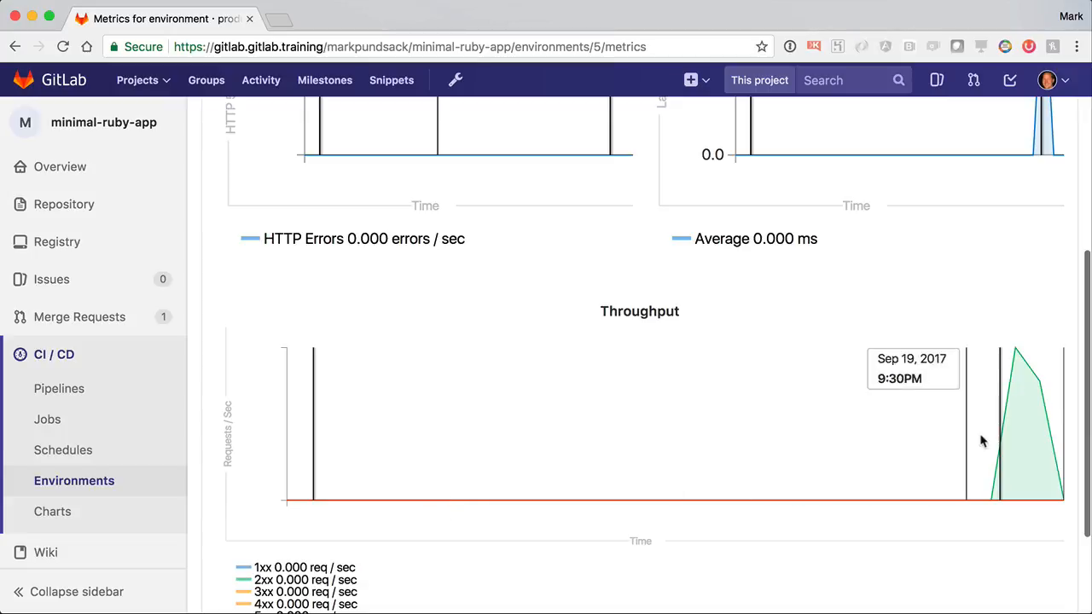
scroll(down, 3)
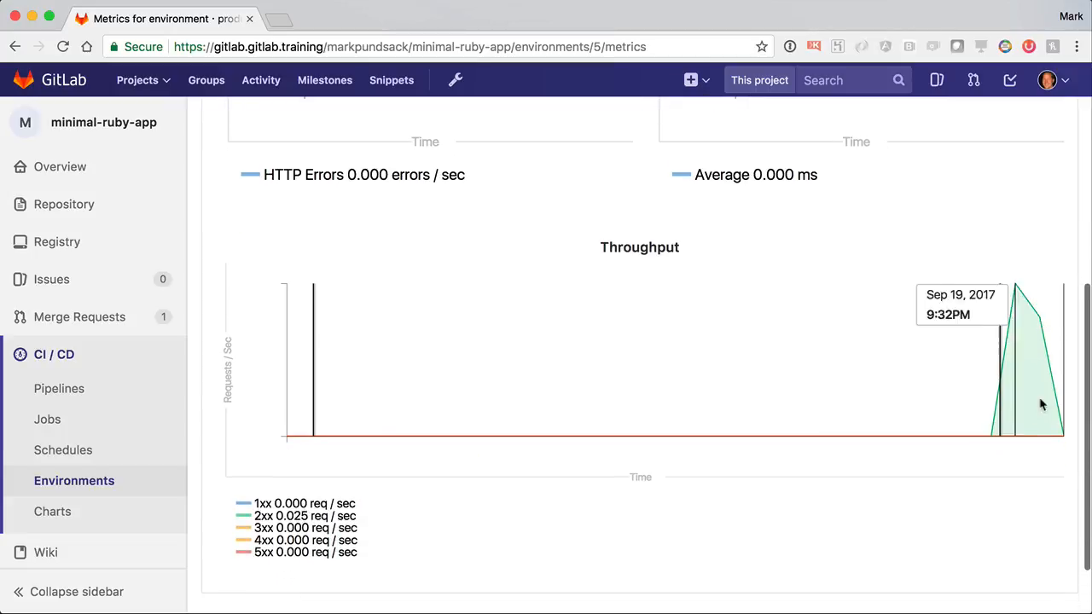
mouse_move(1017, 396)
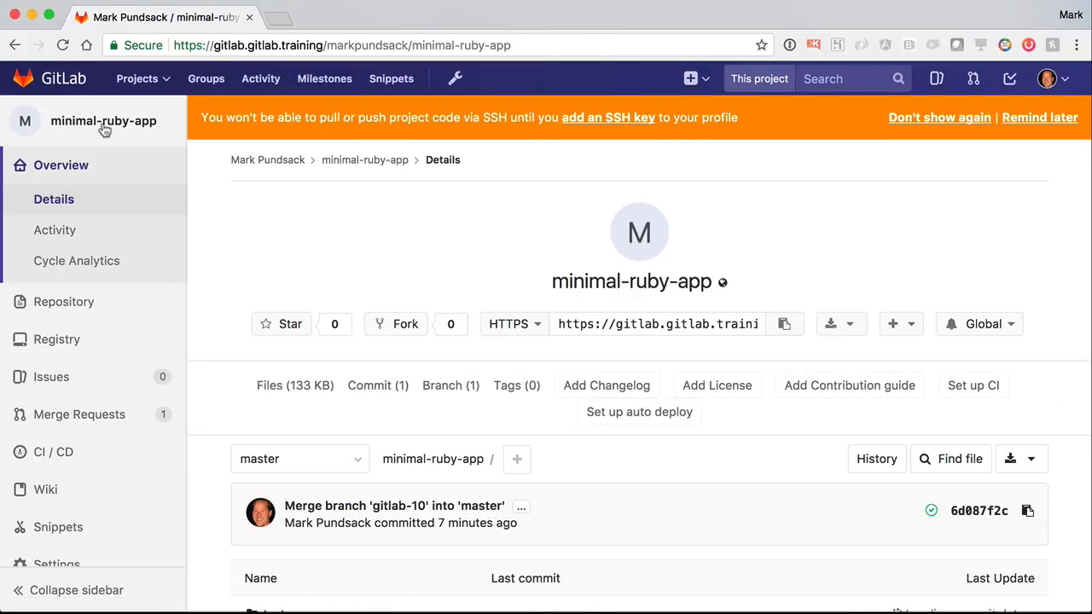
mouse_move(200, 339)
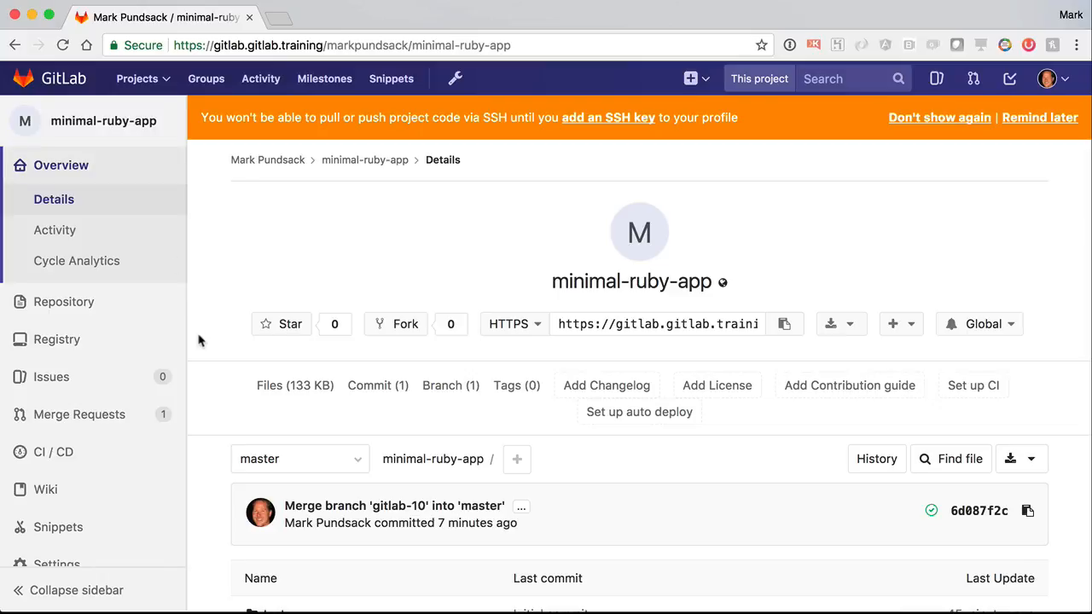
mouse_move(214, 482)
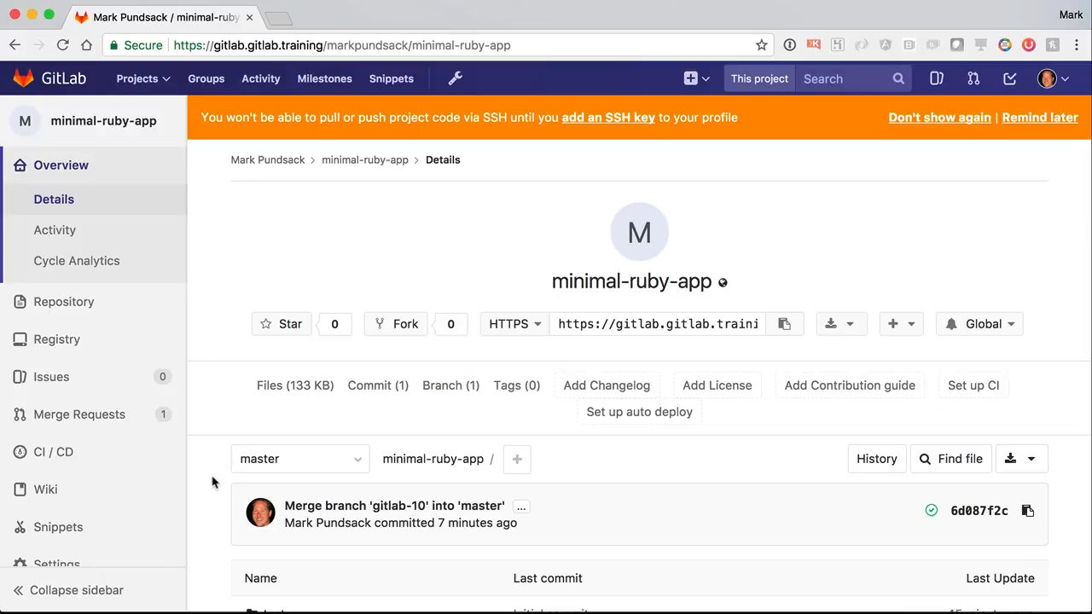
mouse_move(980, 395)
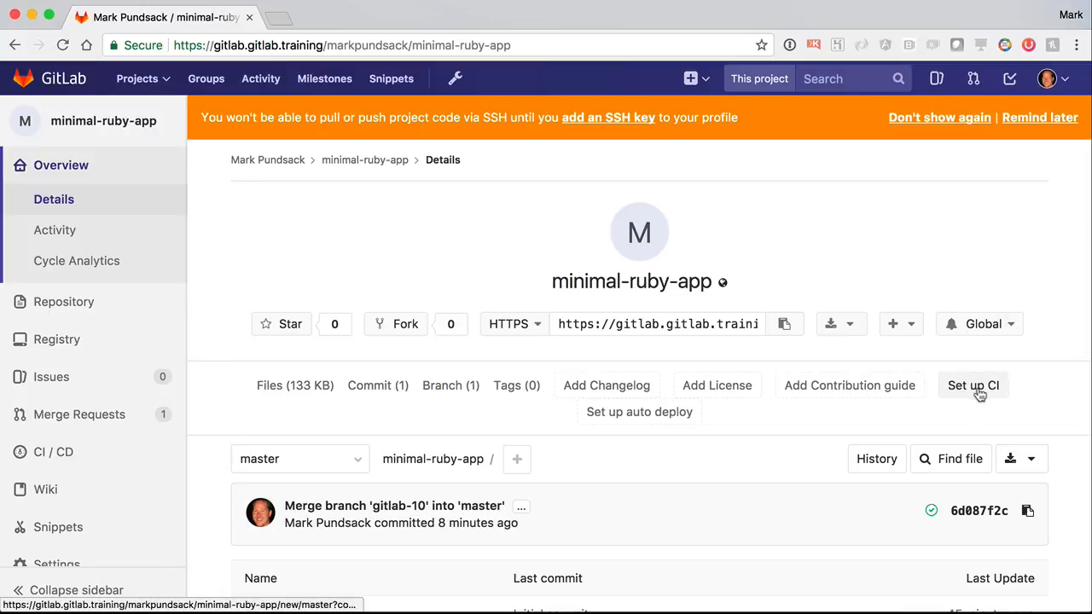
Start a new .gitlab-ci.yml and fill it with the Auto-DevOps template.
click(972, 386)
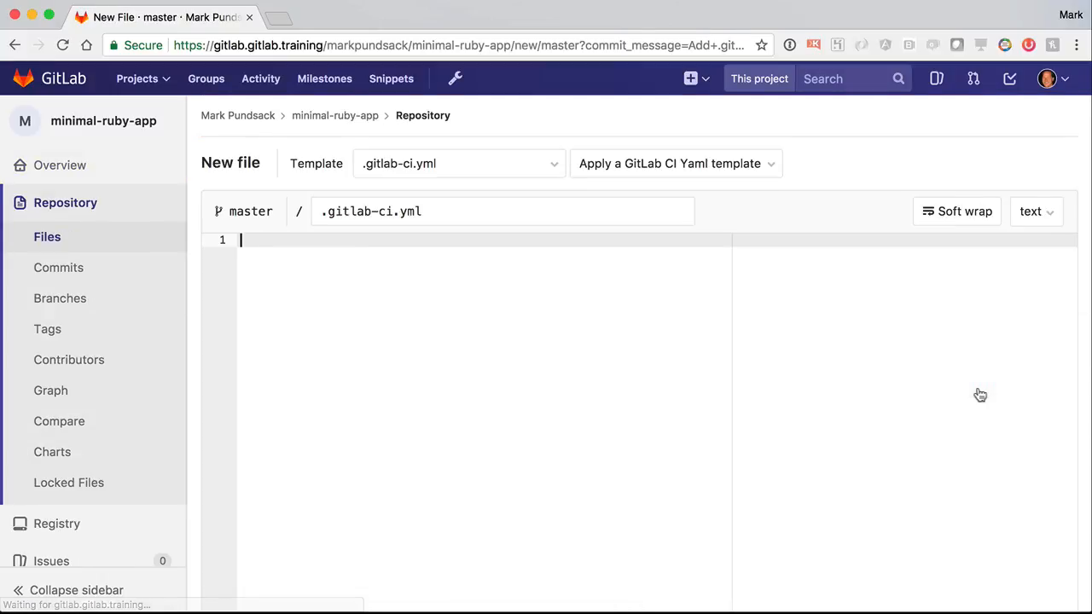
click(676, 163)
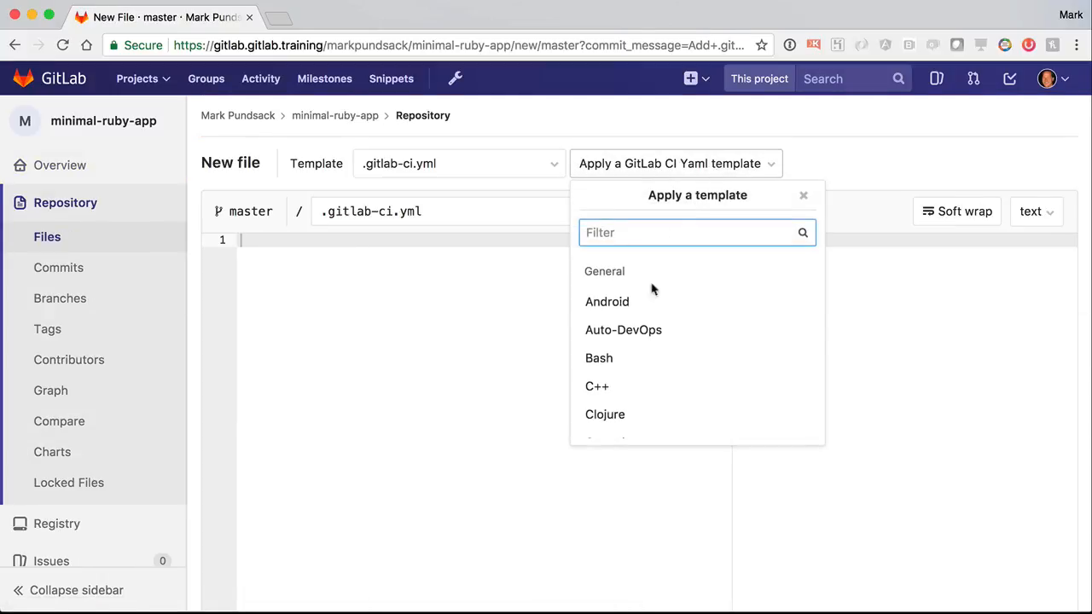
click(624, 330)
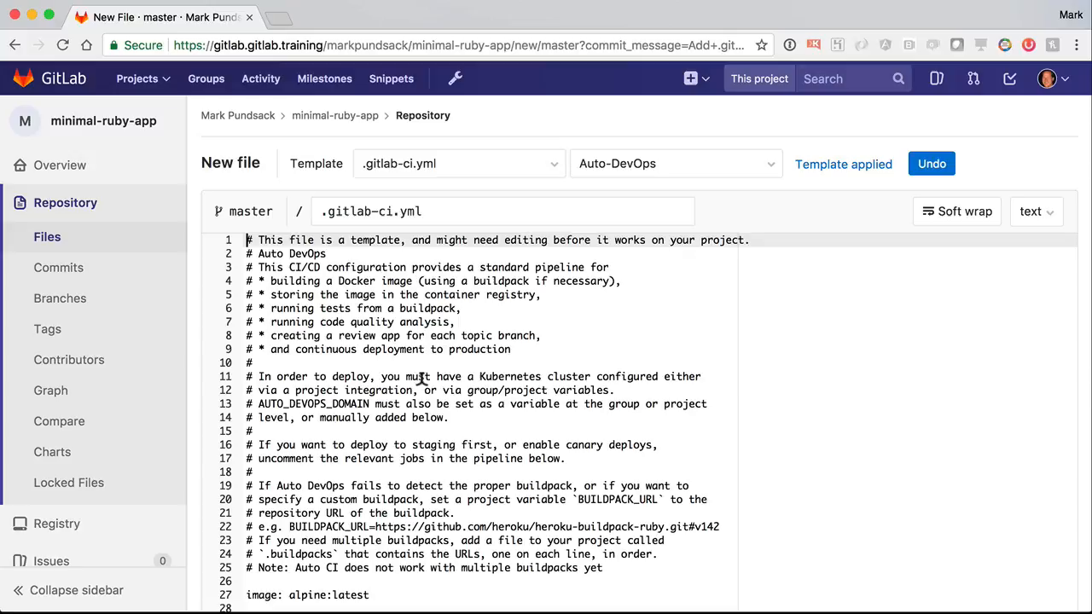
Scroll through the template to the staging, canary and production jobs.
scroll(down, 3)
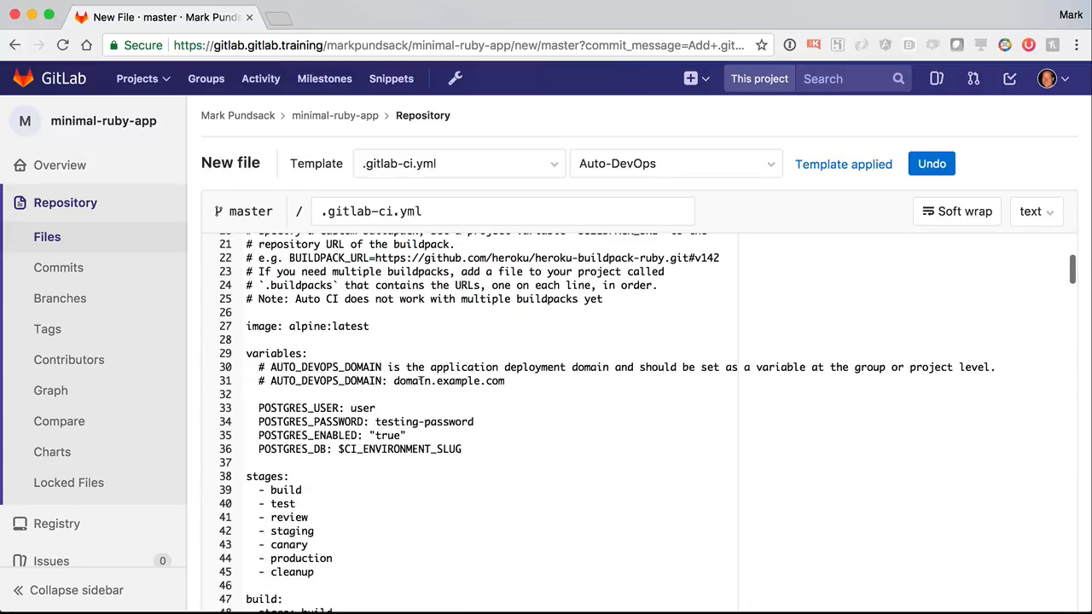
scroll(down, 3)
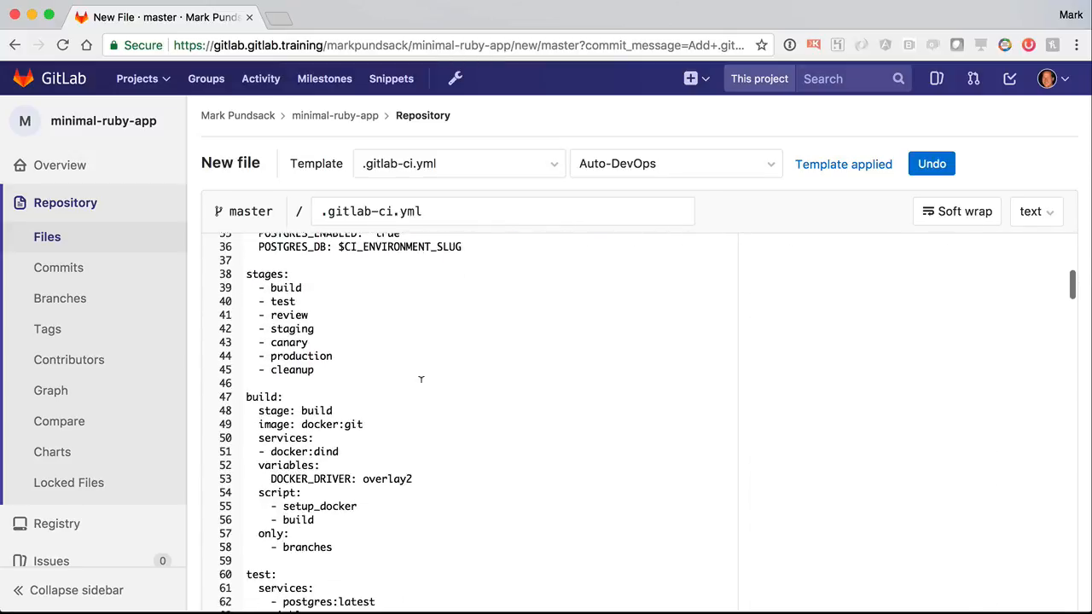
scroll(down, 3)
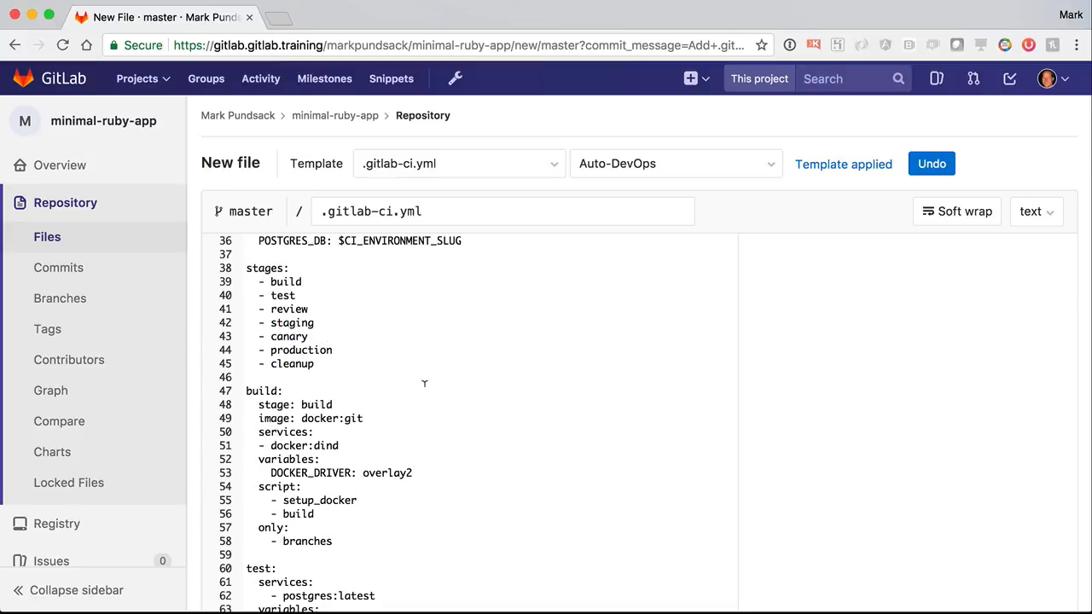
scroll(down, 3)
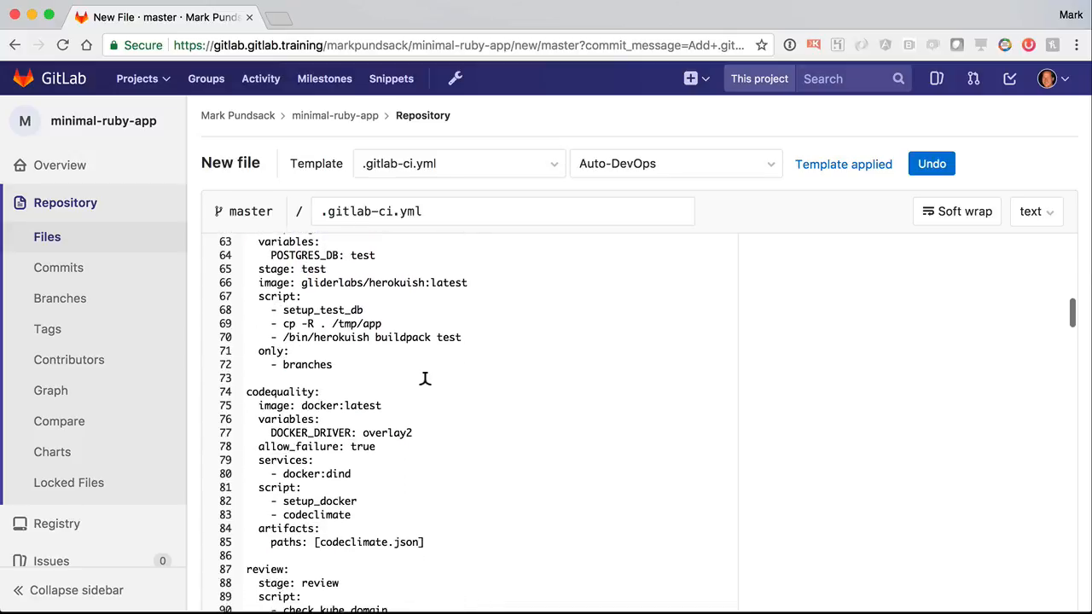
scroll(down, 3)
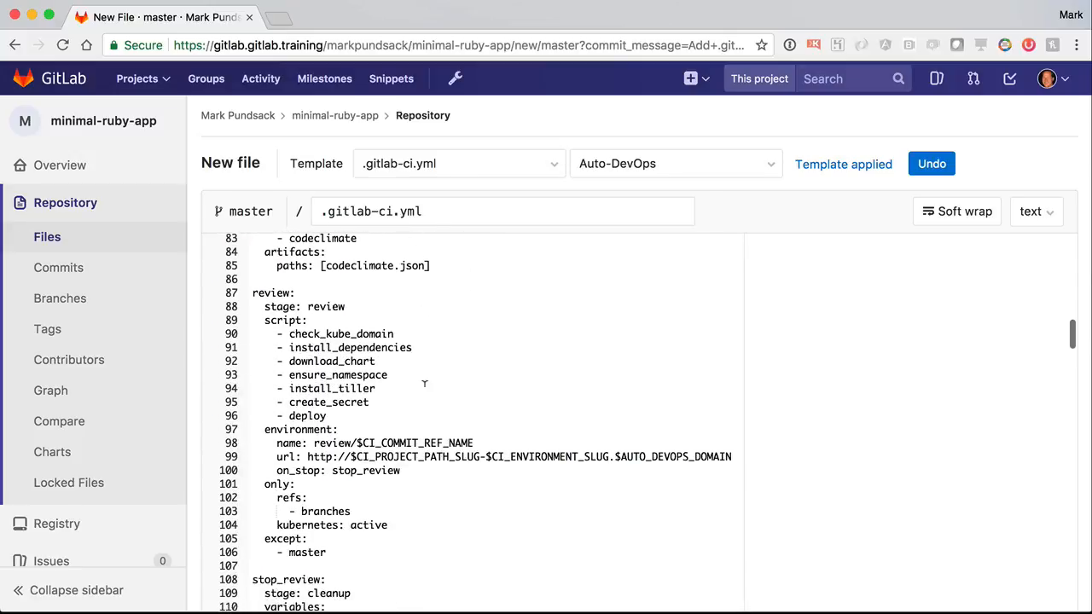
scroll(down, 3)
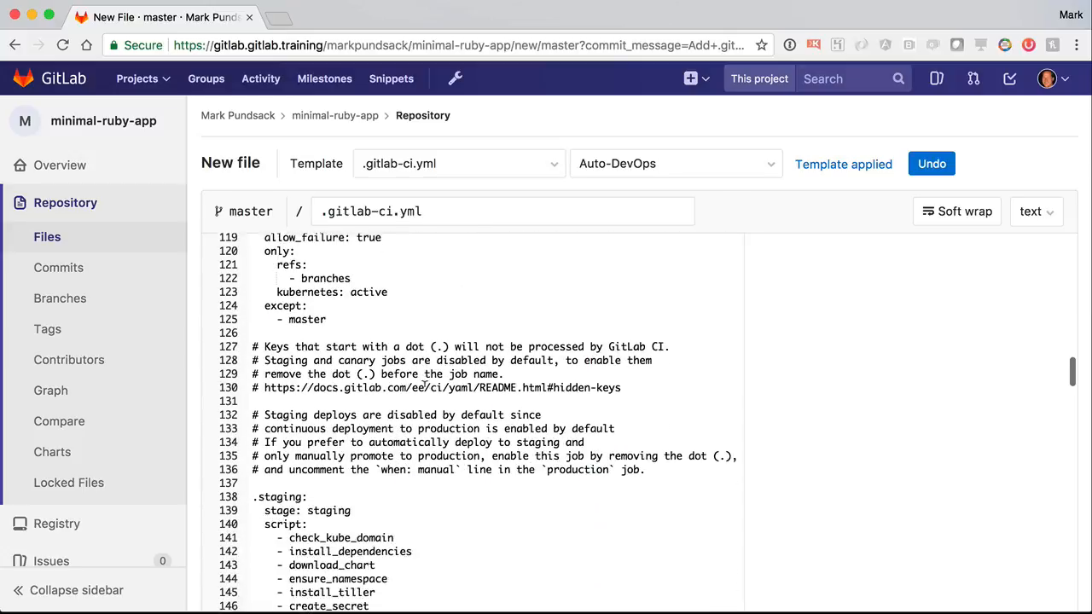
scroll(down, 3)
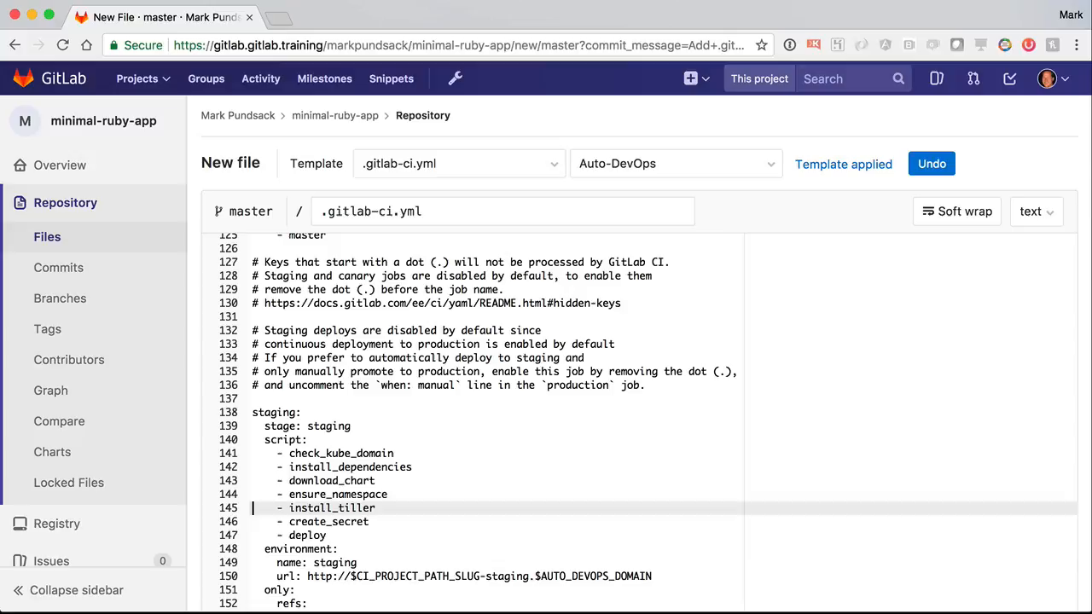
scroll(down, 3)
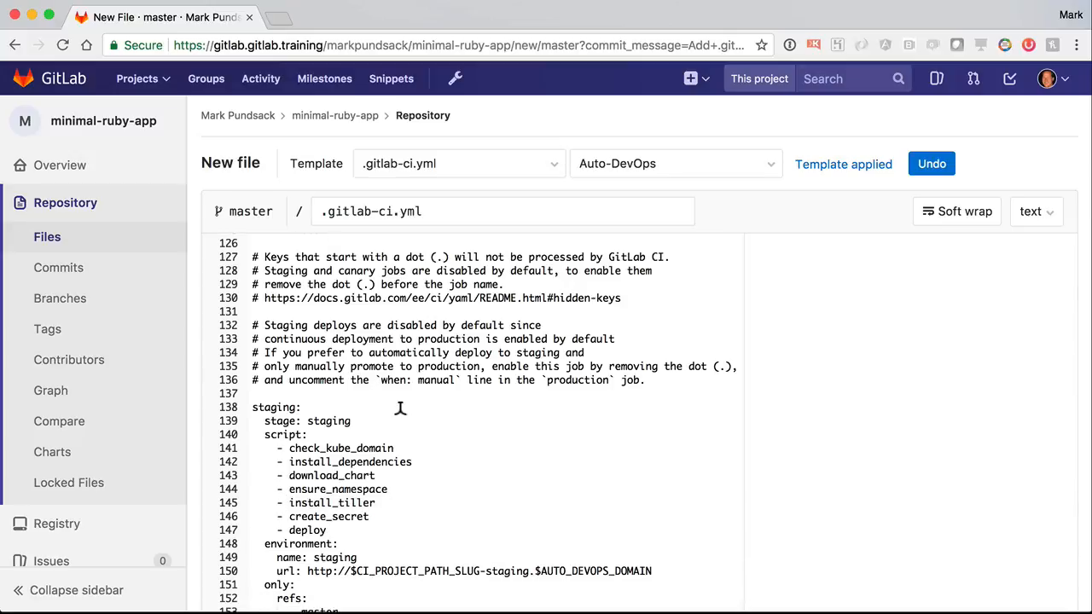
scroll(down, 3)
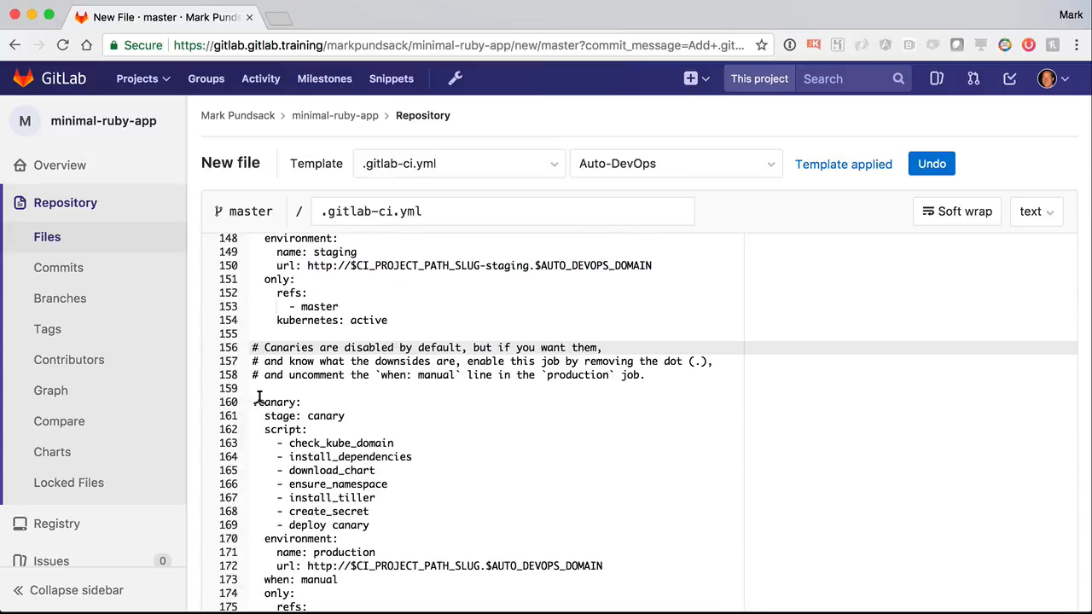
scroll(down, 3)
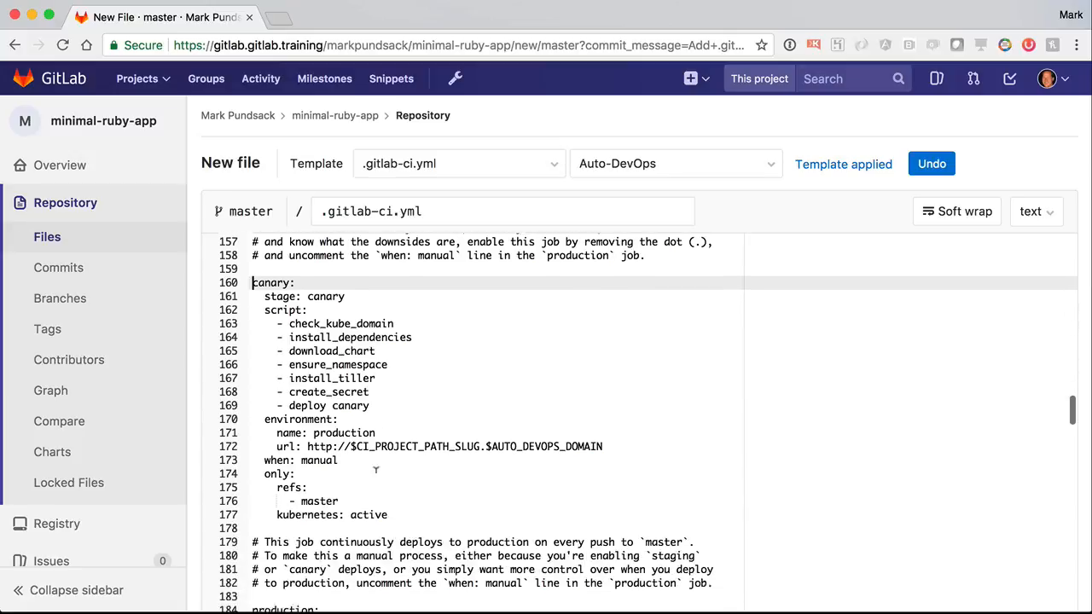
scroll(down, 3)
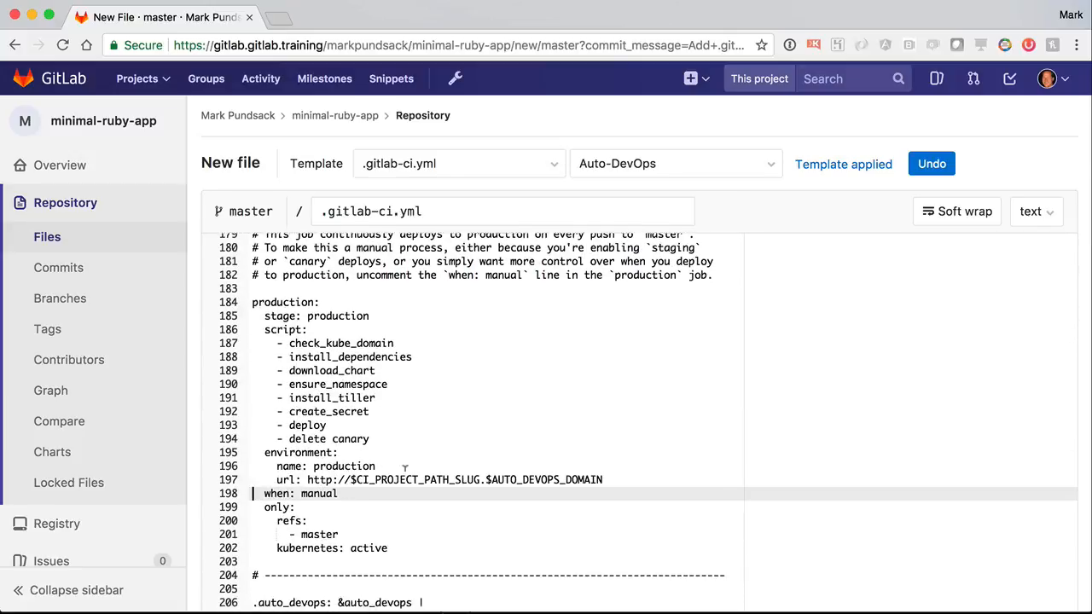
scroll(down, 3)
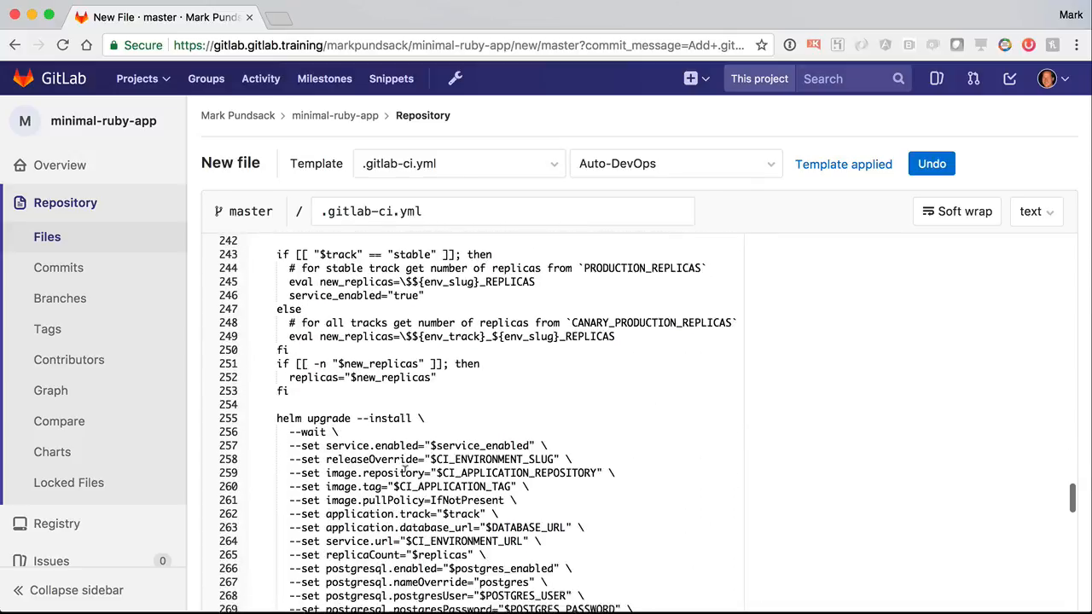
scroll(down, 3)
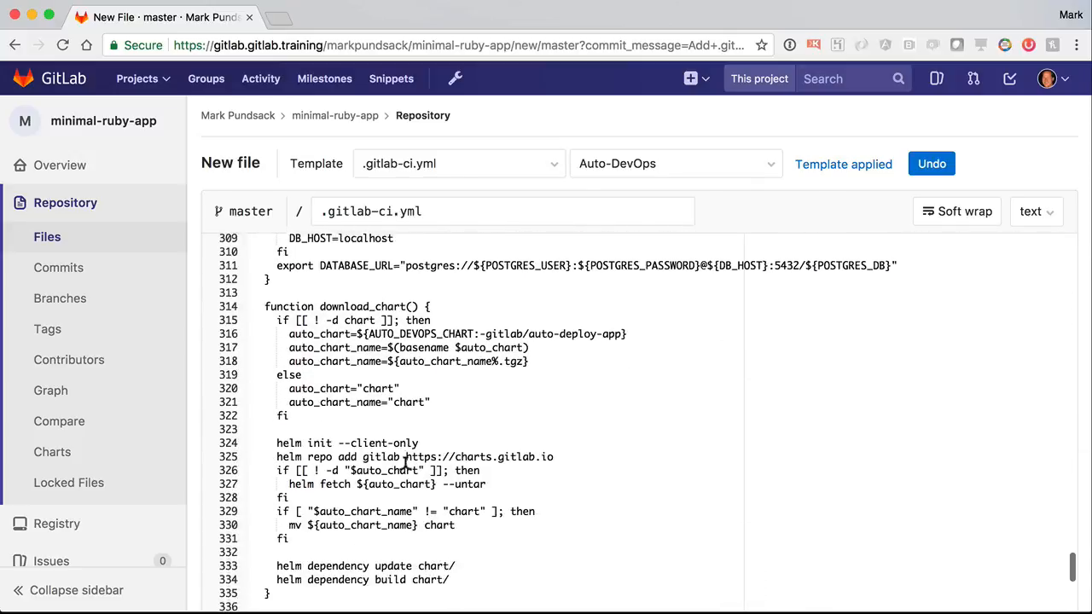
scroll(down, 3)
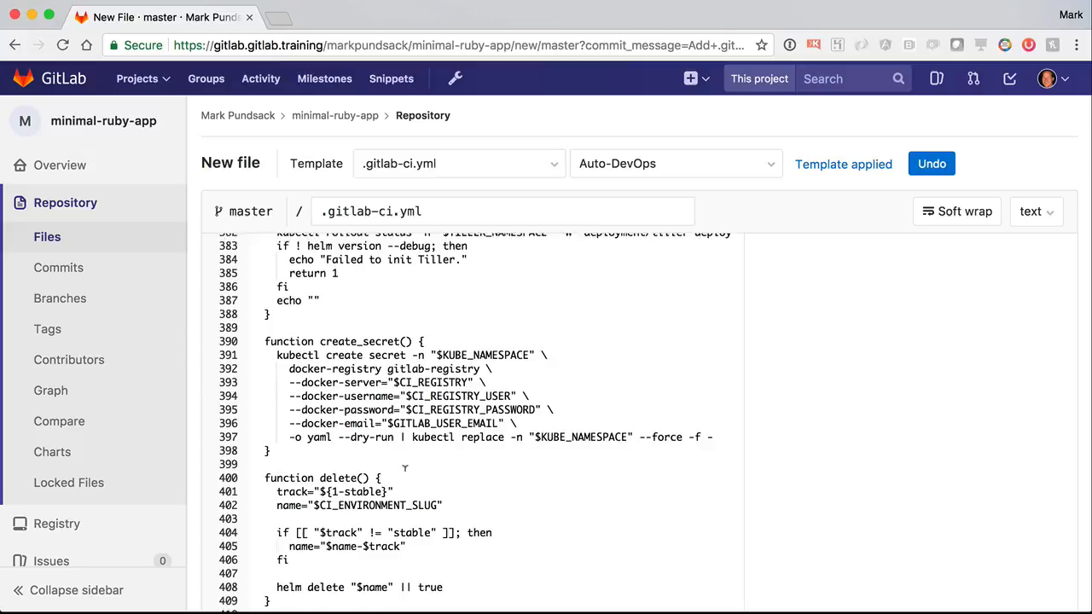
scroll(down, 3)
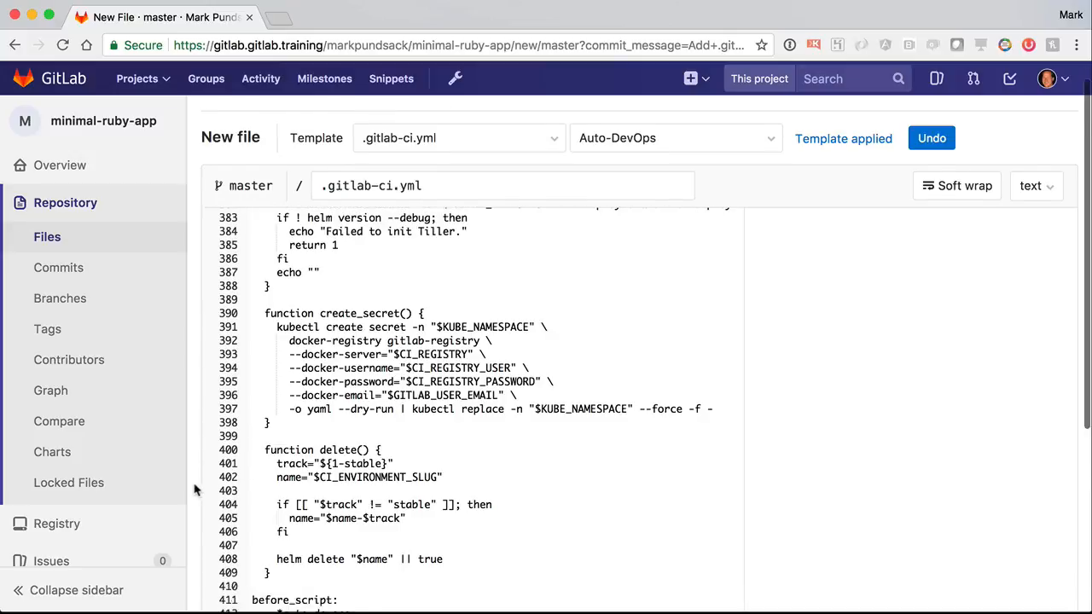
Commit the new .gitlab-ci.yml file to master.
scroll(down, 3)
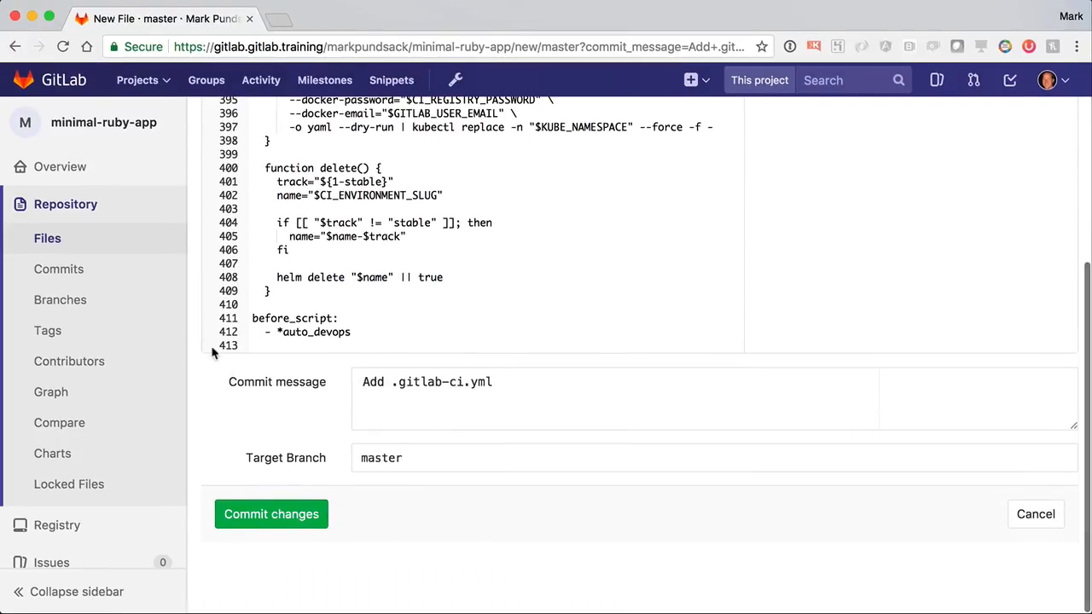
click(272, 514)
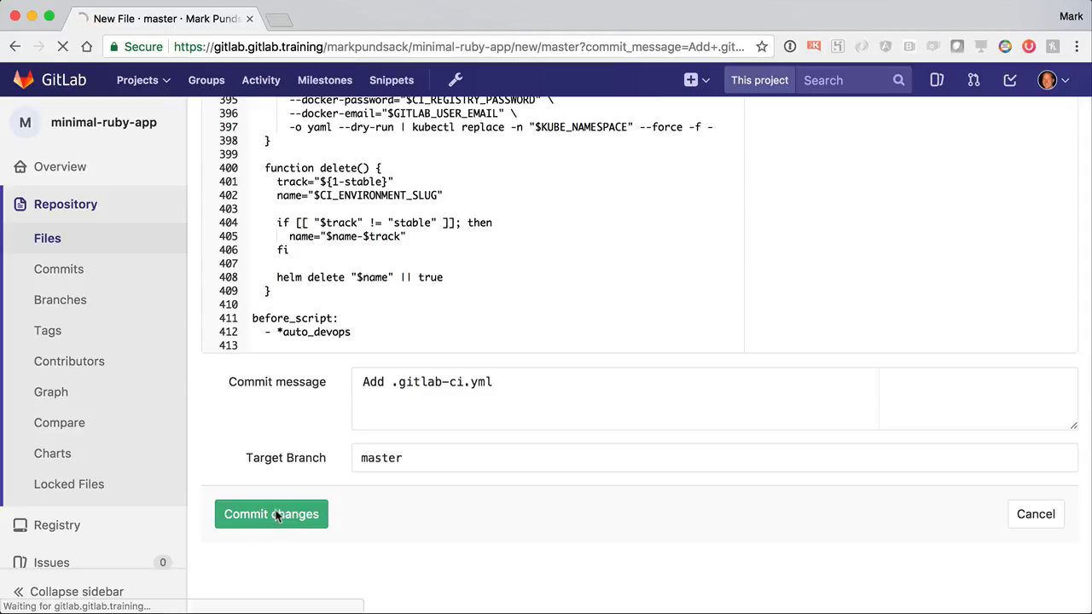
click(271, 514)
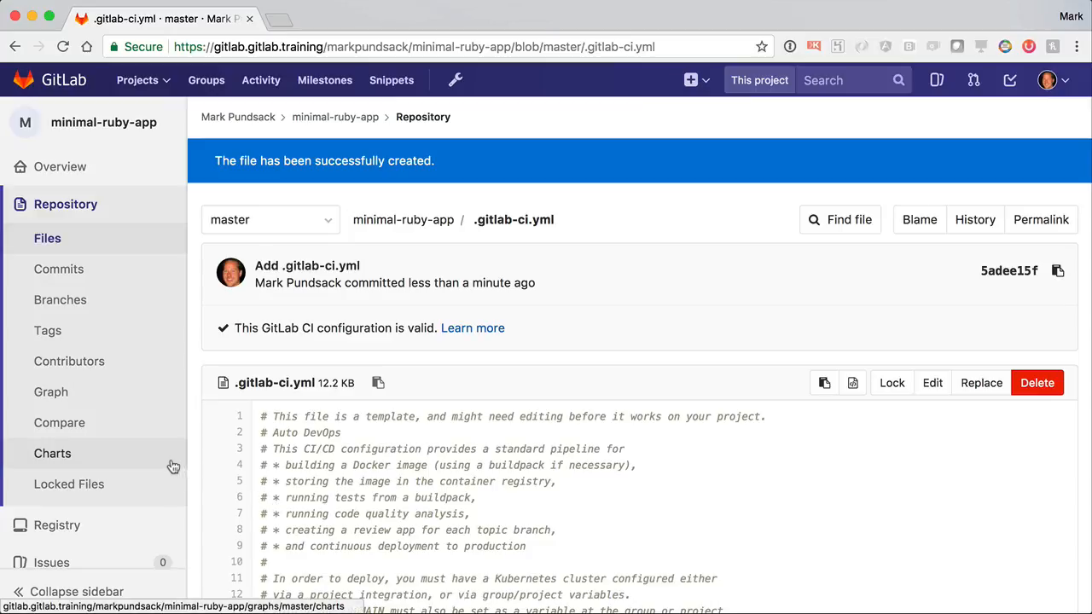
Go to the project's pipeline list through the CI / CD flyout.
click(52, 453)
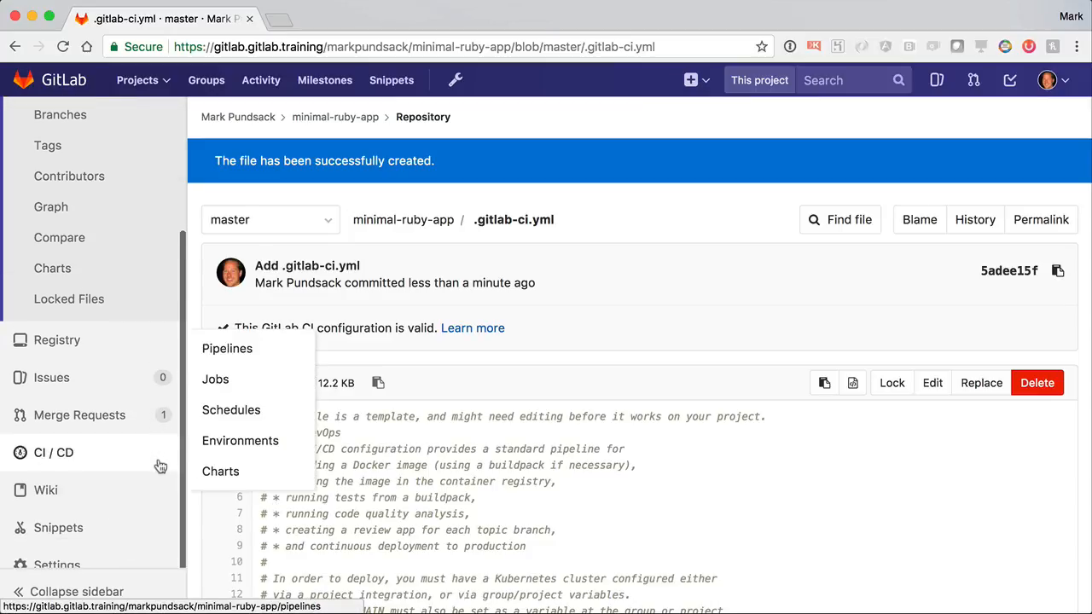
click(227, 453)
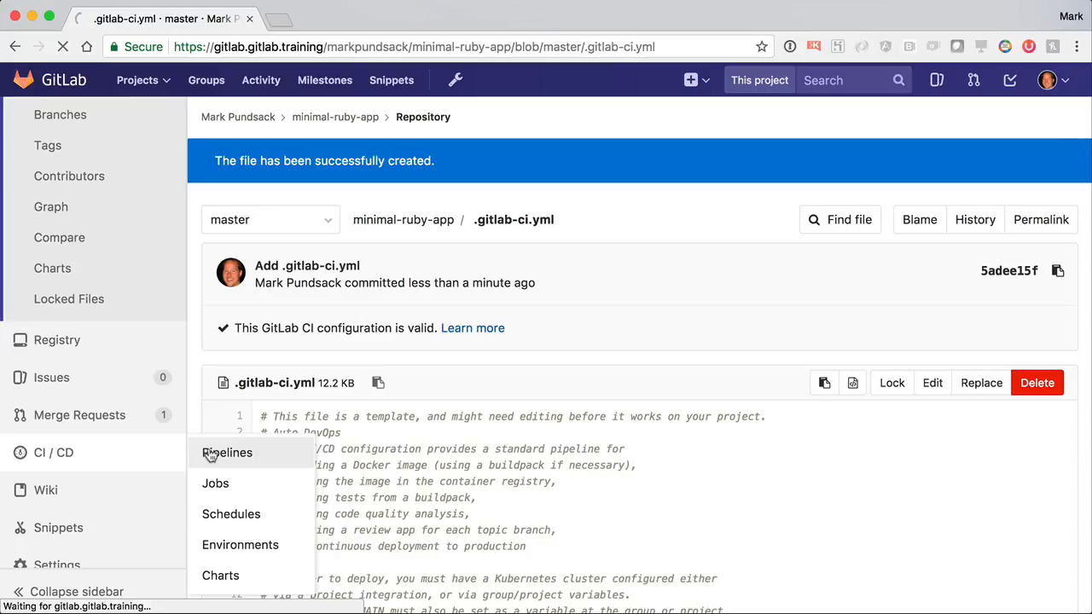
click(227, 454)
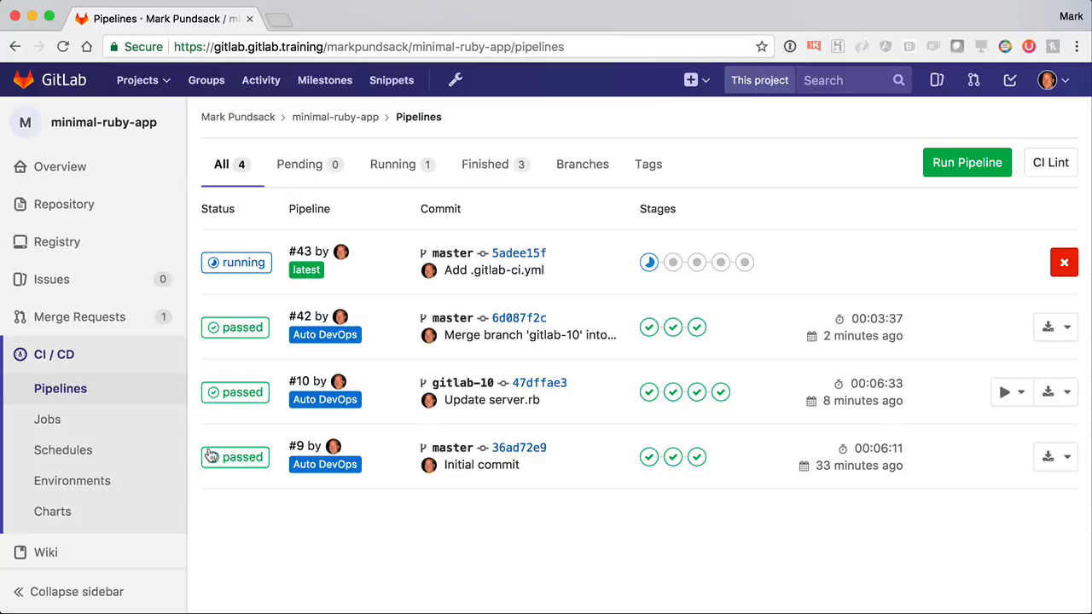
mouse_move(245, 267)
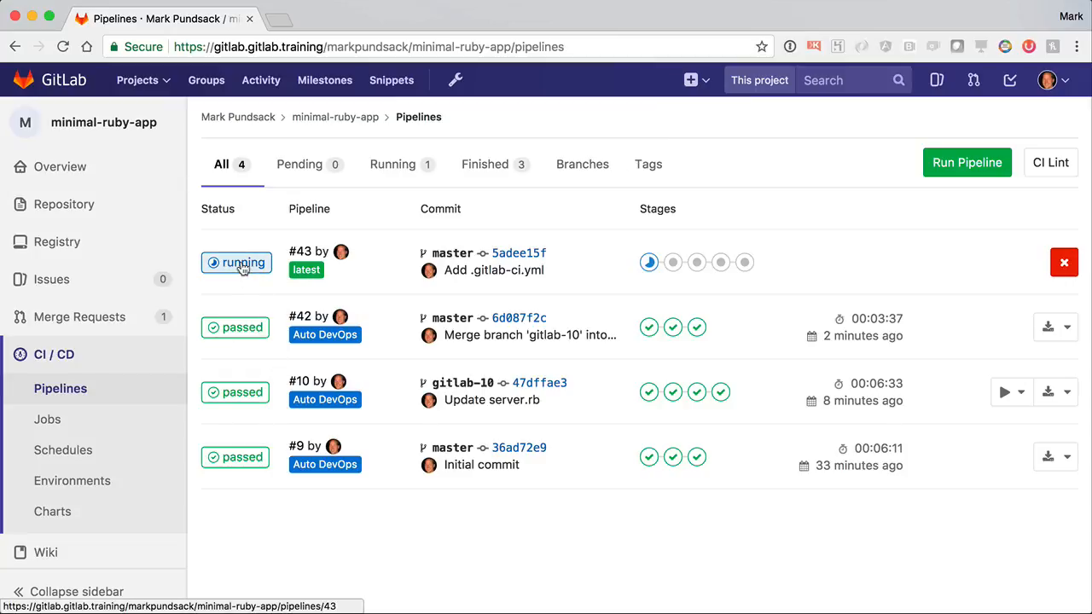
Open running pipeline #43's details and scroll the stage graph toward Production.
click(244, 262)
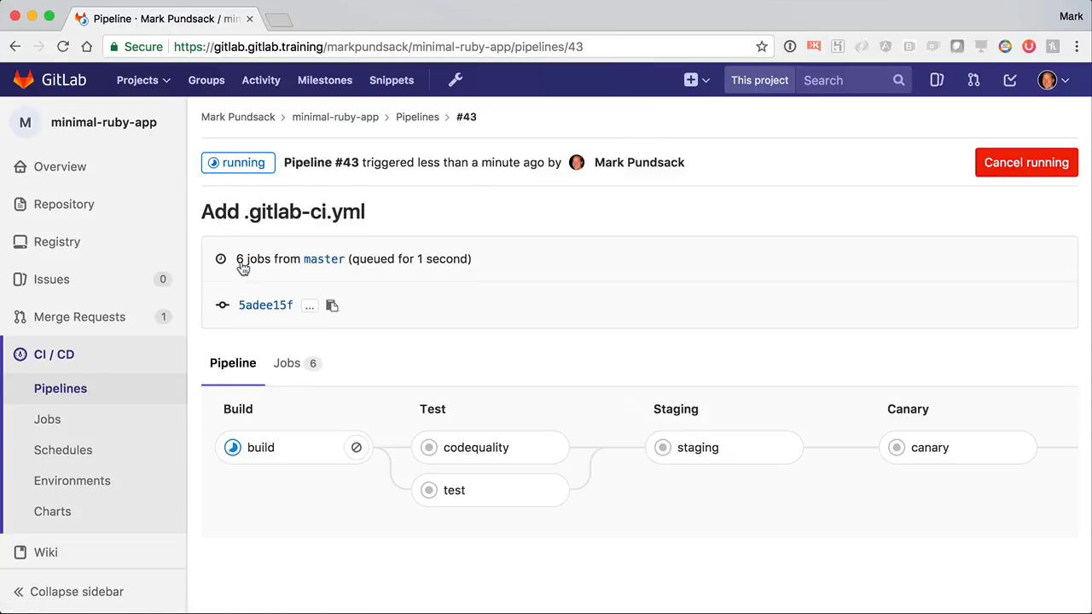
mouse_move(670, 428)
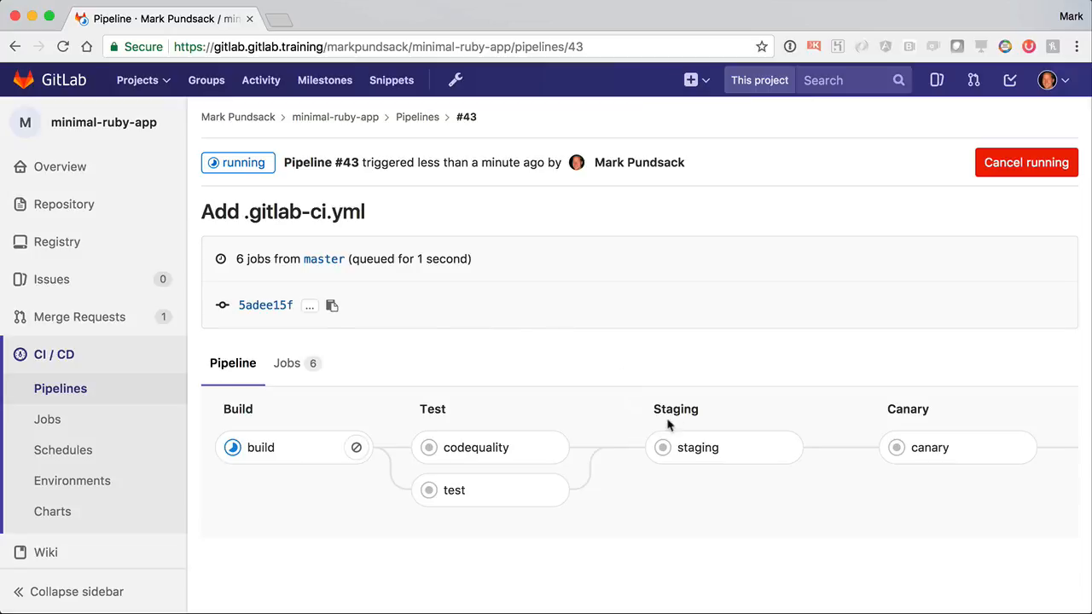
mouse_move(928, 498)
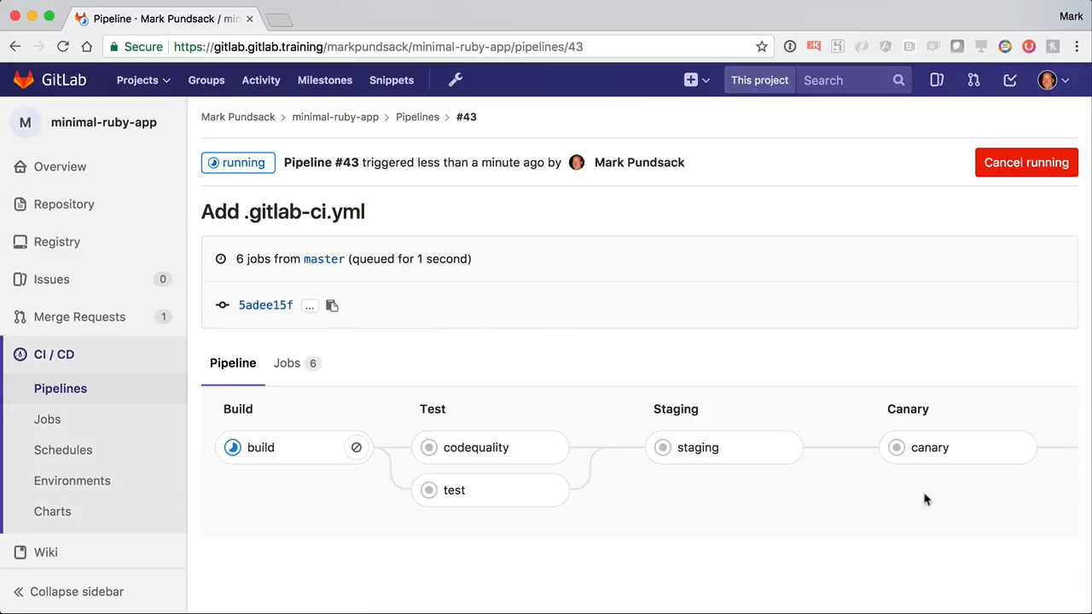
scroll(right, 3)
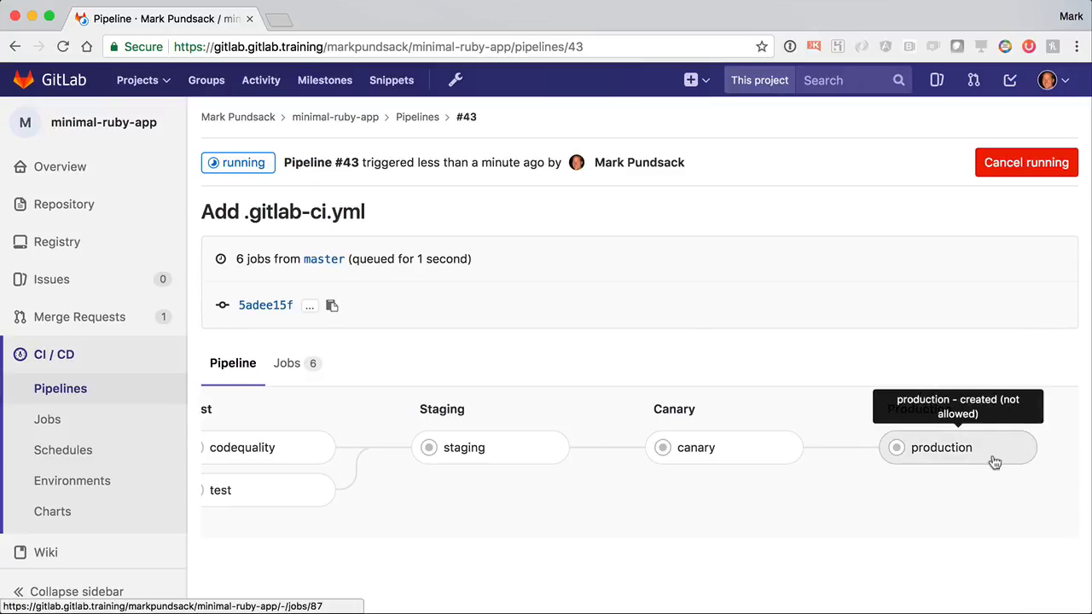
mouse_move(900, 504)
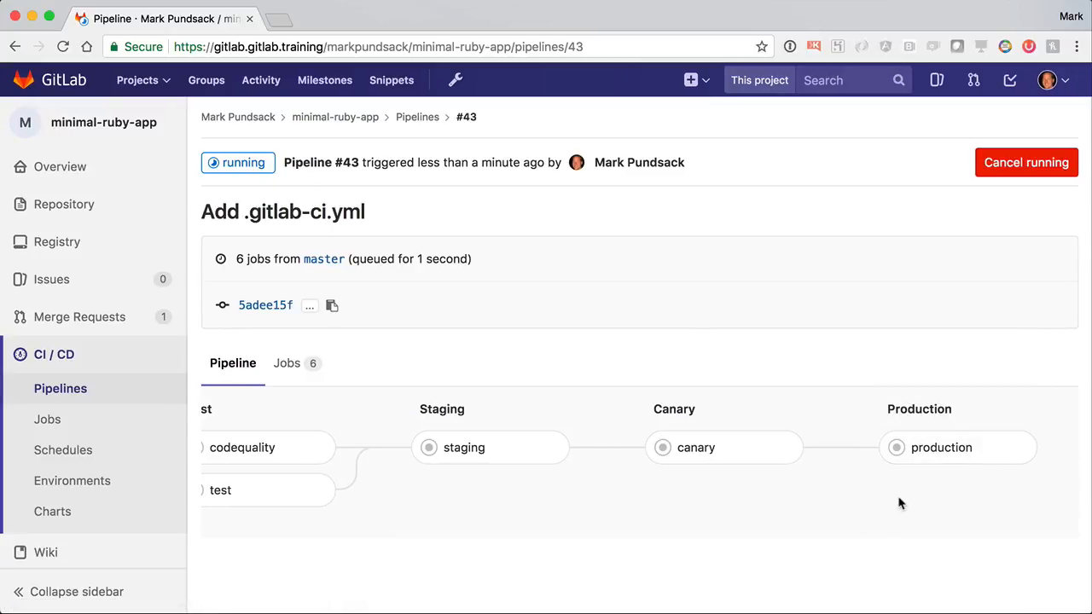
mouse_move(746, 476)
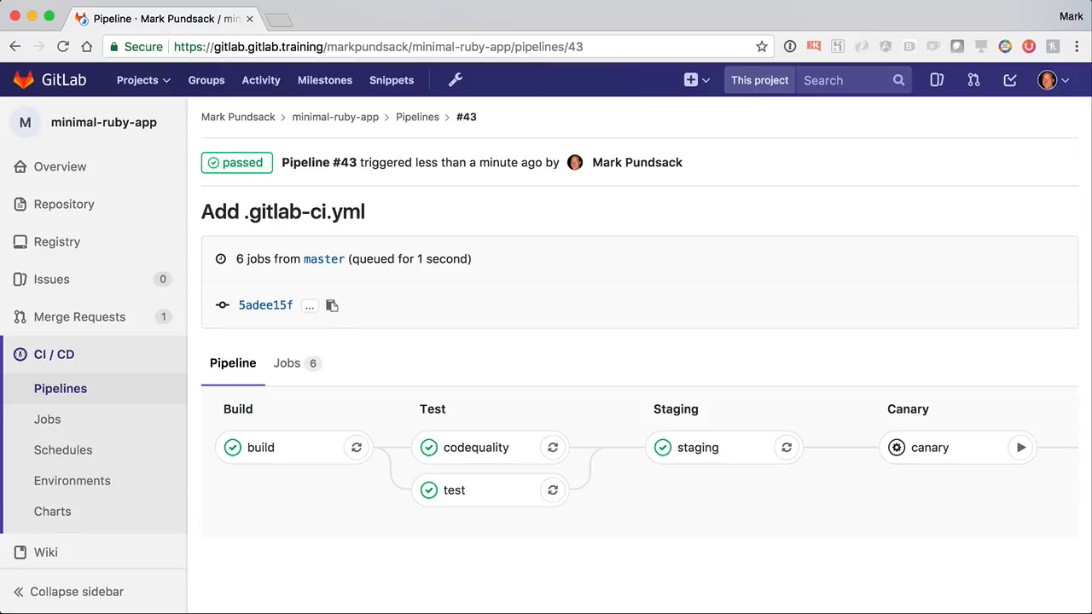
mouse_move(644, 362)
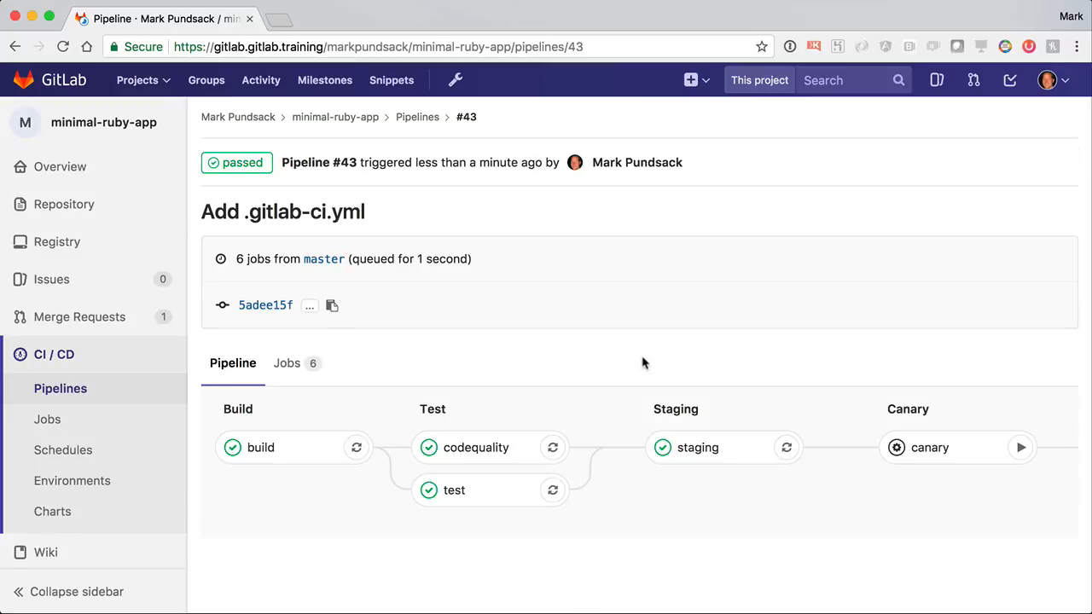
mouse_move(72, 481)
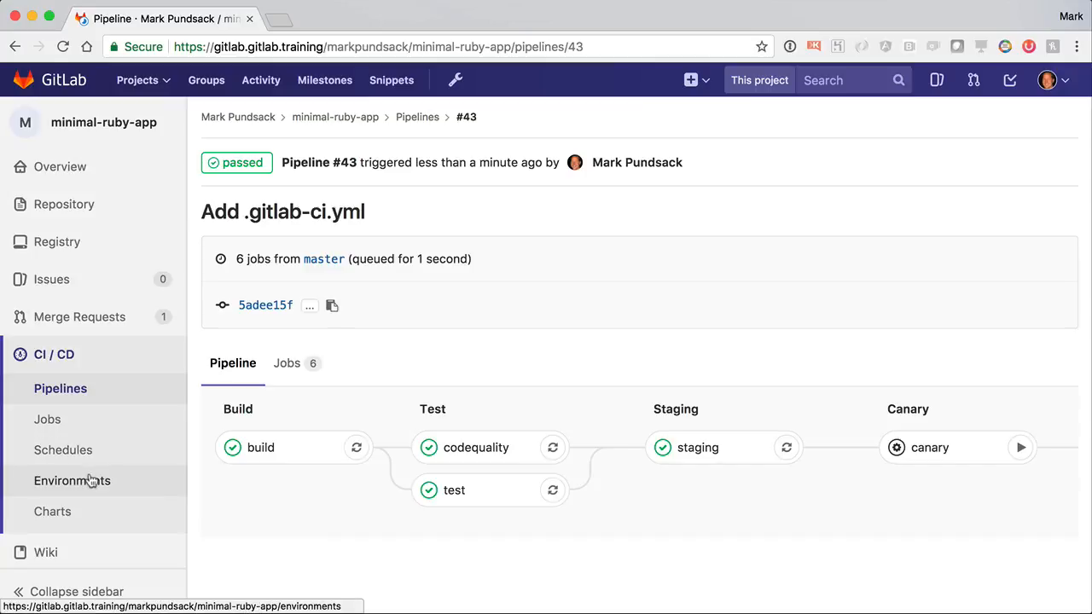
View the live staging app, then deploy the staging build to Canary.
click(73, 481)
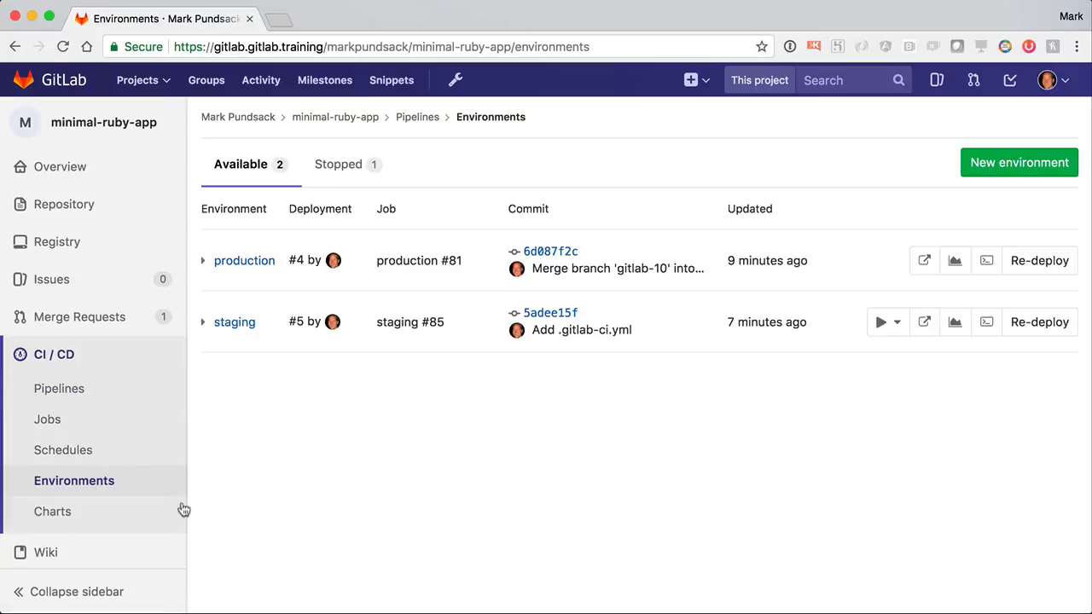
mouse_move(842, 397)
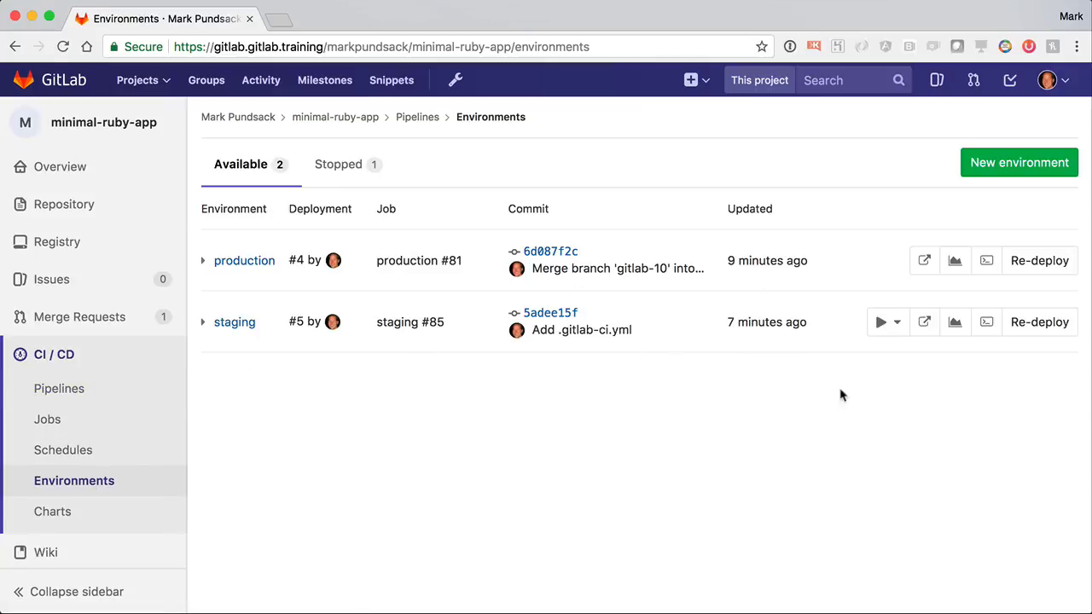
click(924, 322)
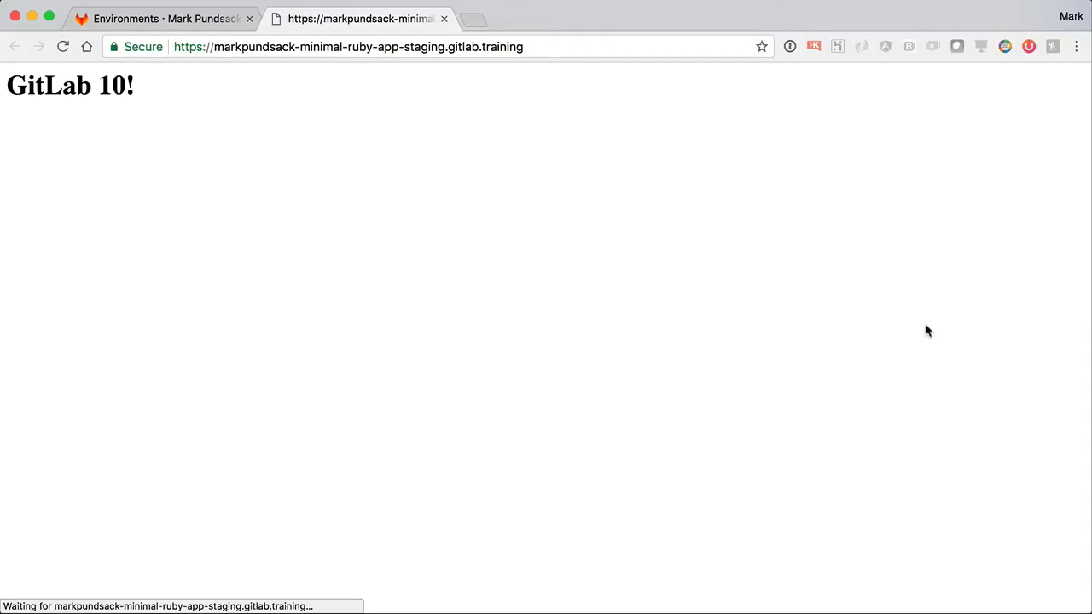
click(166, 18)
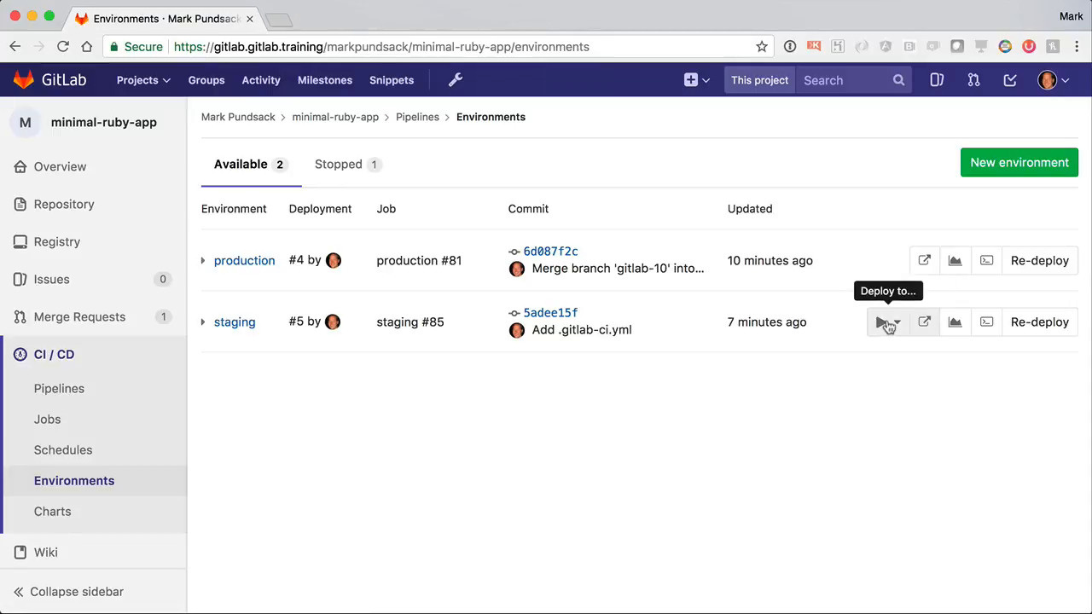
click(887, 323)
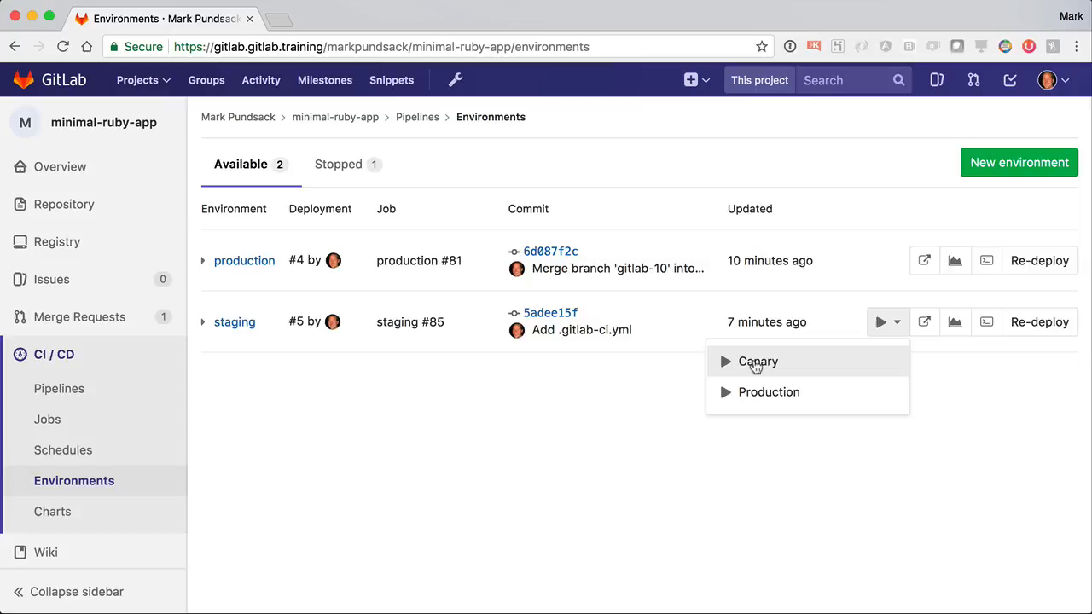
click(758, 362)
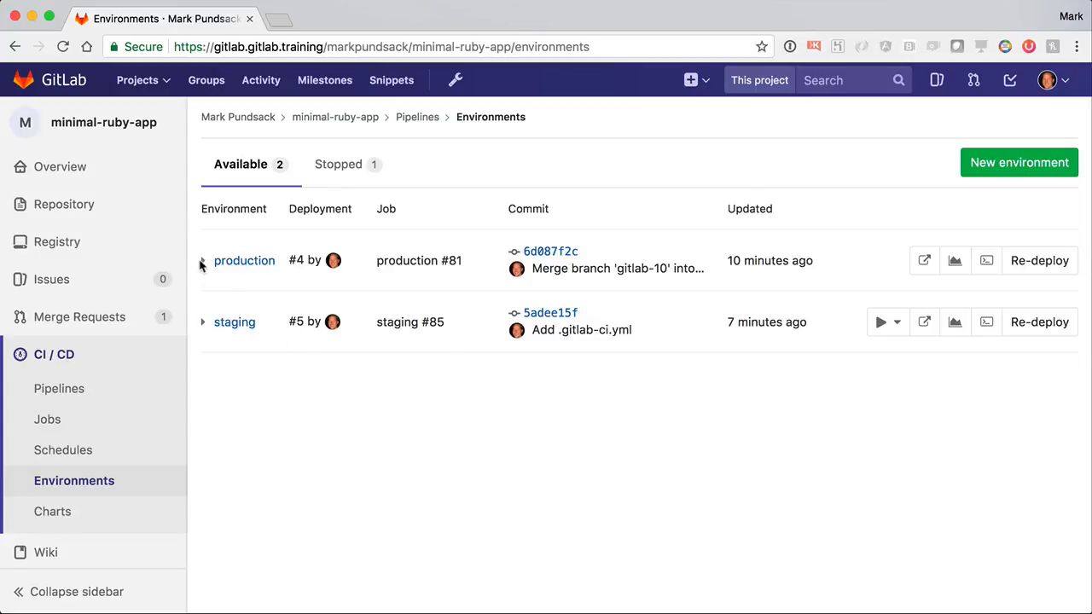
Expand production to watch canary instances, then promote the canary release to production.
click(203, 260)
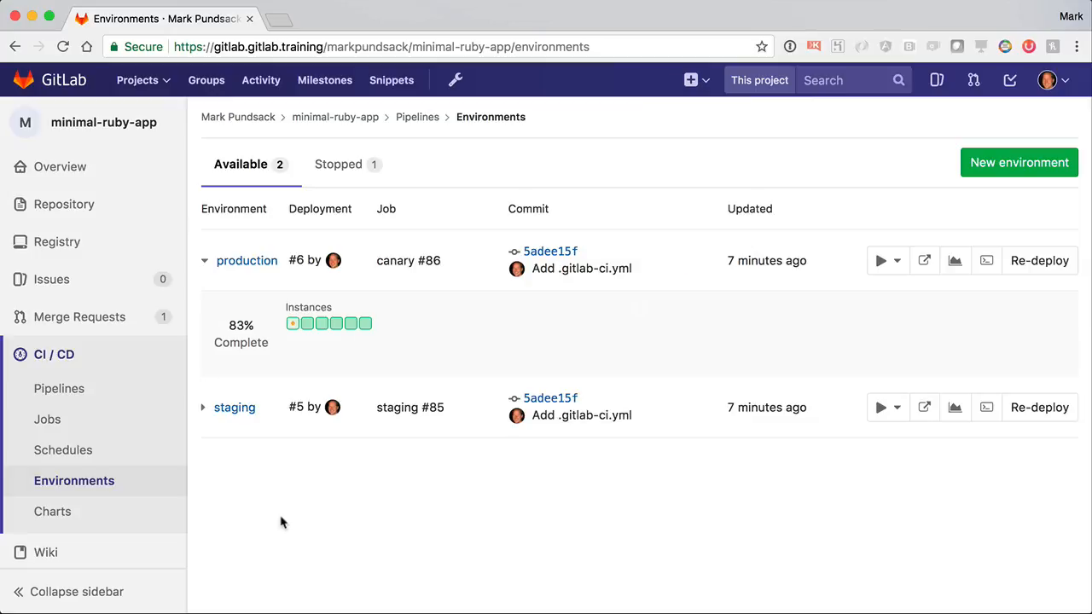
mouse_move(294, 325)
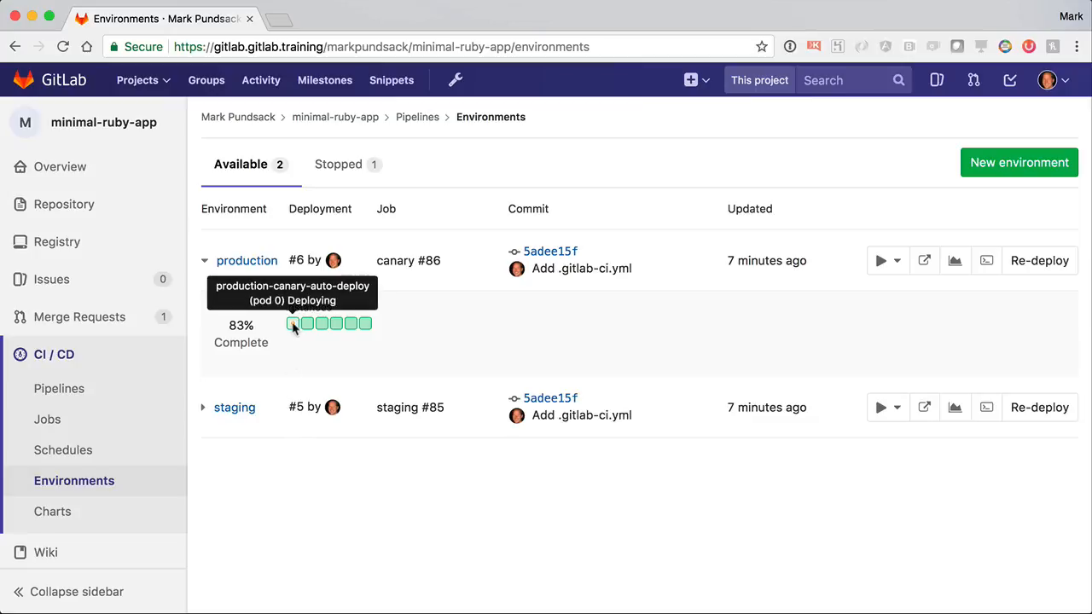
mouse_move(343, 503)
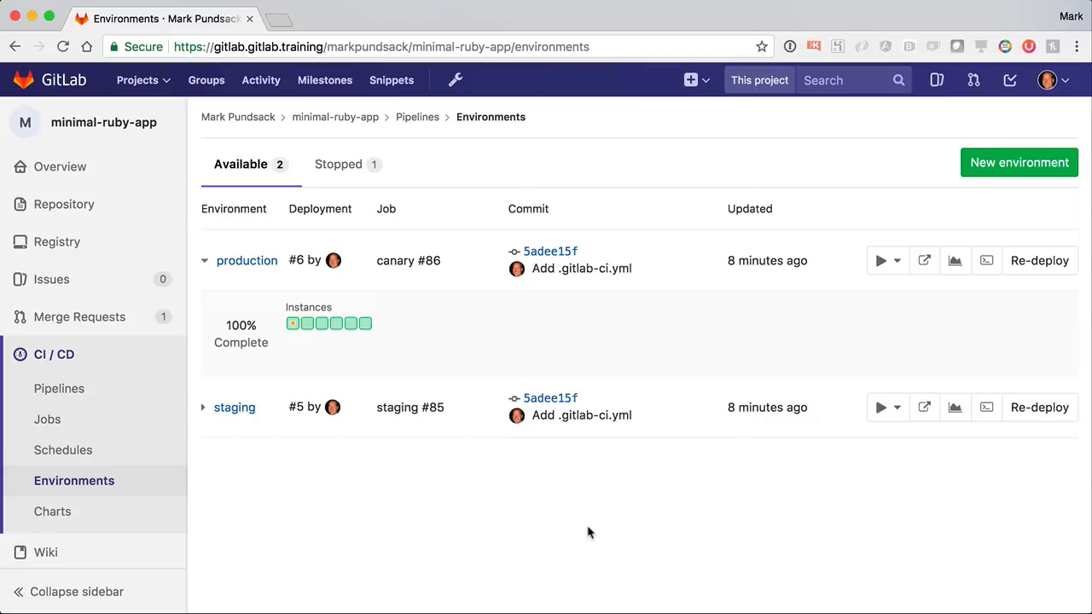
mouse_move(889, 260)
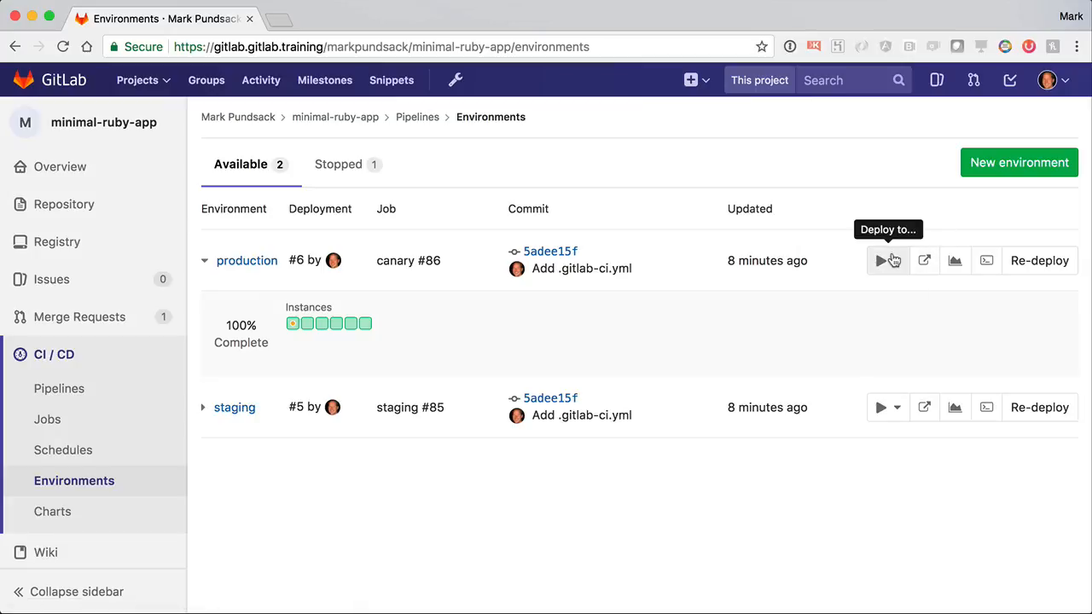
click(887, 260)
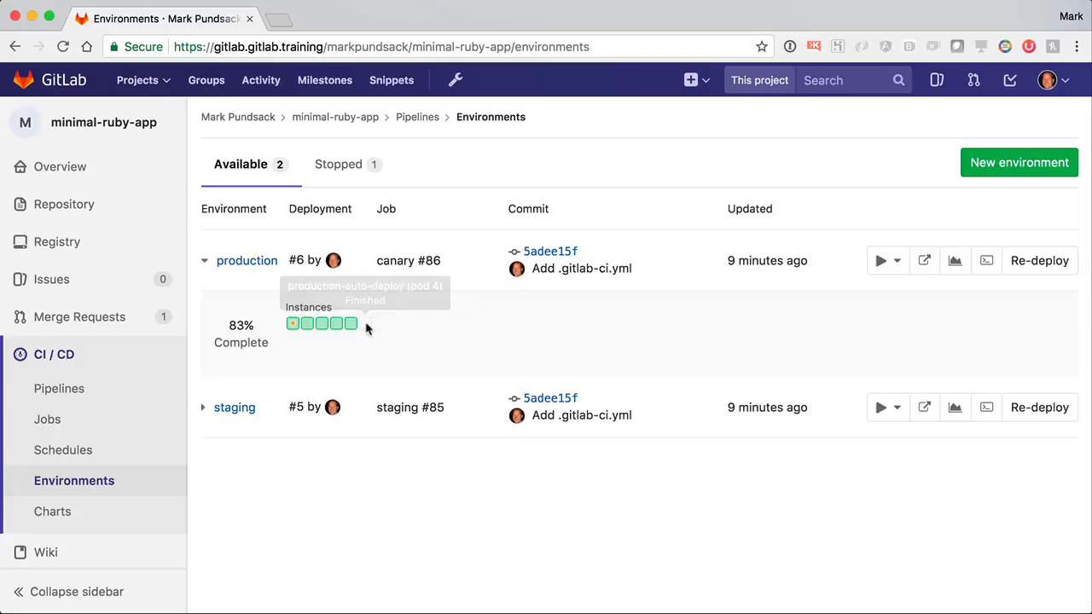
mouse_move(351, 324)
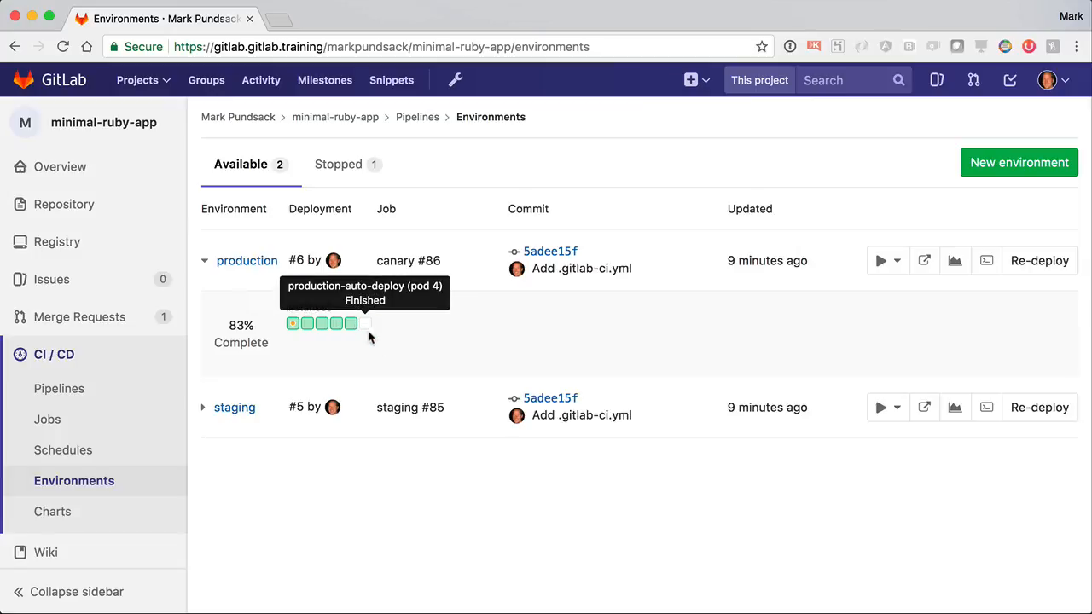